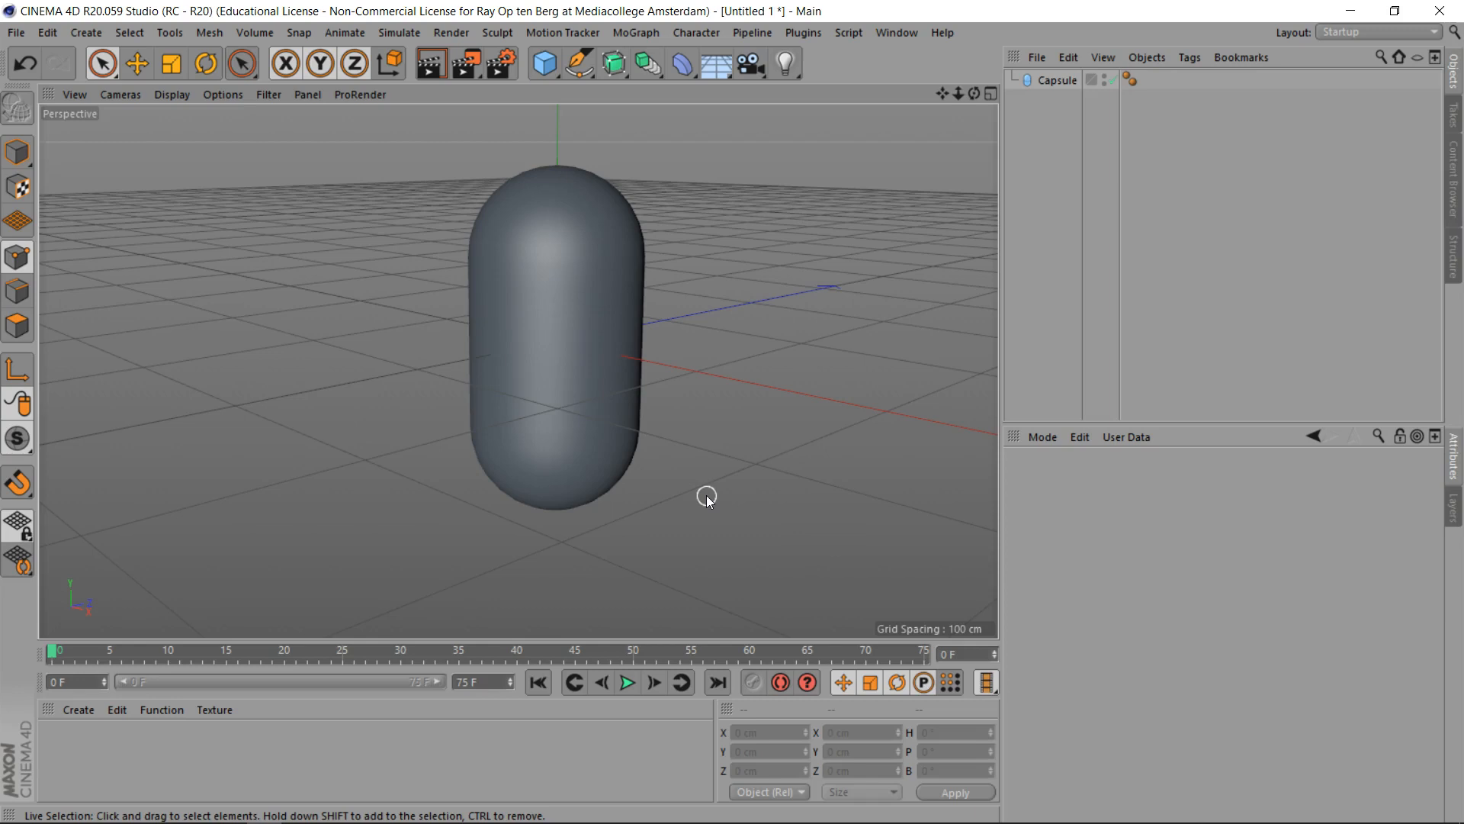
mouse_move(701, 493)
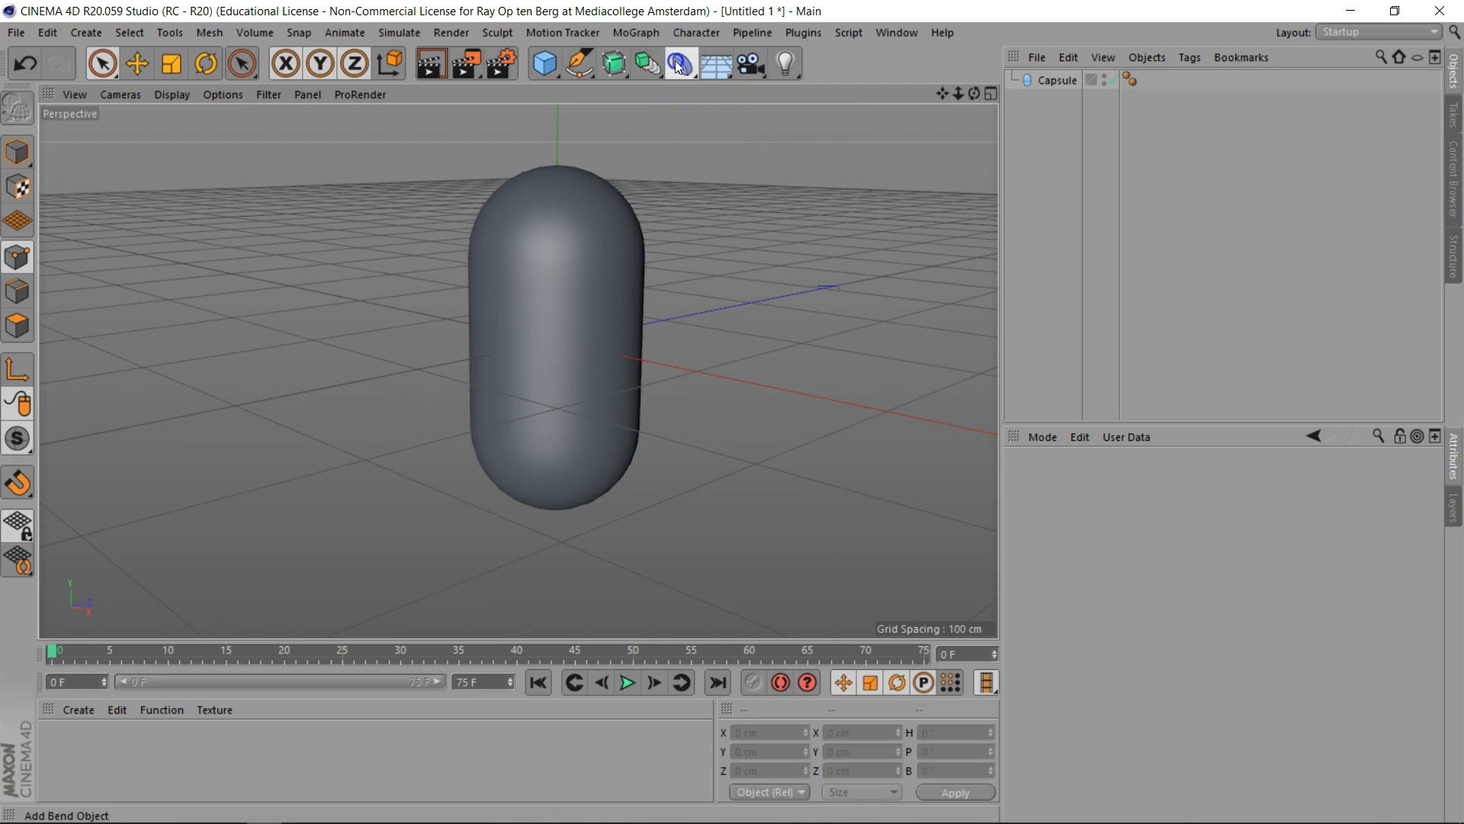
Step: Add an FFD deformer cage and make it a child of the Capsule
left_click(680, 62)
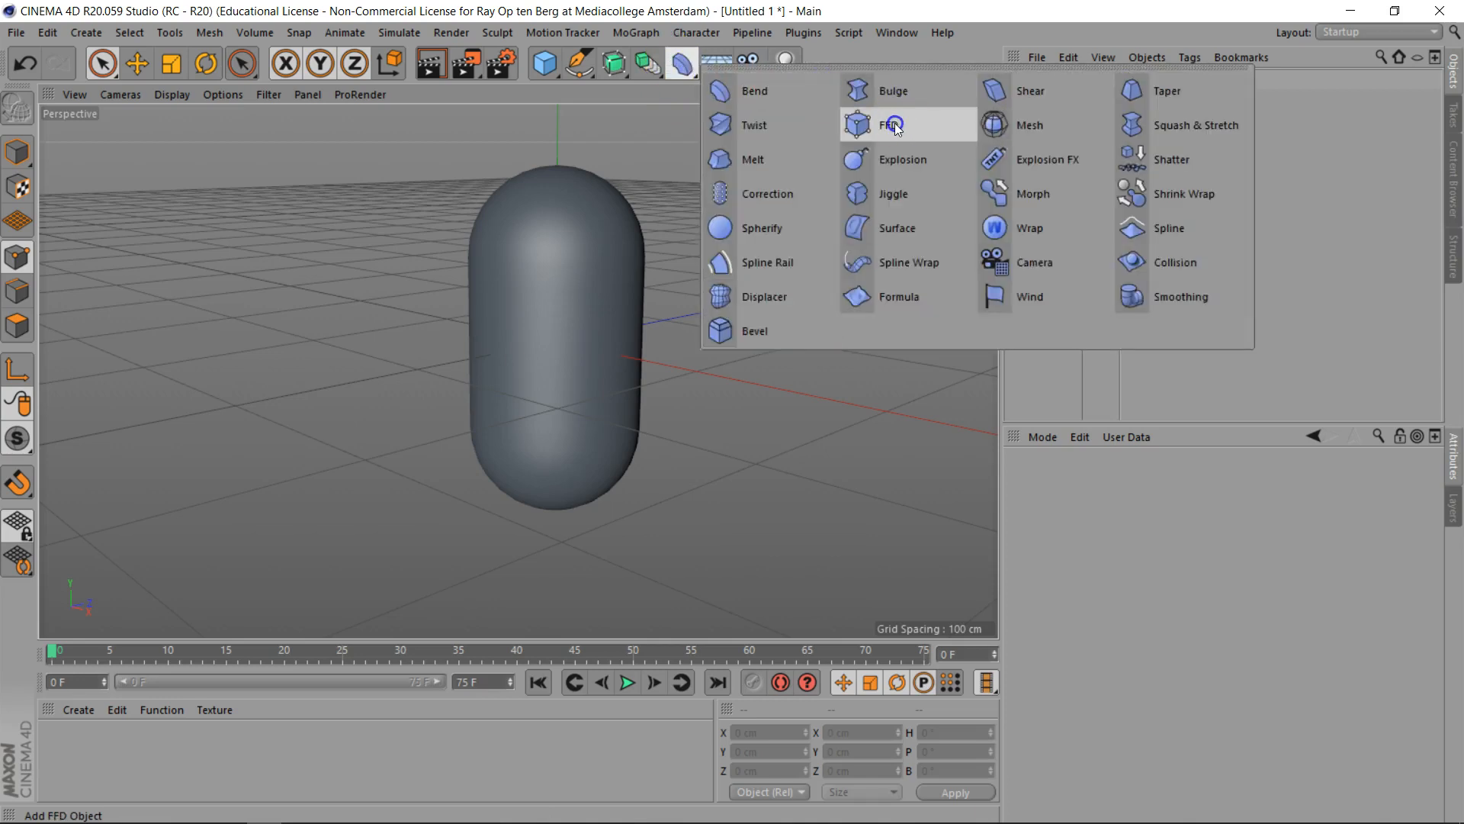
left_click(891, 124)
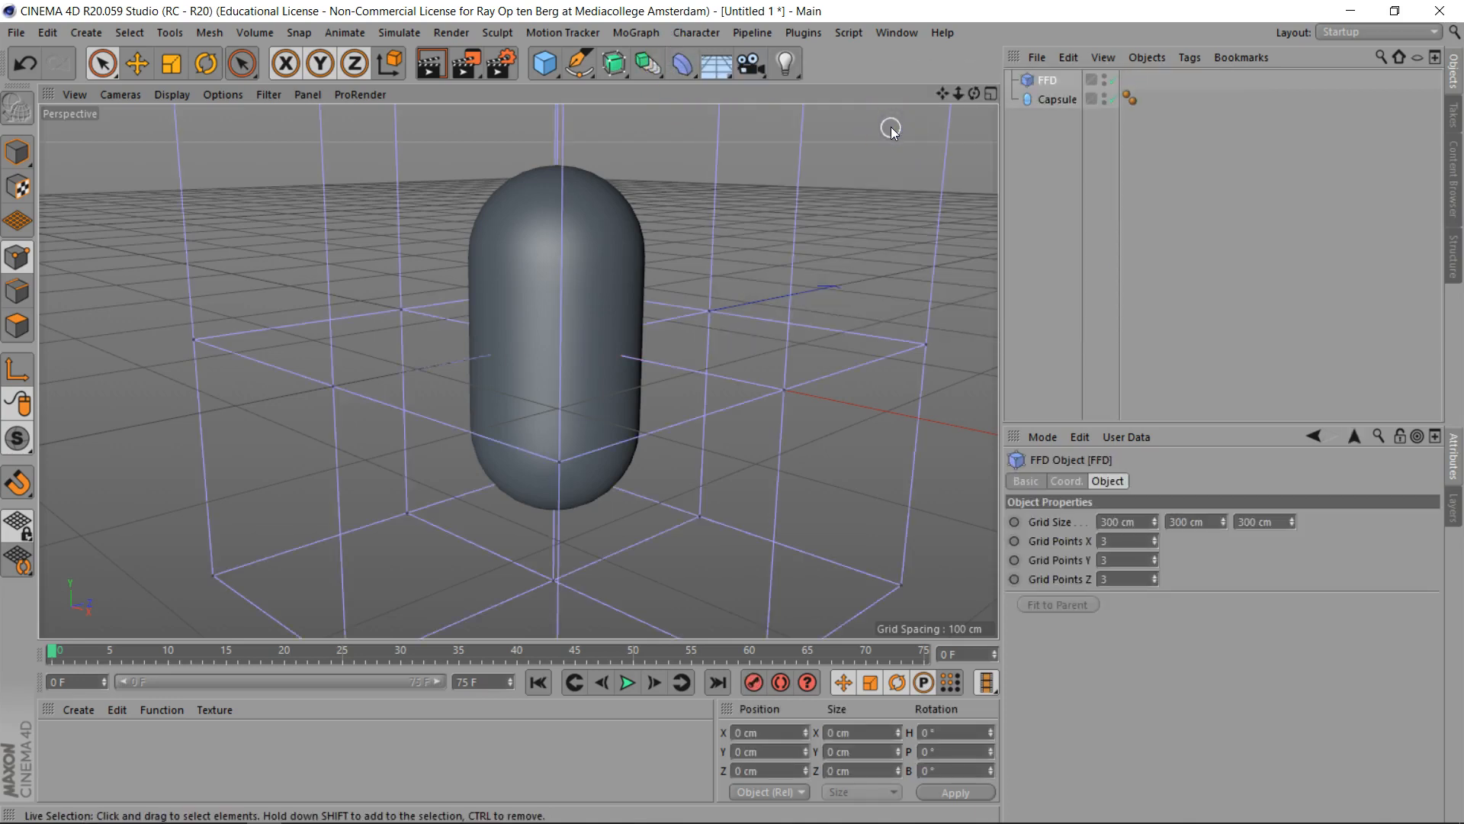
left_click(1047, 81)
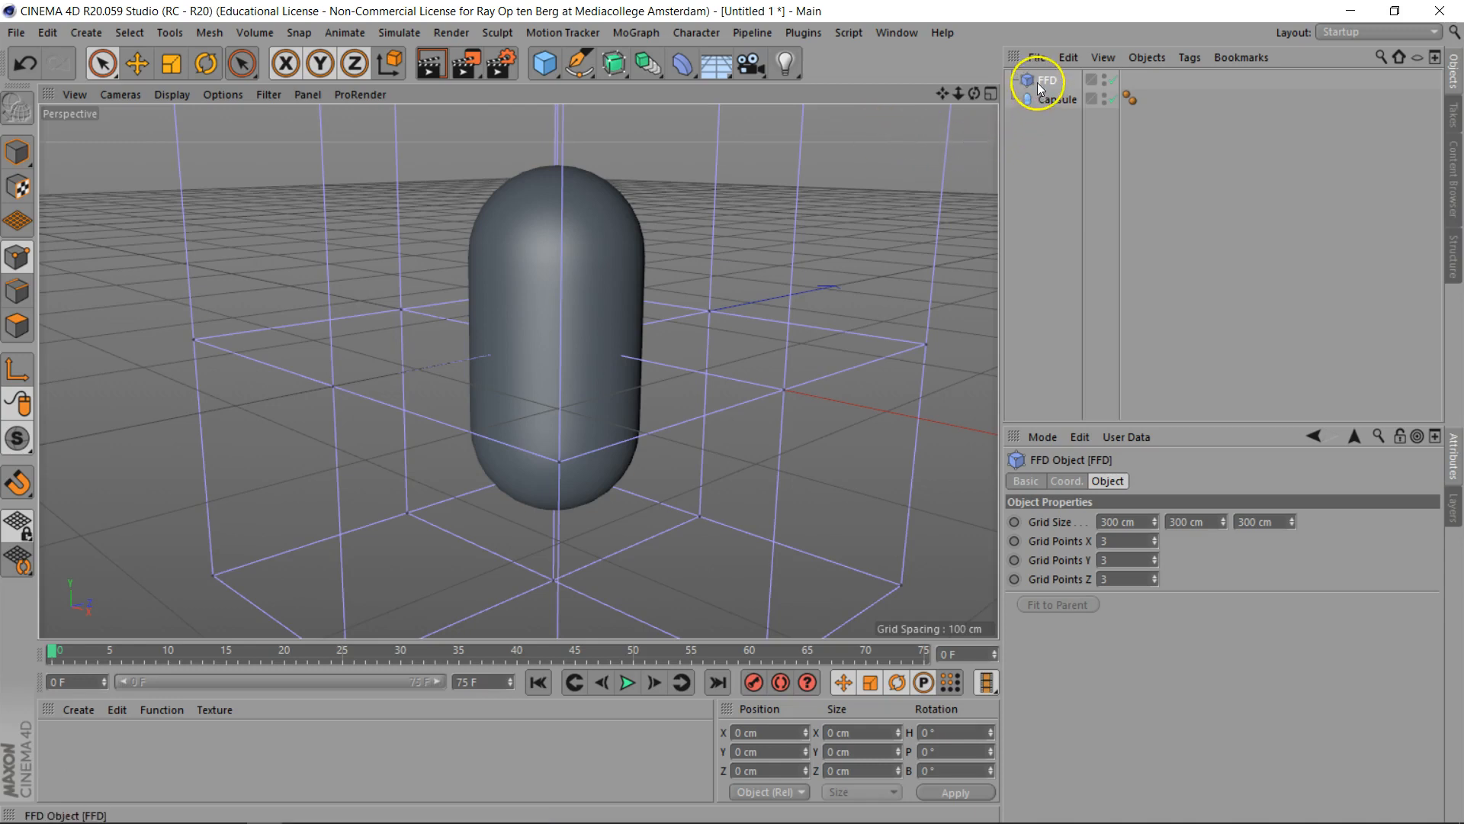
mouse_move(1046, 84)
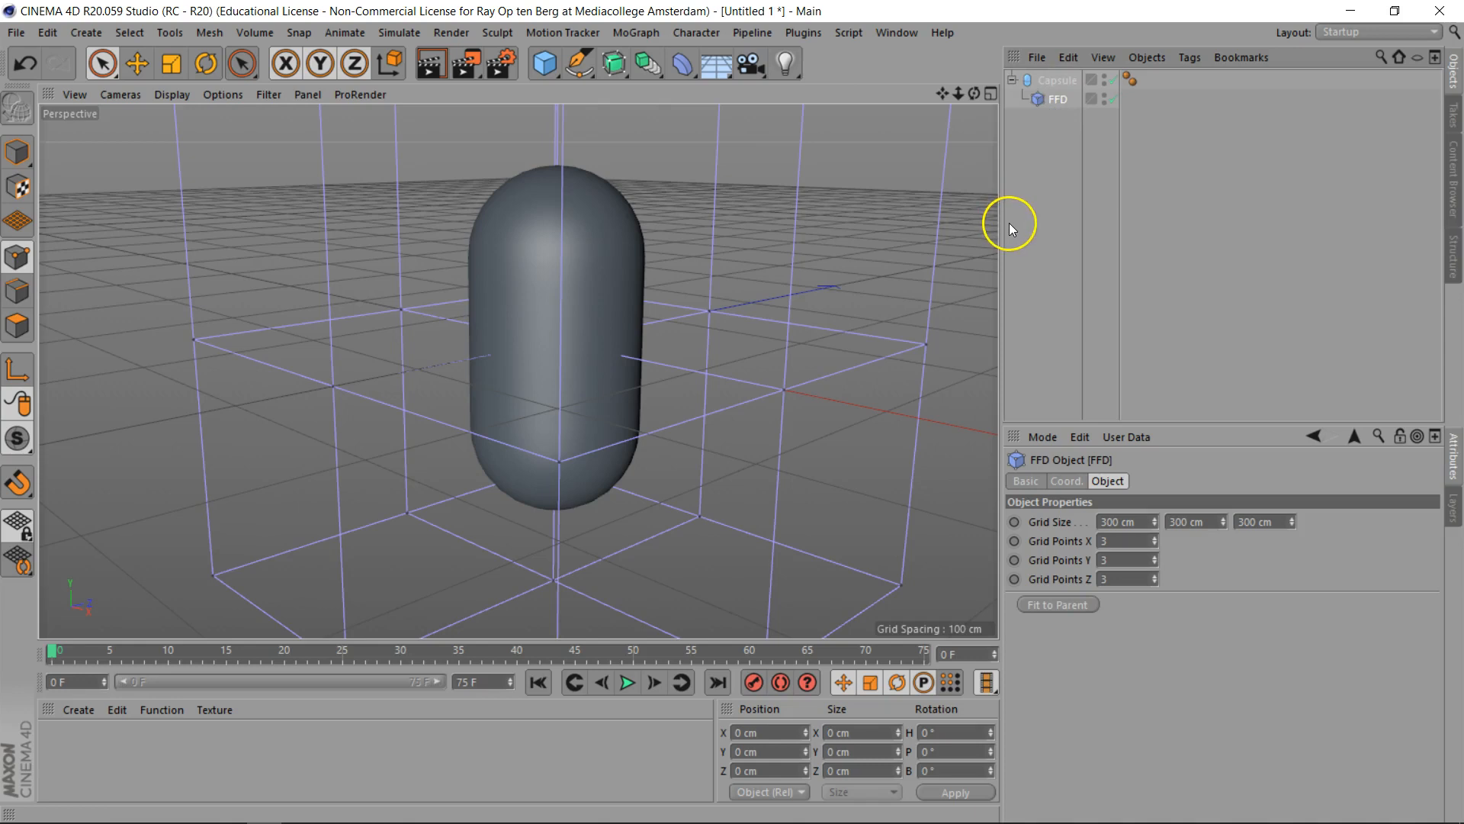
Step: Fit the FFD cage to the capsule and set Grid Points Y to 5
left_click(1055, 604)
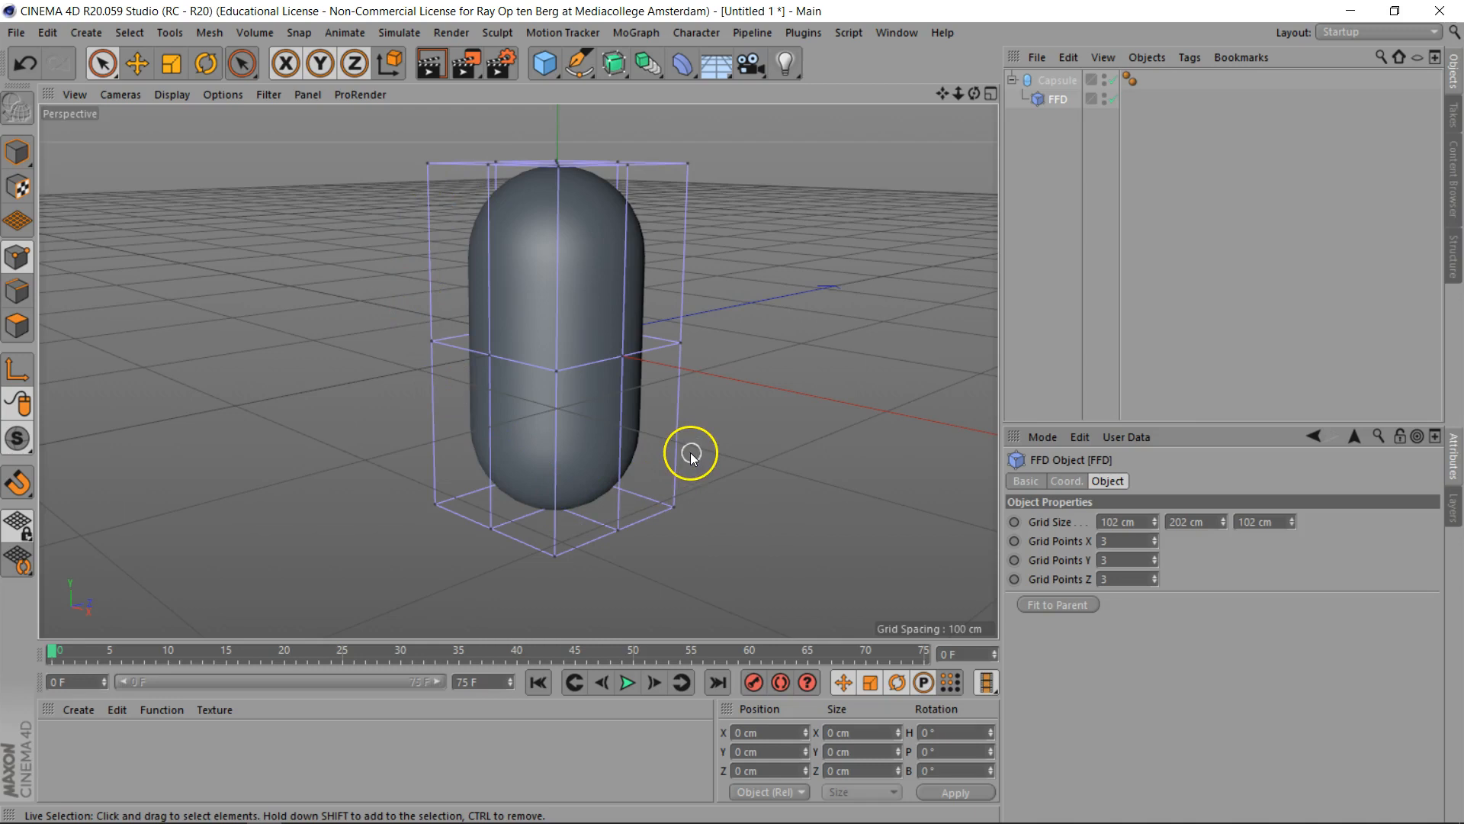
mouse_move(928, 512)
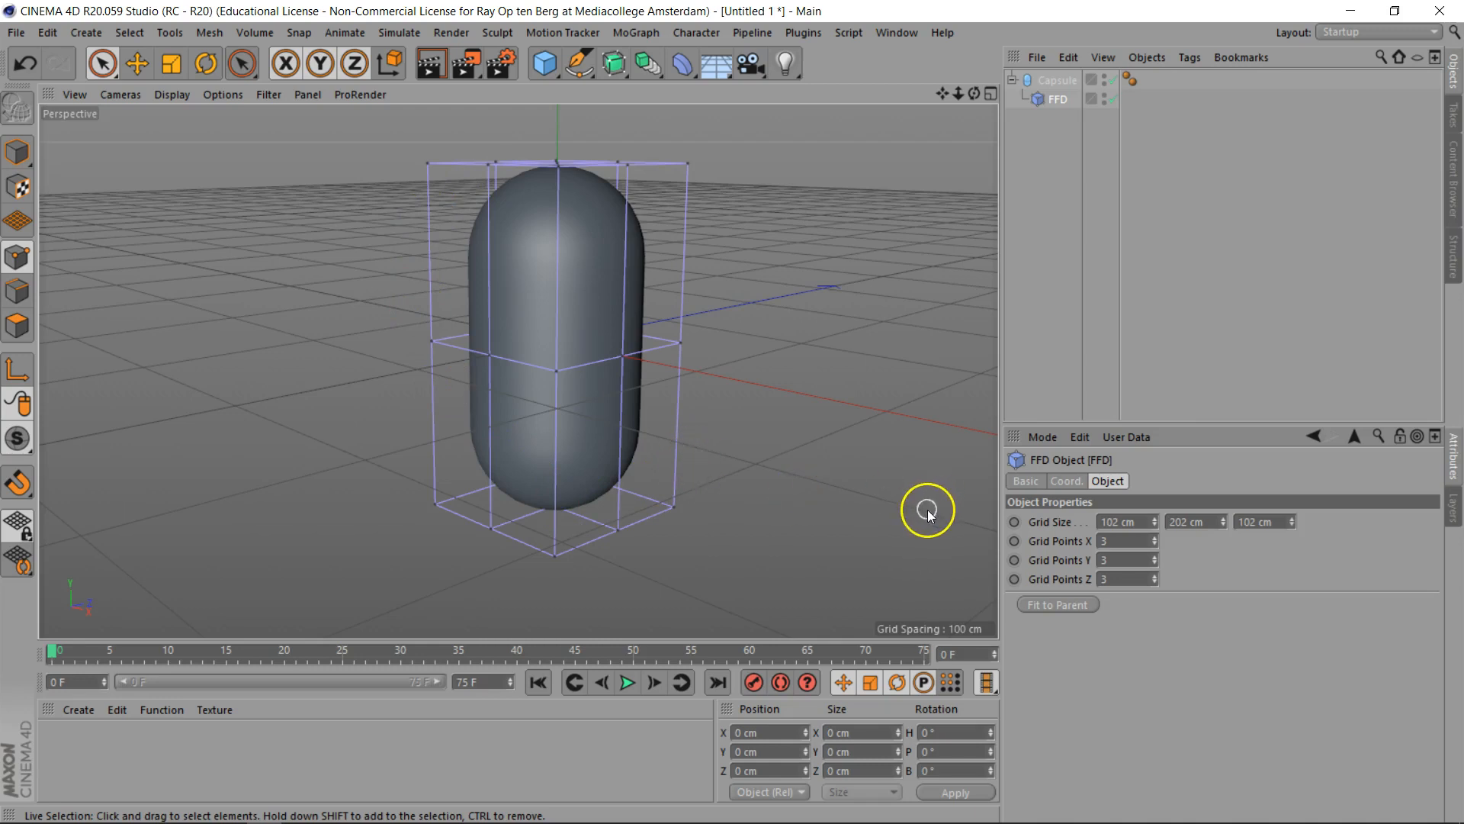
mouse_move(632, 415)
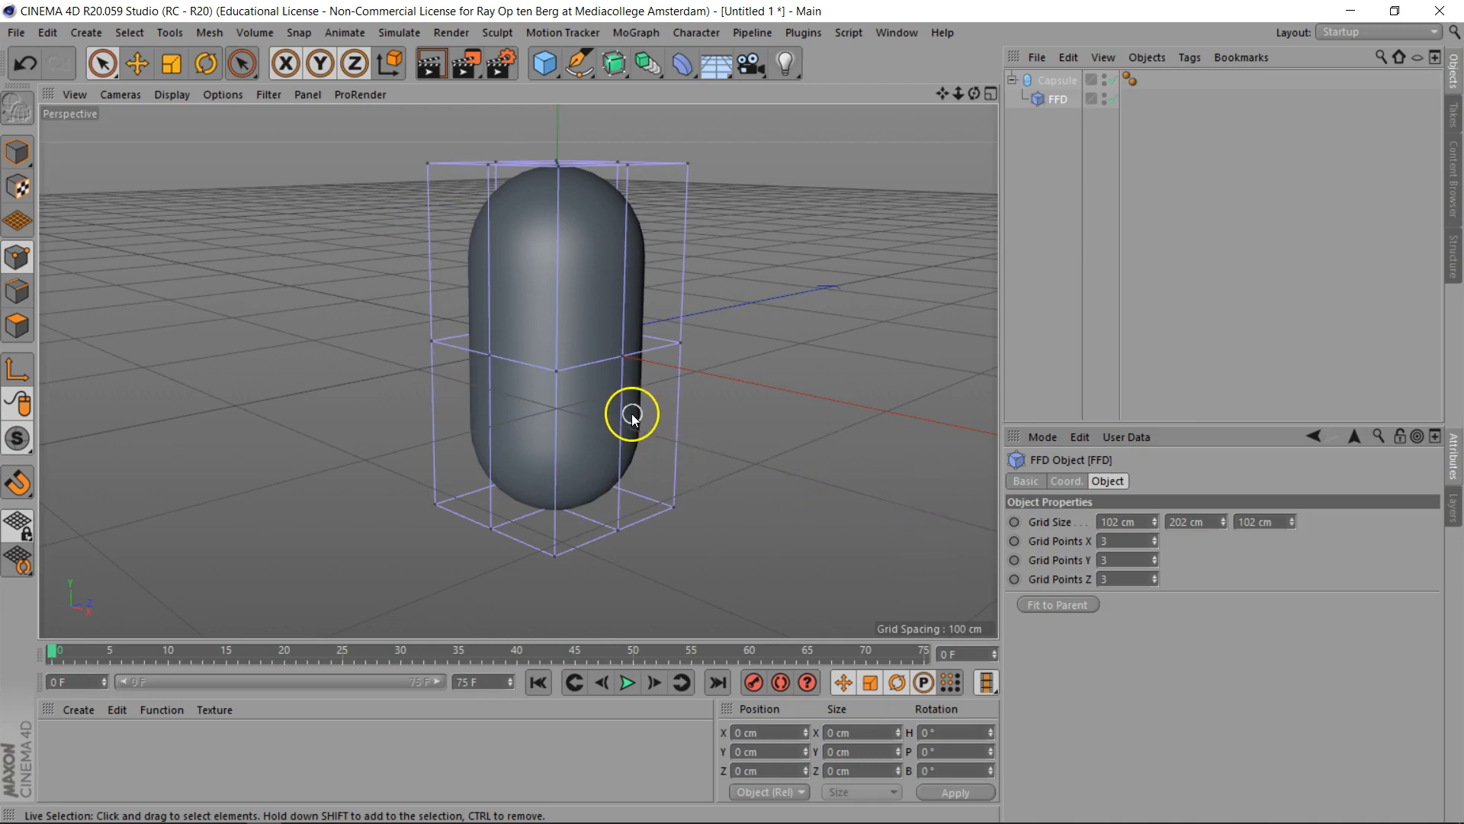
mouse_move(565, 474)
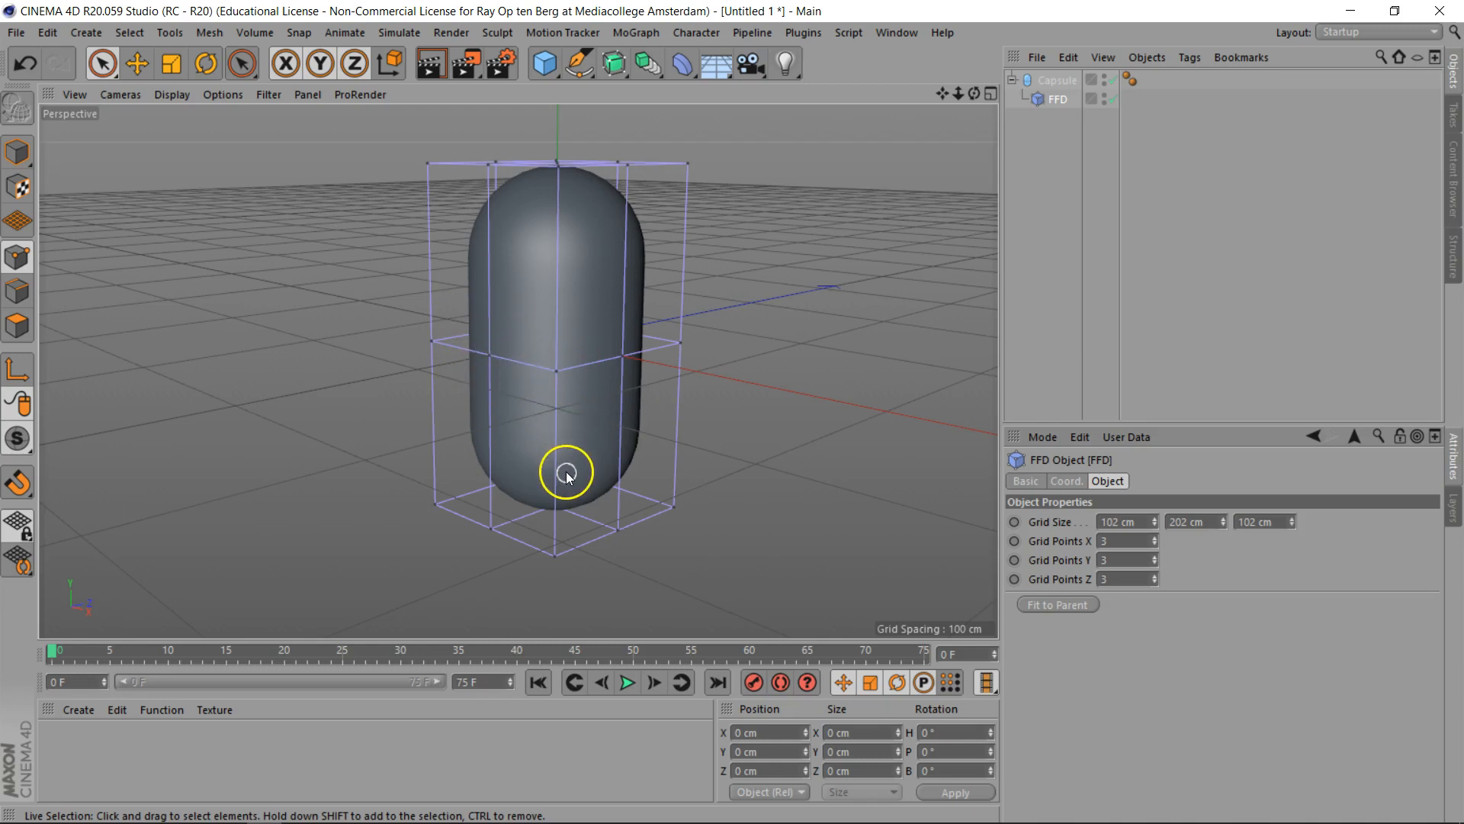
mouse_move(626, 403)
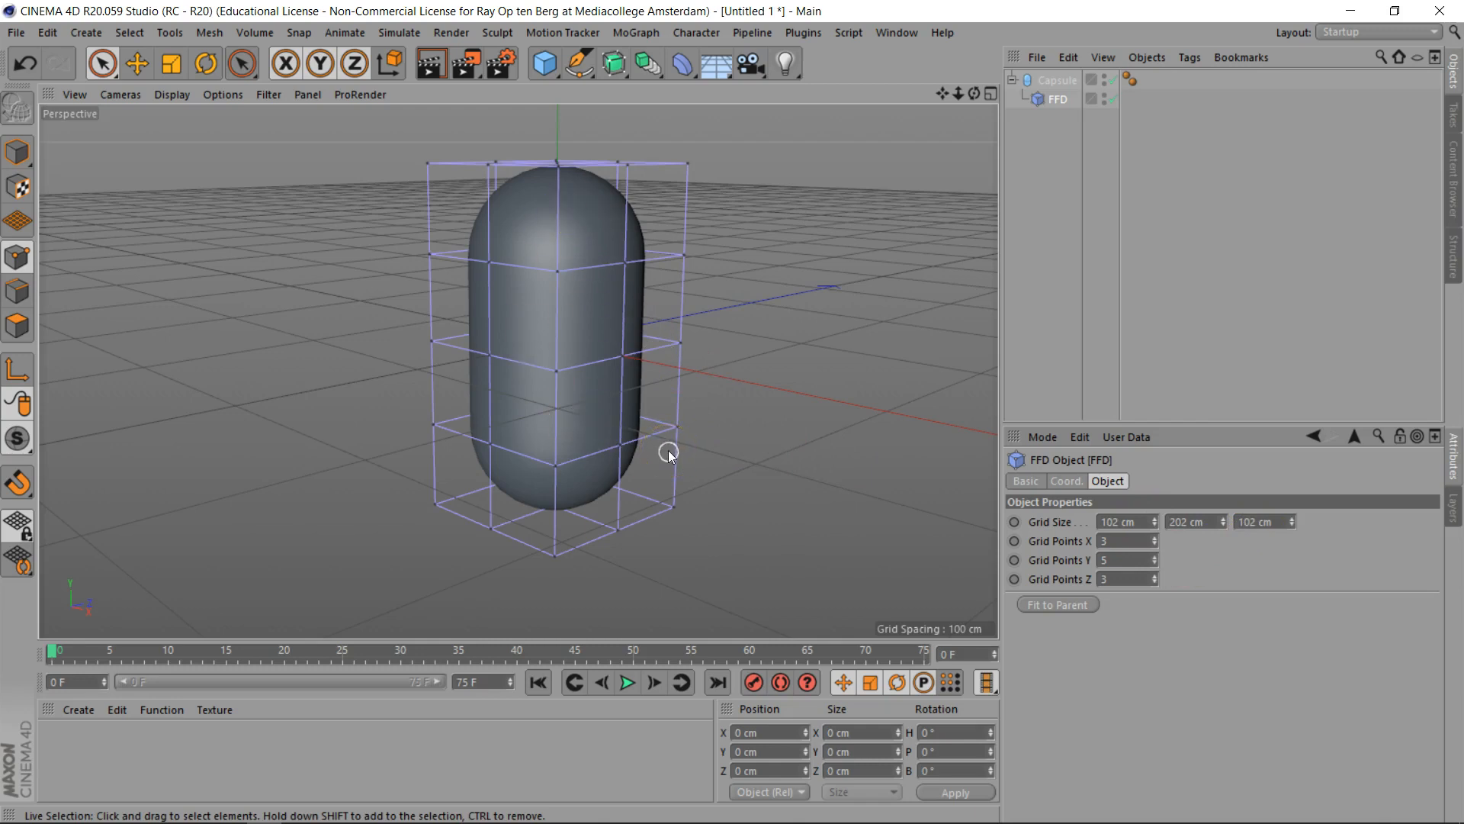
mouse_move(1063, 556)
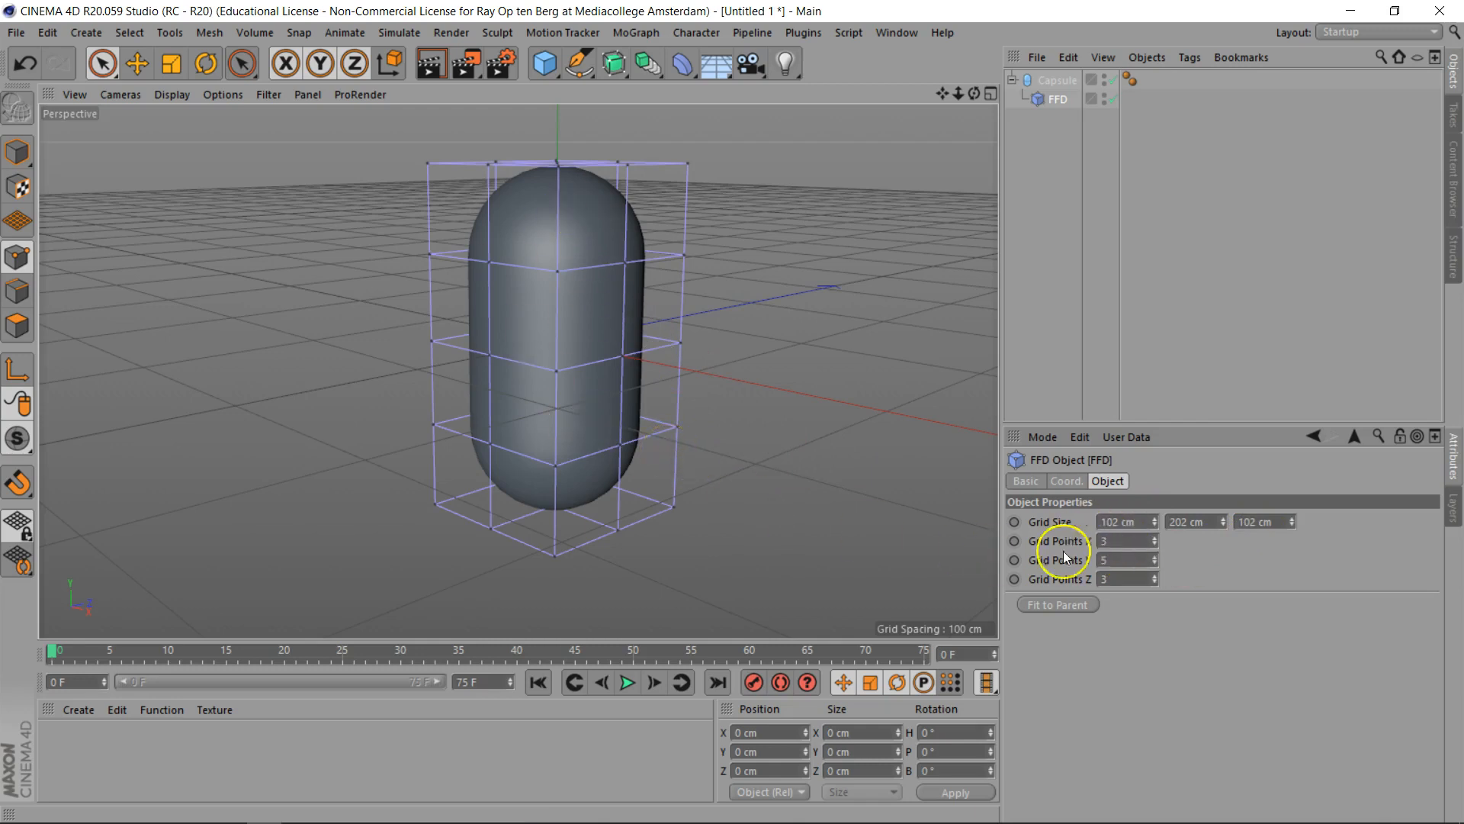
left_click(1124, 521)
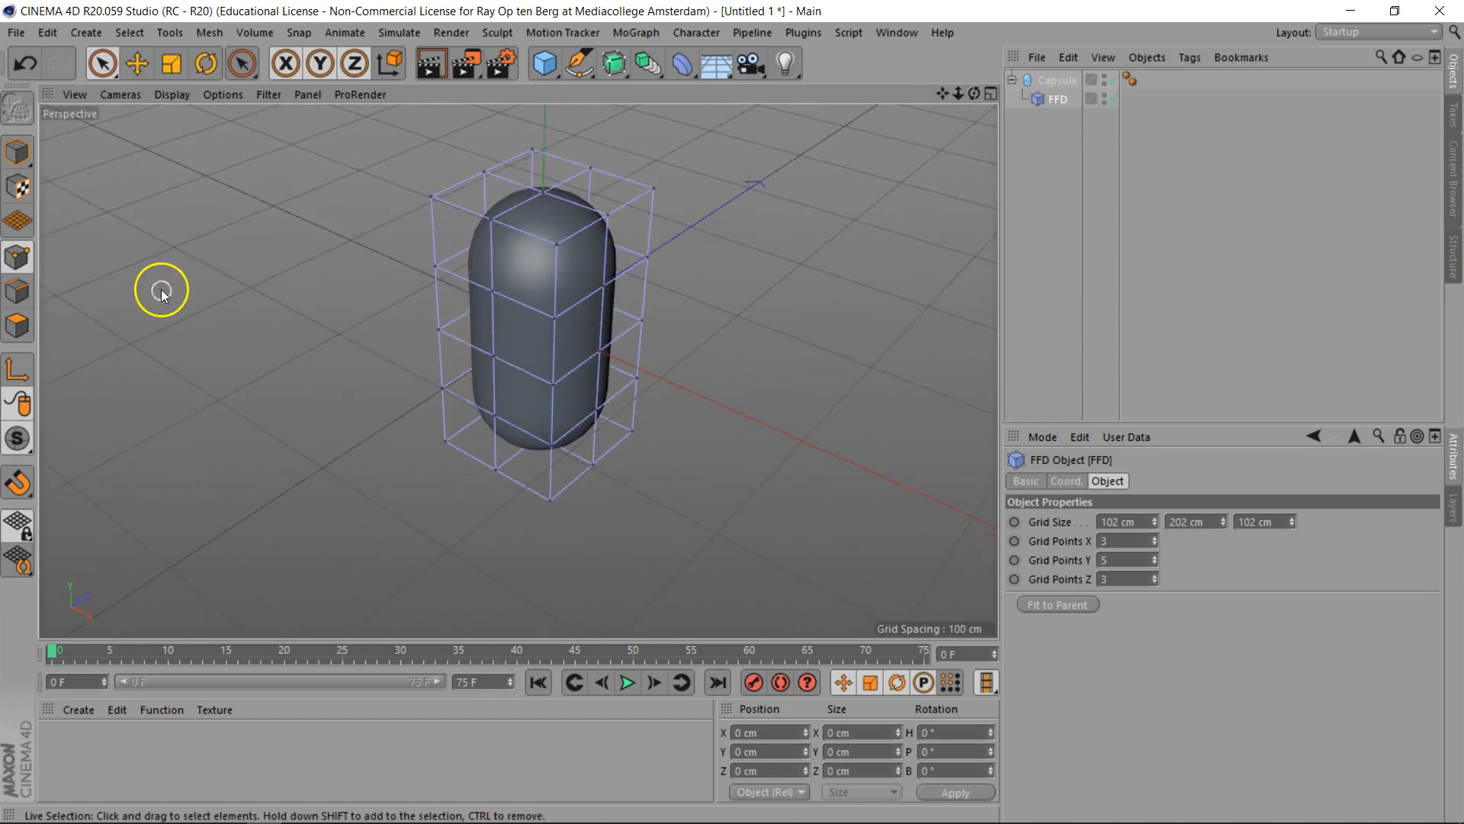
Step: In point mode, lean the top cage row outward and push the middle row the other way
left_click(18, 256)
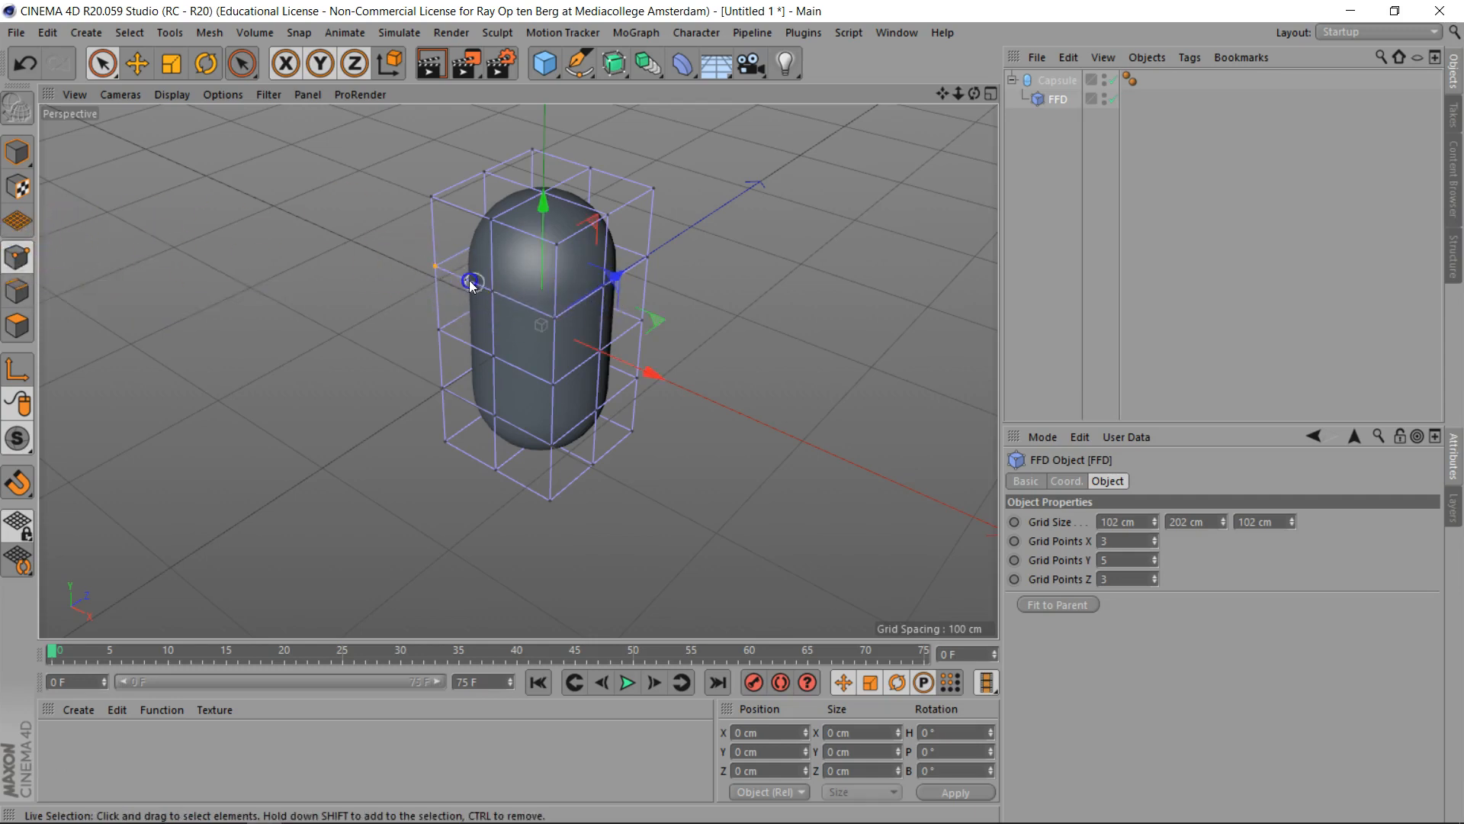
left_click_drag(472, 285, 537, 346)
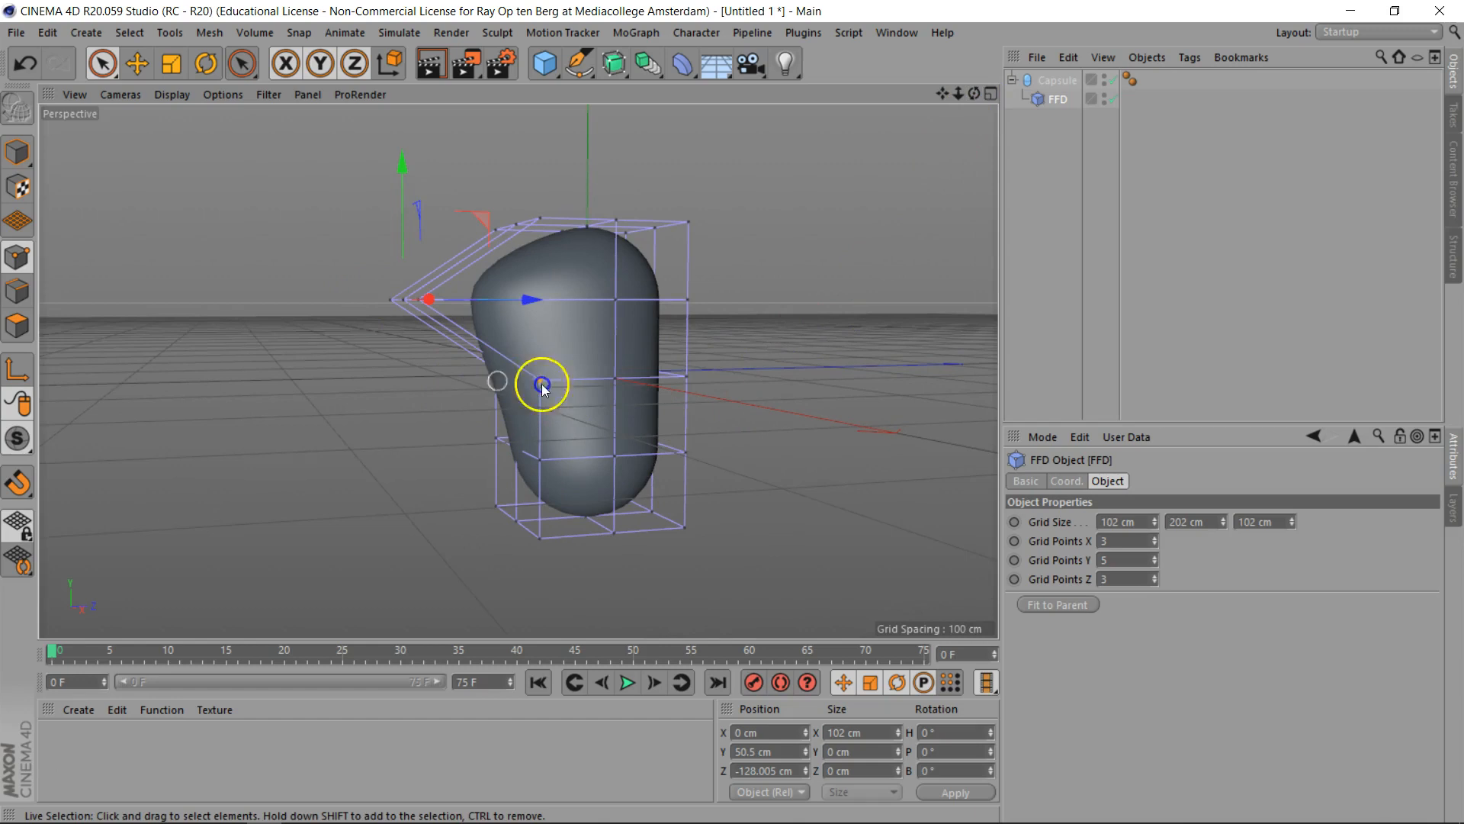
left_click_drag(541, 383, 639, 375)
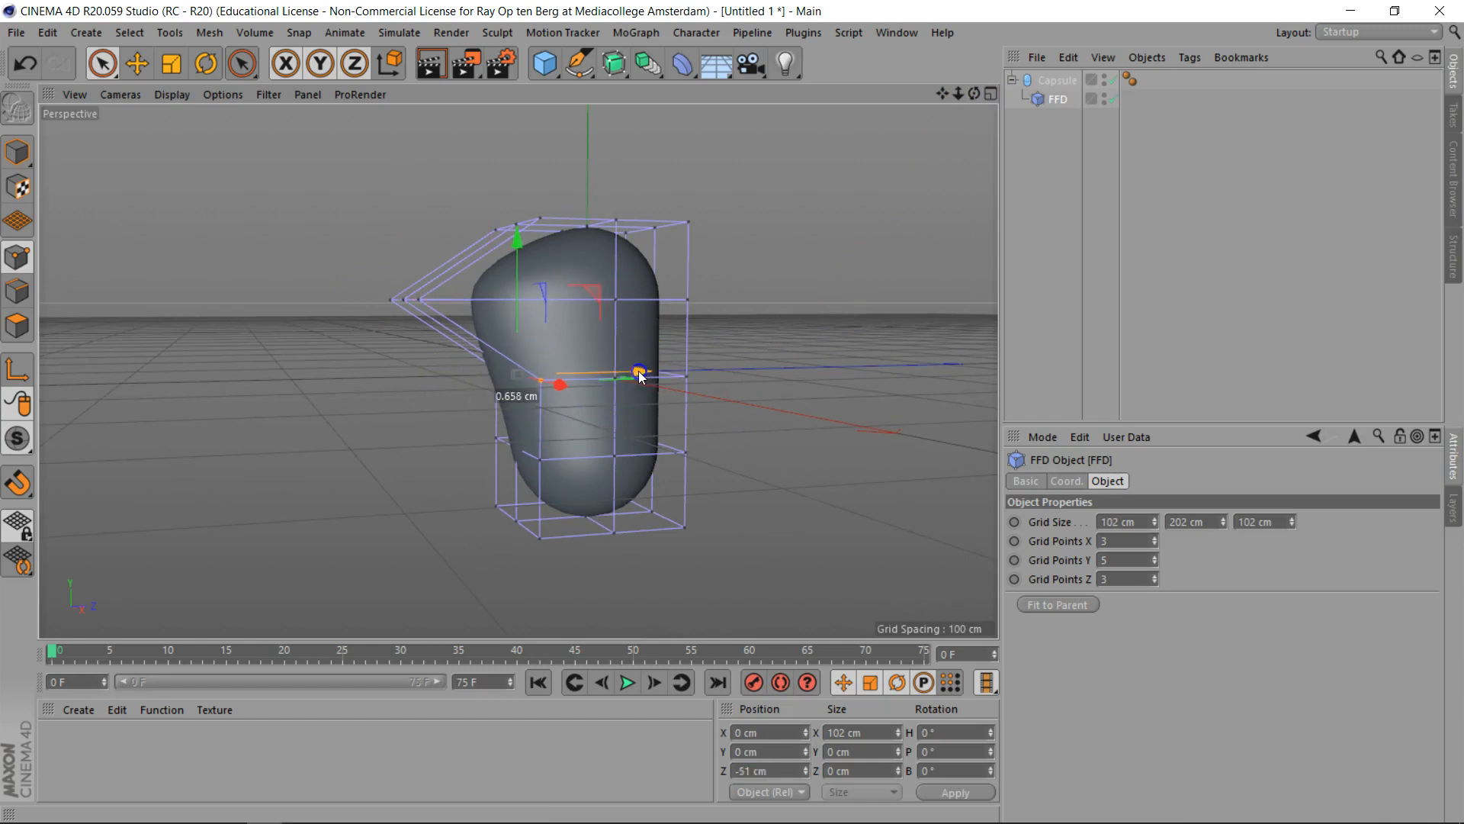
left_click_drag(639, 368, 765, 360)
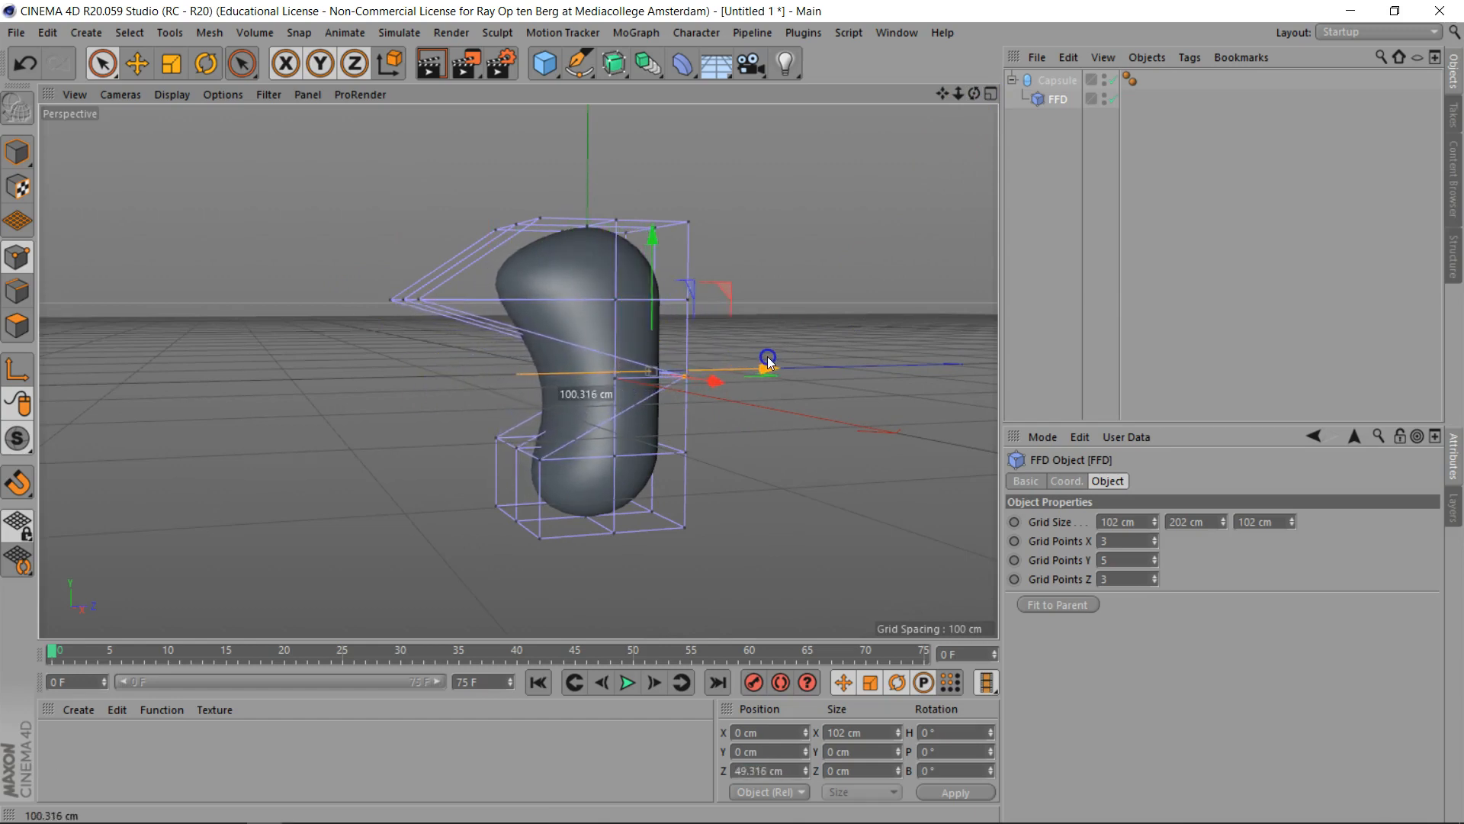
left_click_drag(766, 363, 659, 380)
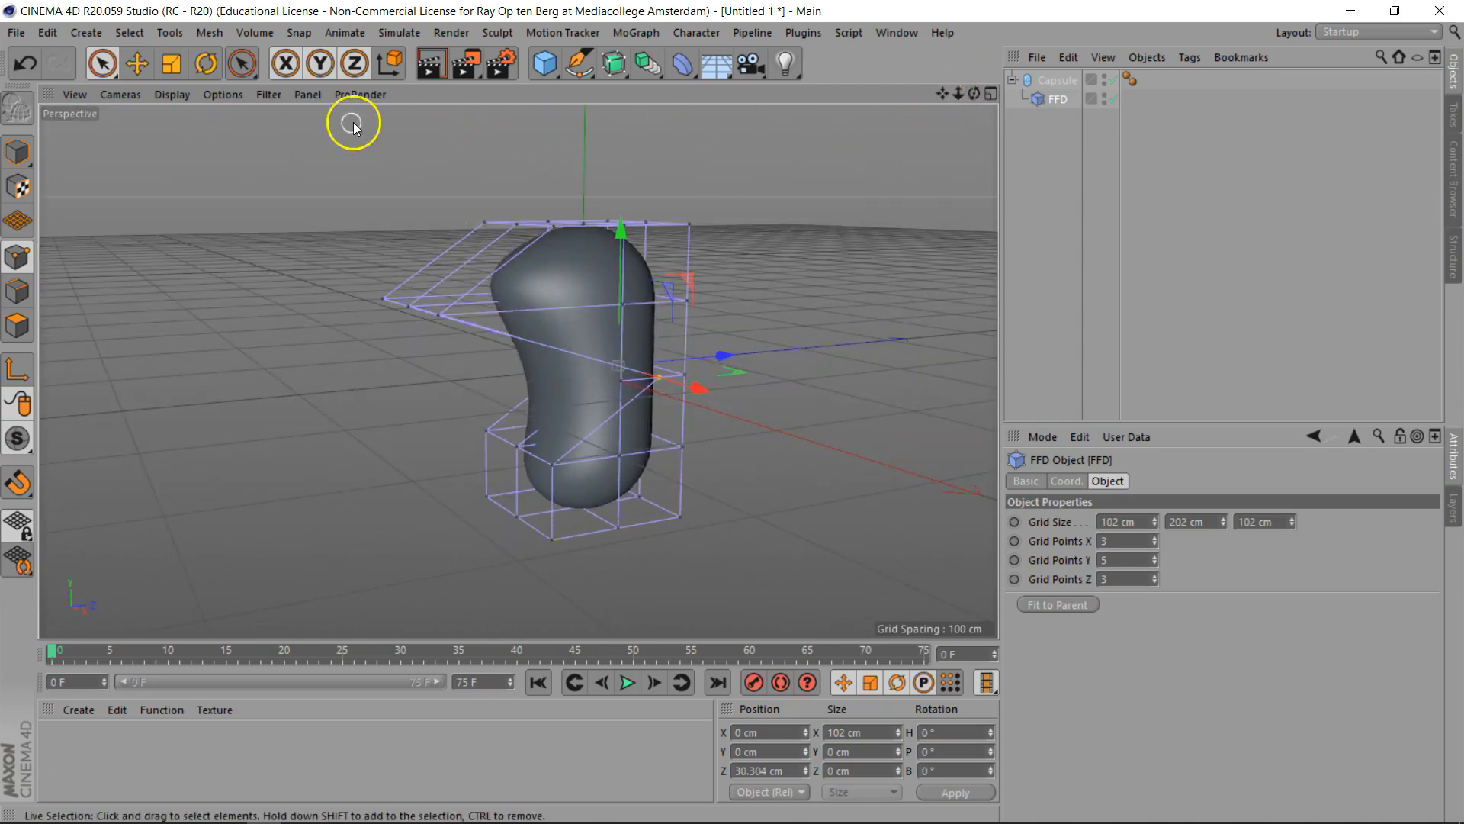
Step: Rectangle-select the middle cage row and bulge the capsule's midsection into a kinked bend
left_click(102, 63)
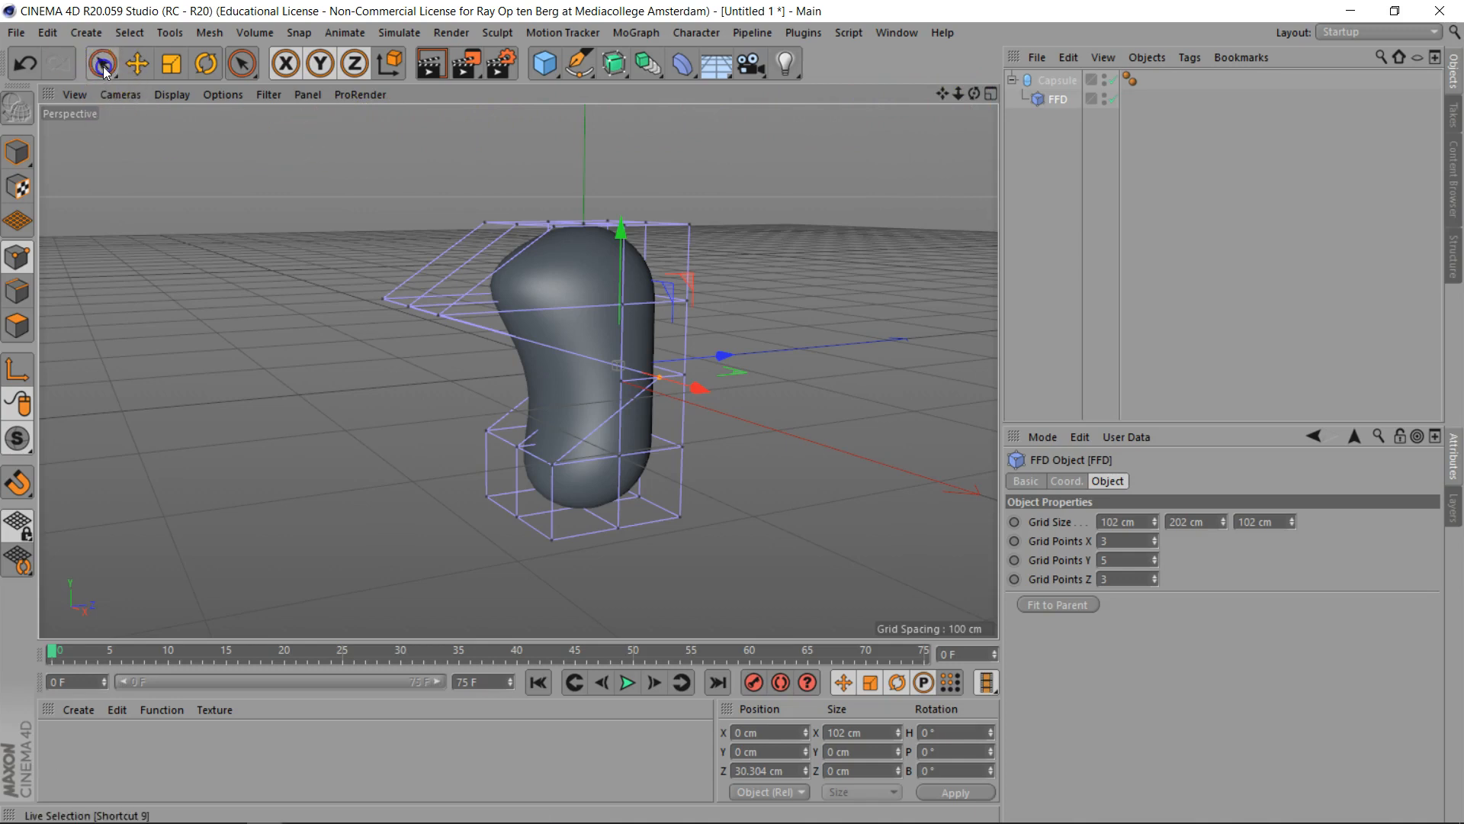
left_click(101, 63)
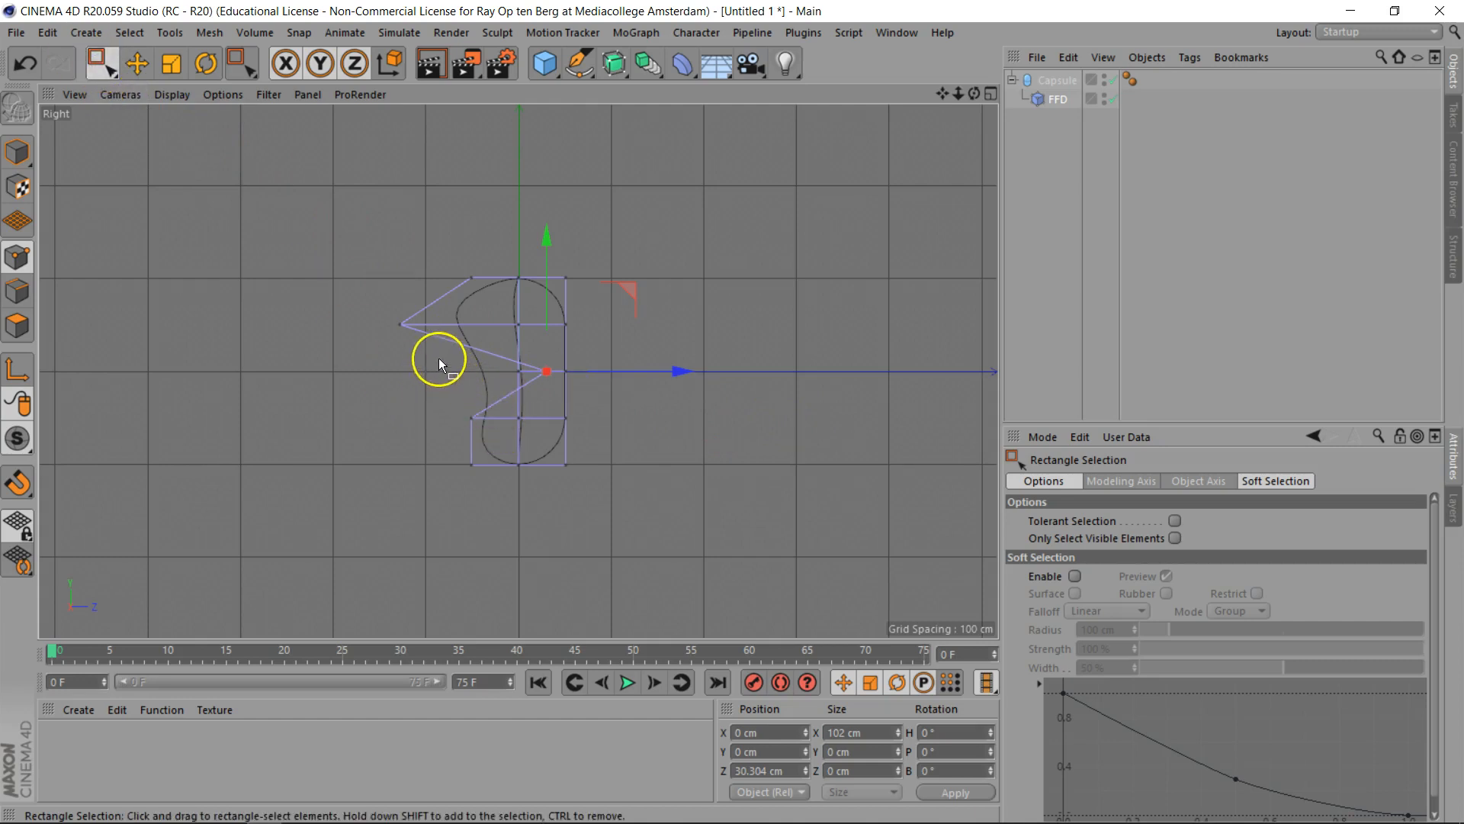
left_click_drag(439, 365, 632, 395)
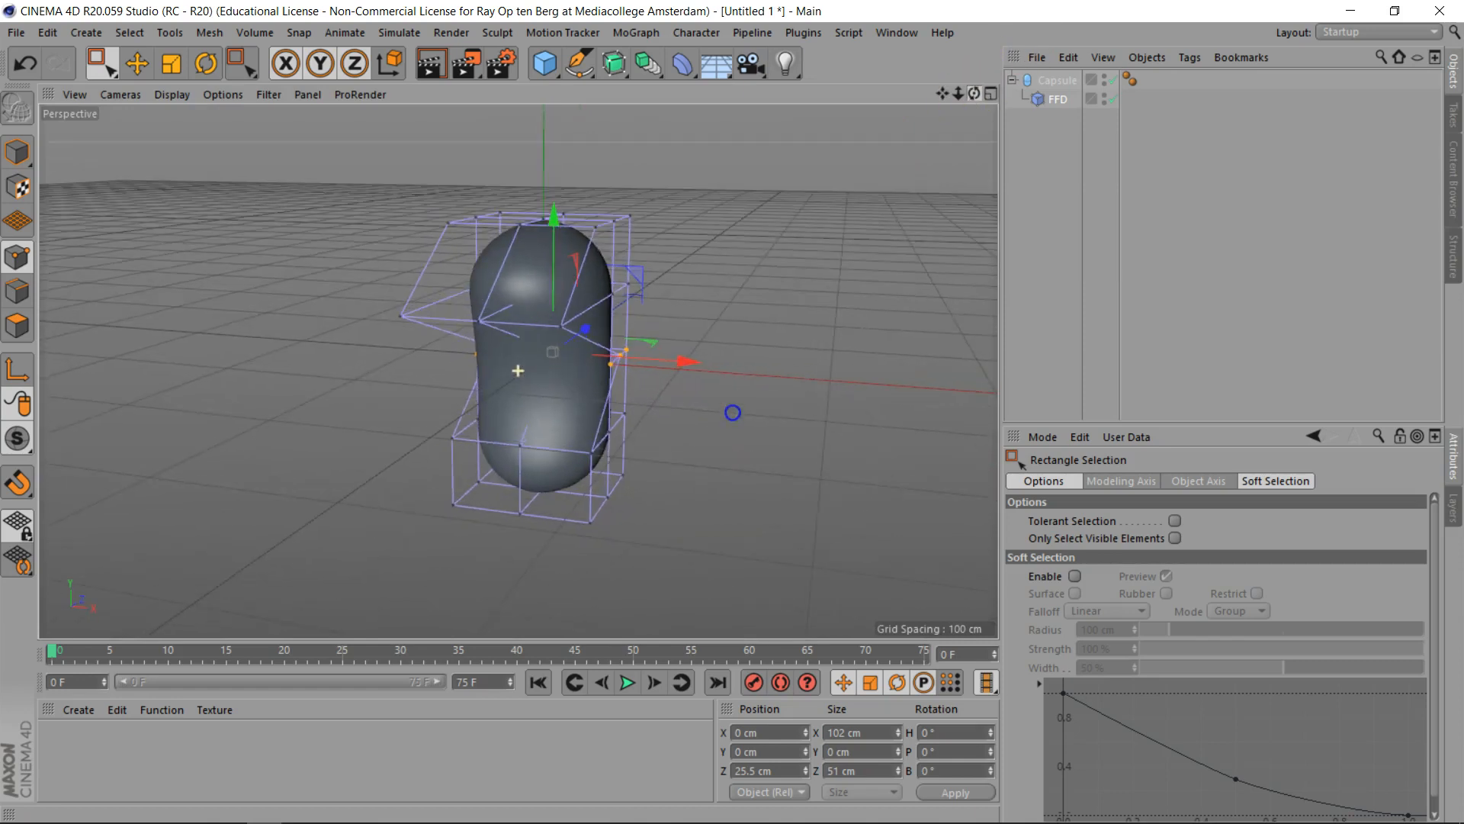
left_click(171, 62)
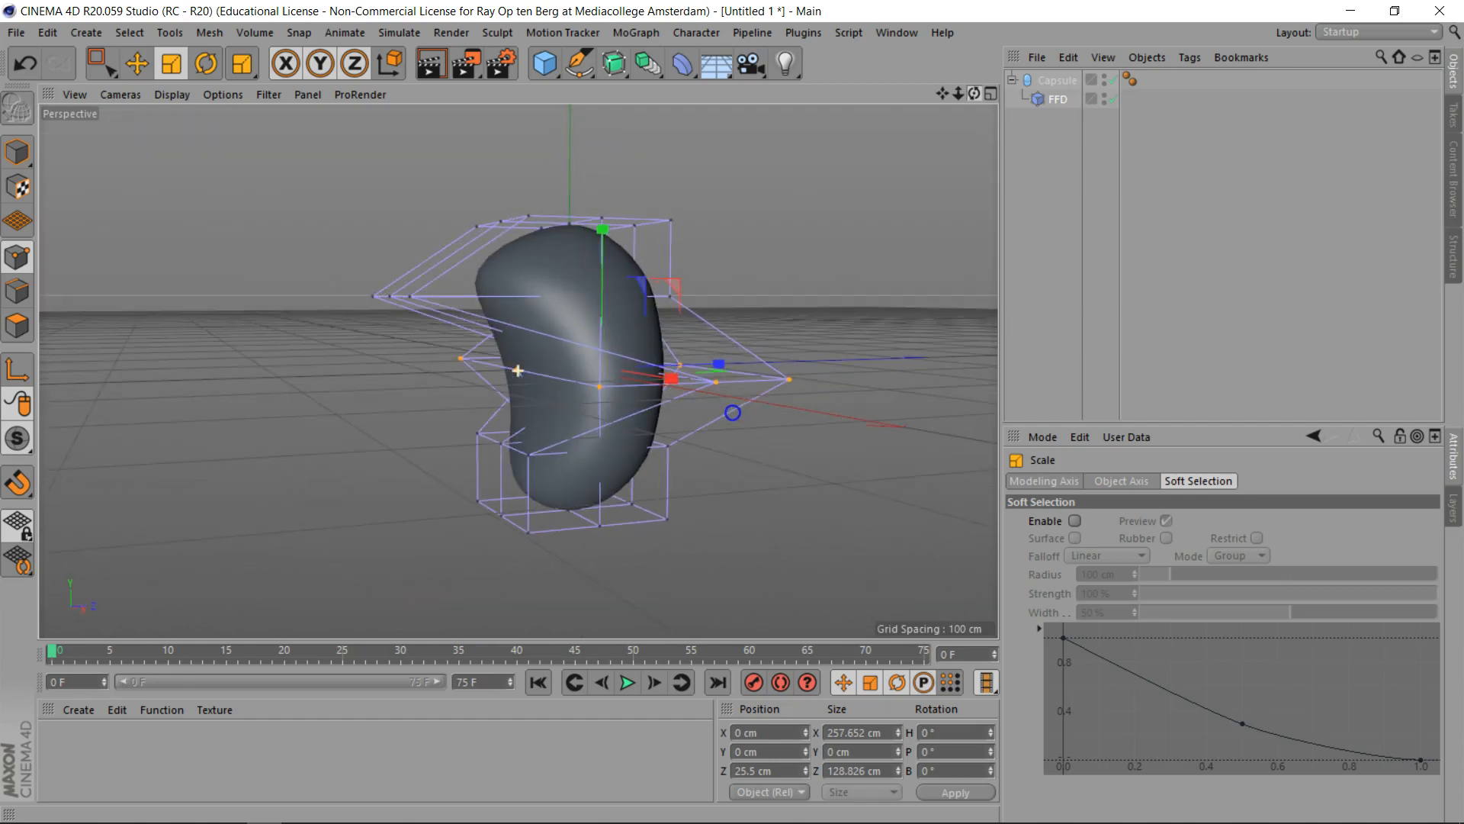
left_click(100, 63)
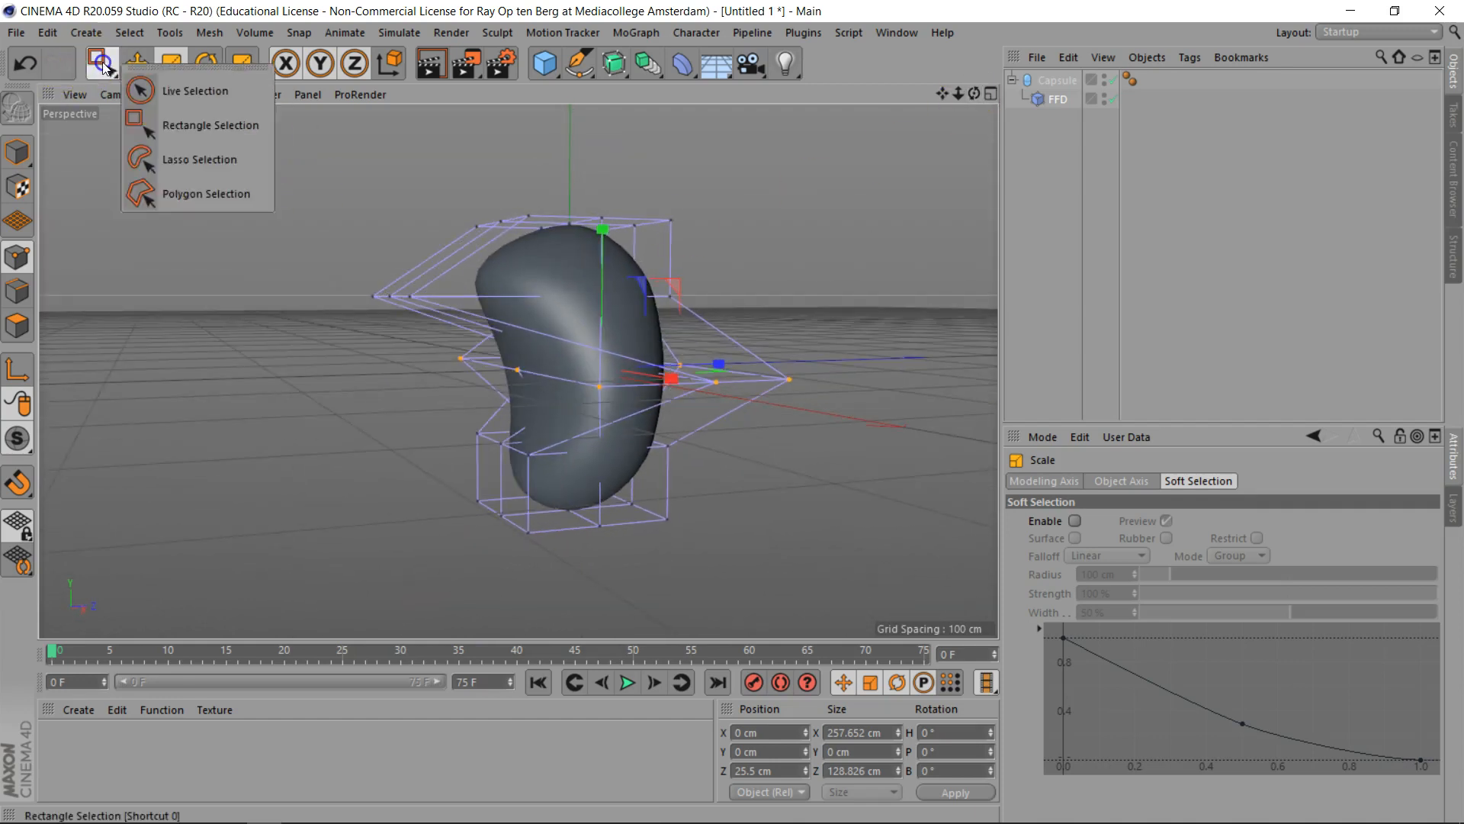
left_click(211, 123)
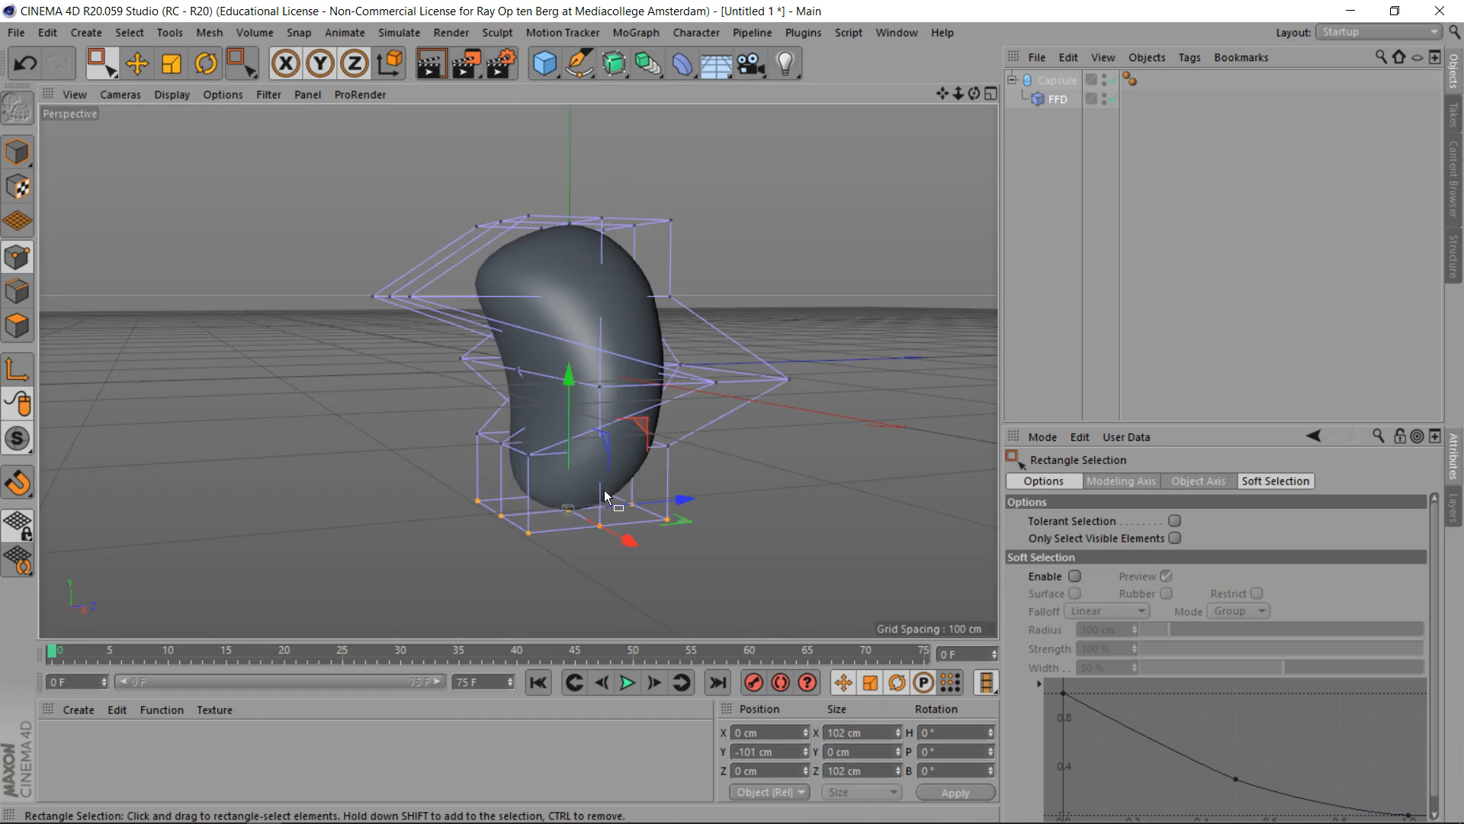
Step: Scale the bottom cage row wide into a bell-shaped base, then view the Capsule's Slice settings
left_click(205, 62)
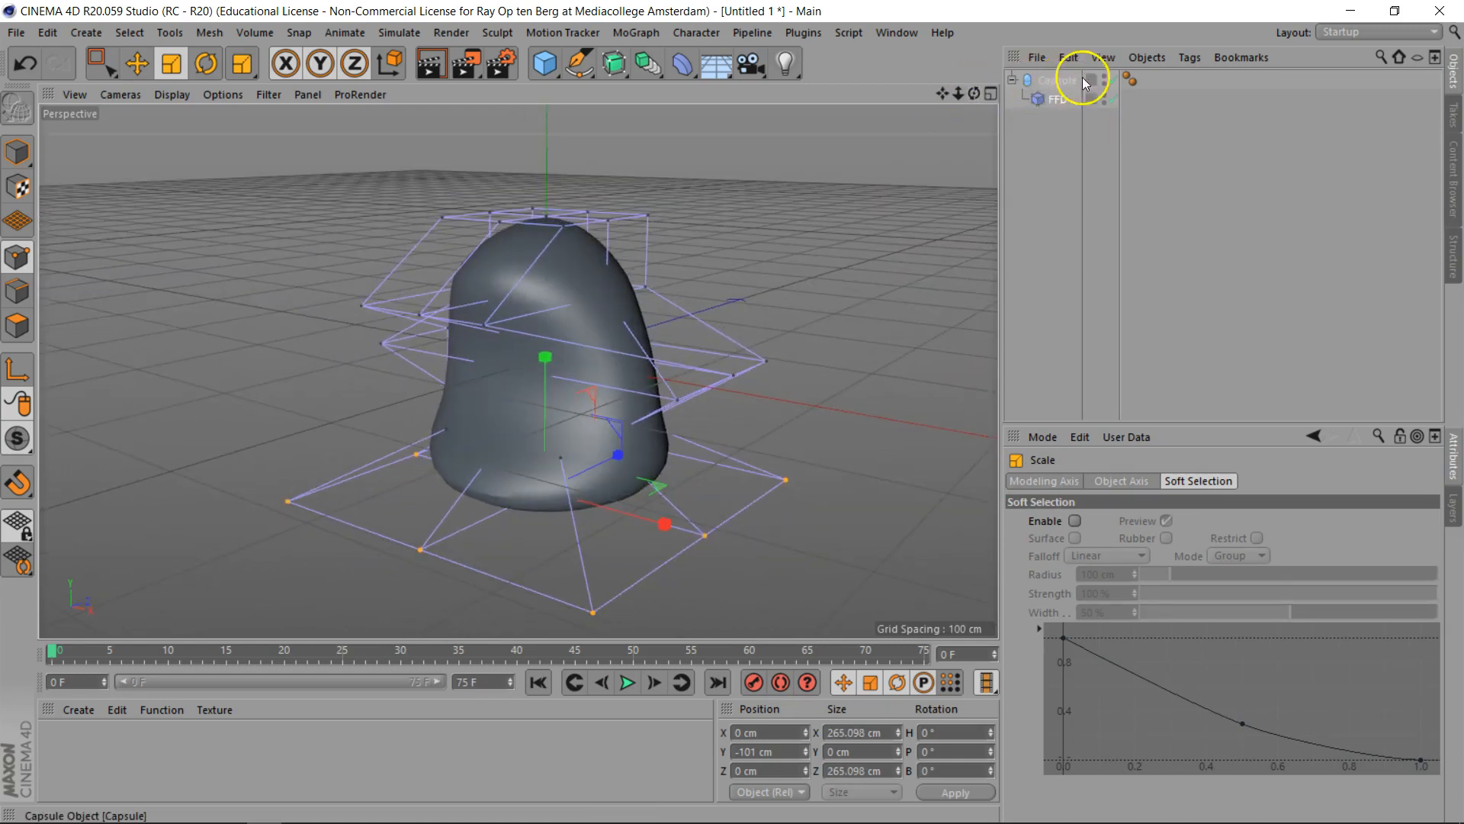
mouse_move(1073, 82)
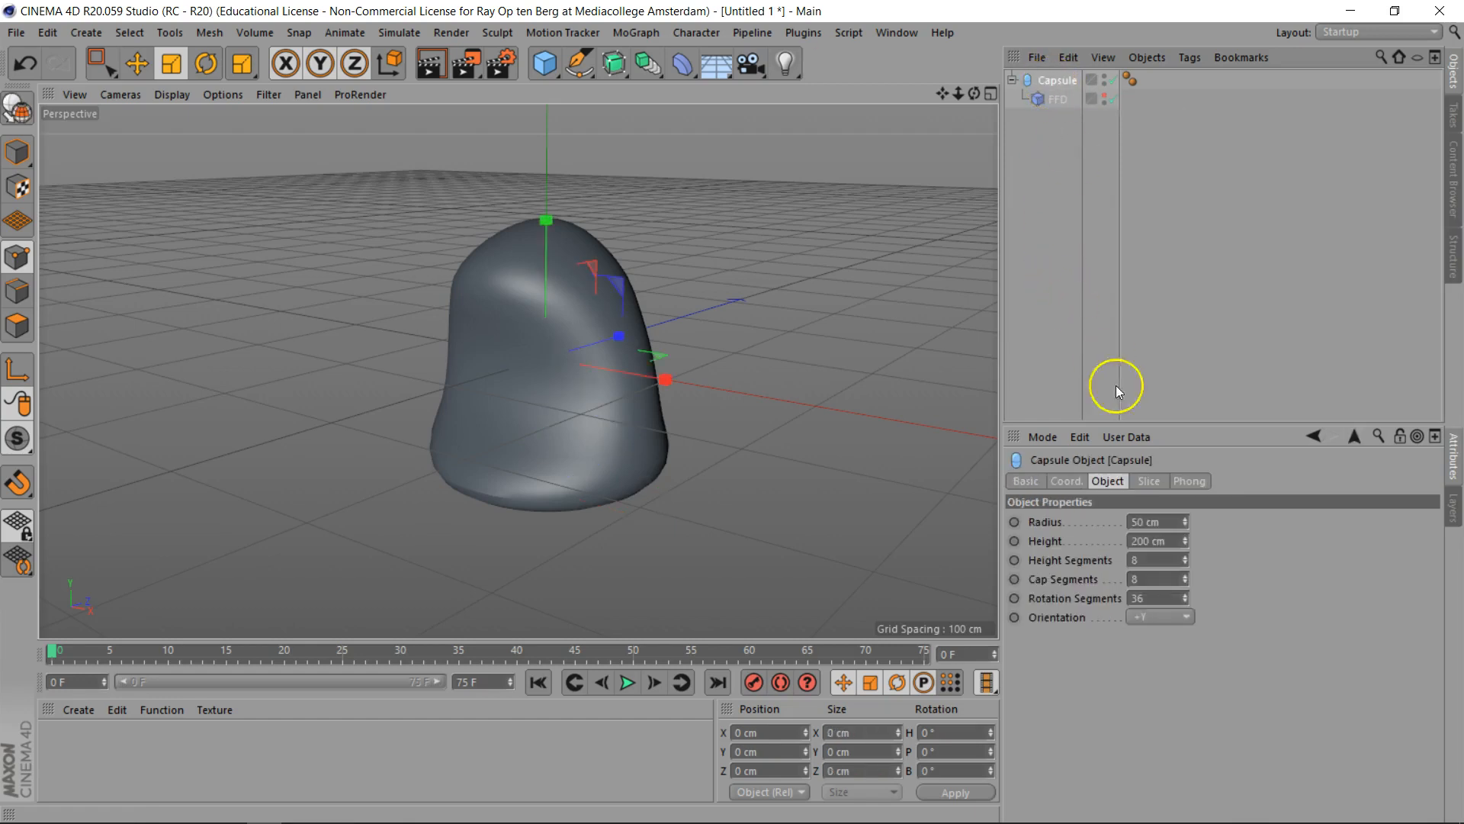
left_click(1149, 480)
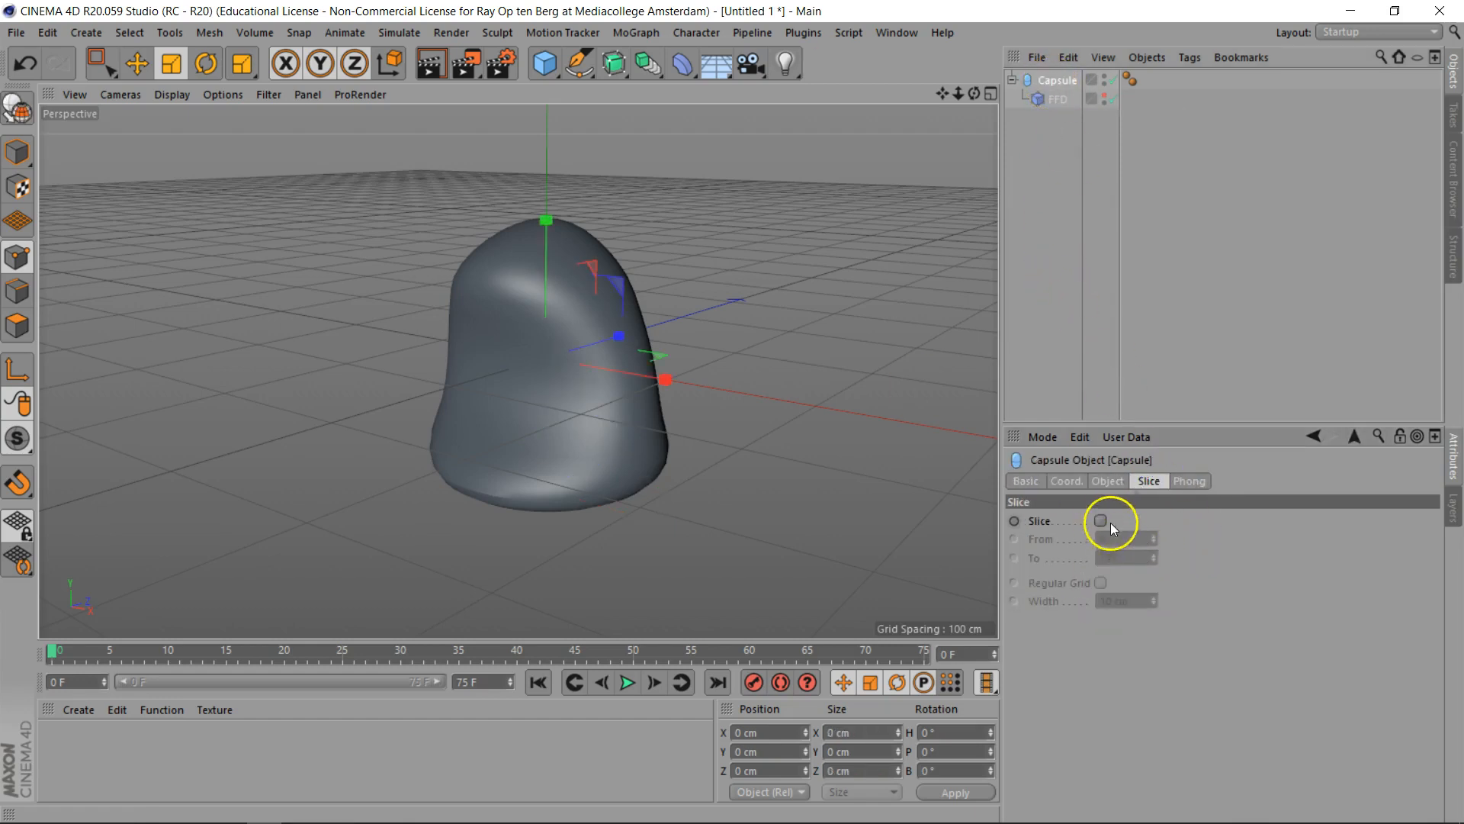
left_click(1100, 520)
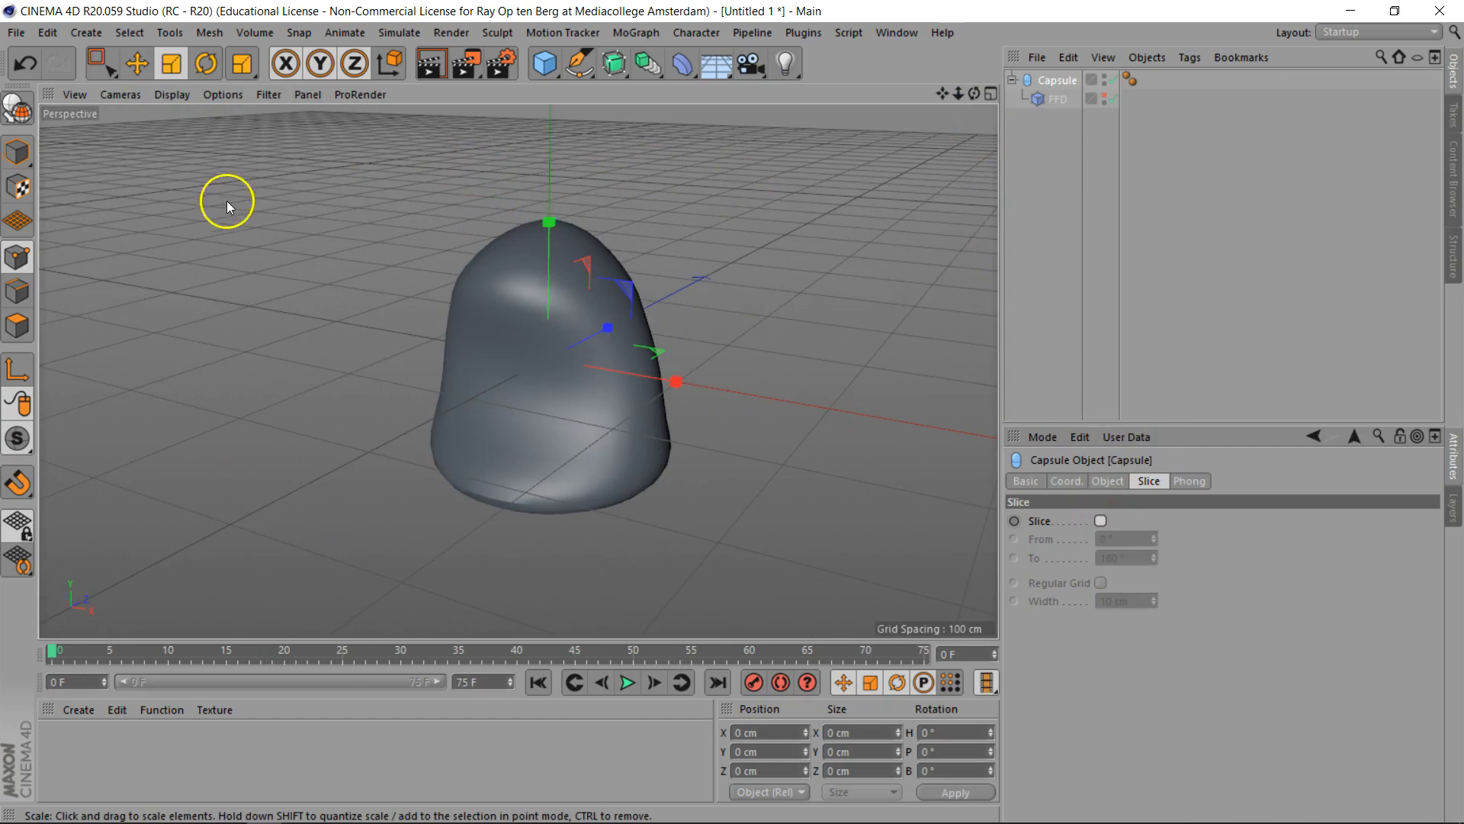
mouse_move(18, 149)
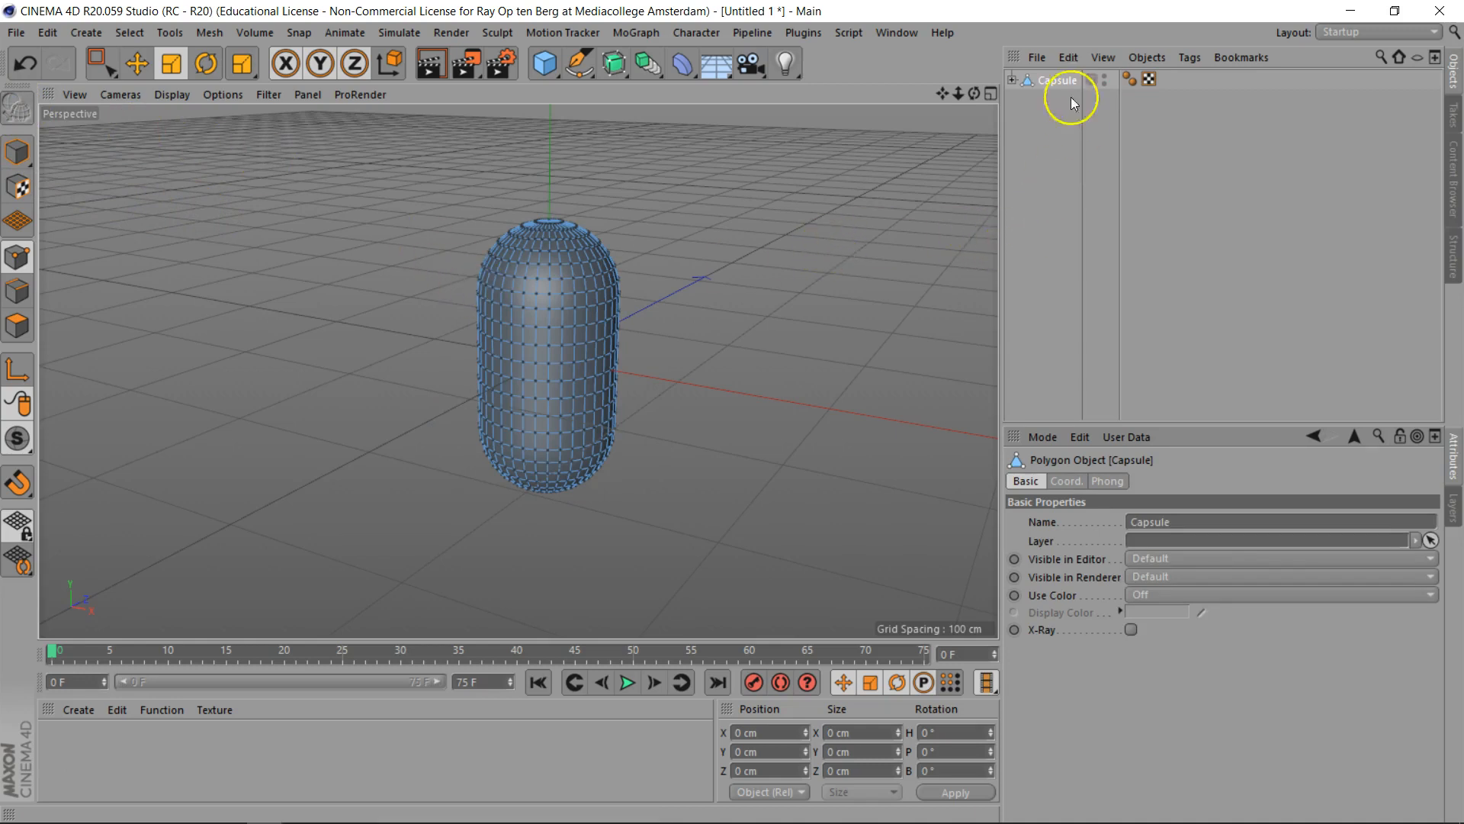
mouse_move(1049, 80)
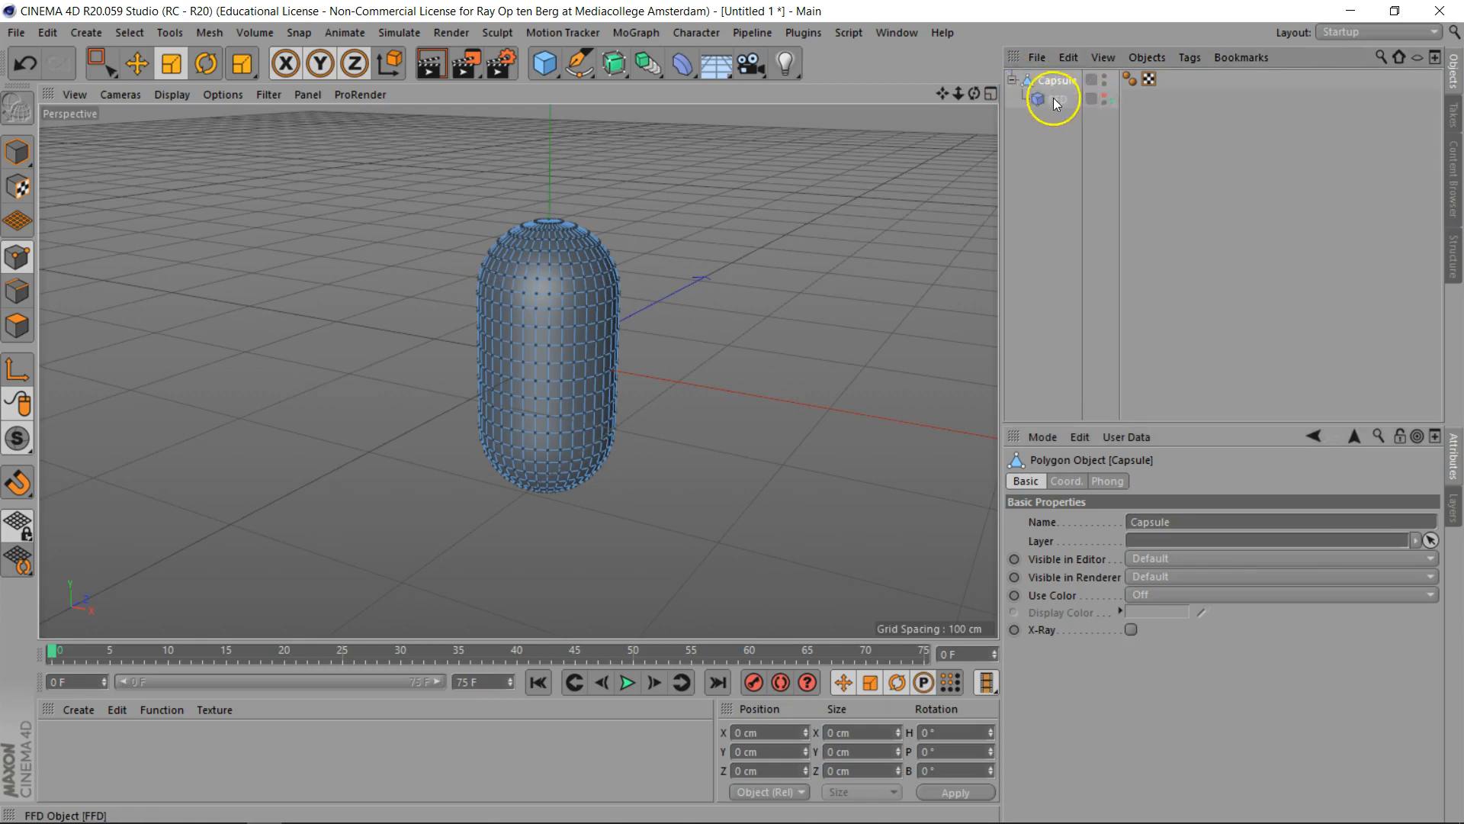
Step: Make the Capsule an editable polygon object and check the FFD deformation on it
left_click(1056, 100)
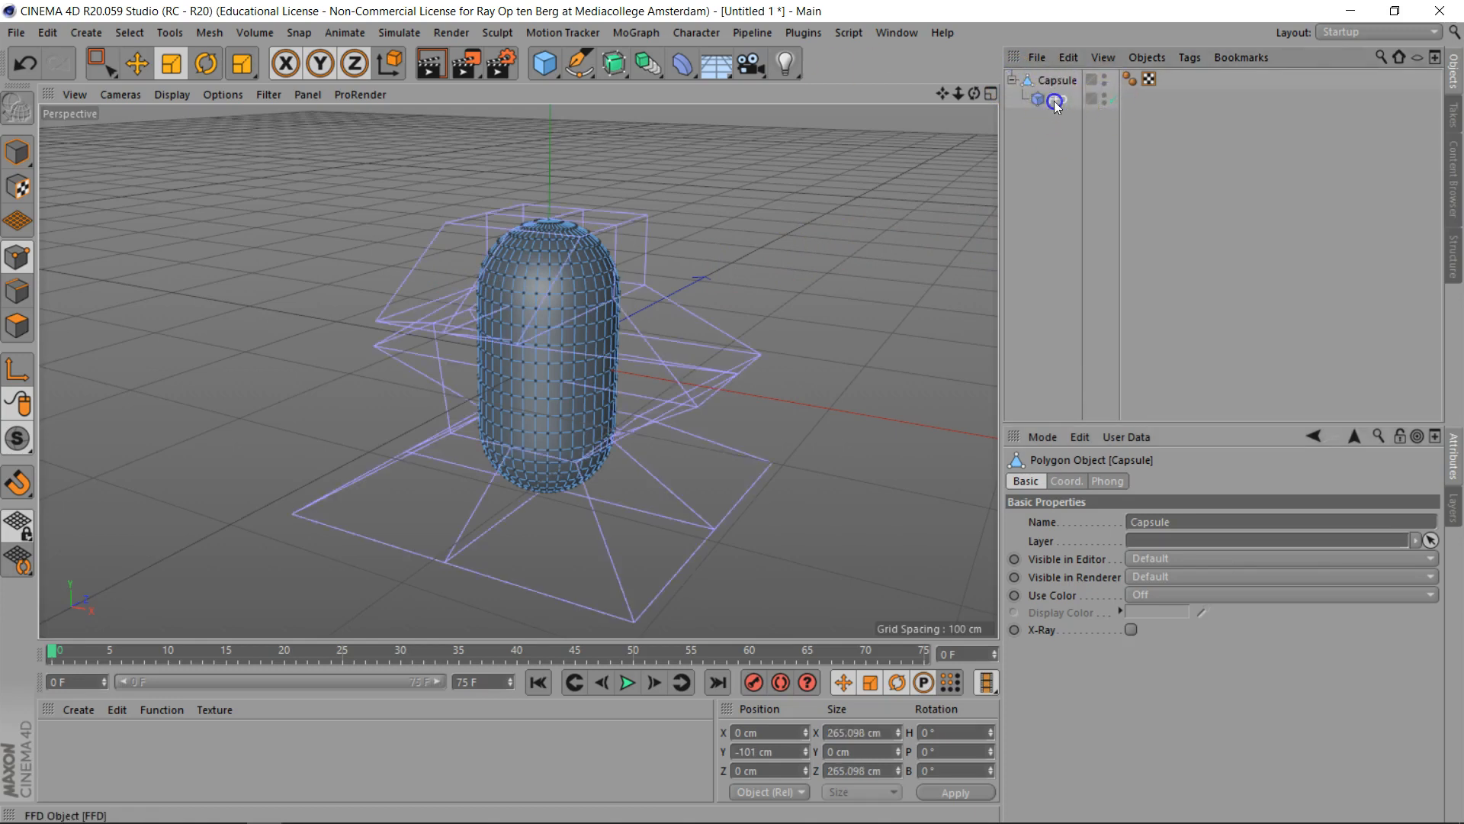
left_click(1056, 97)
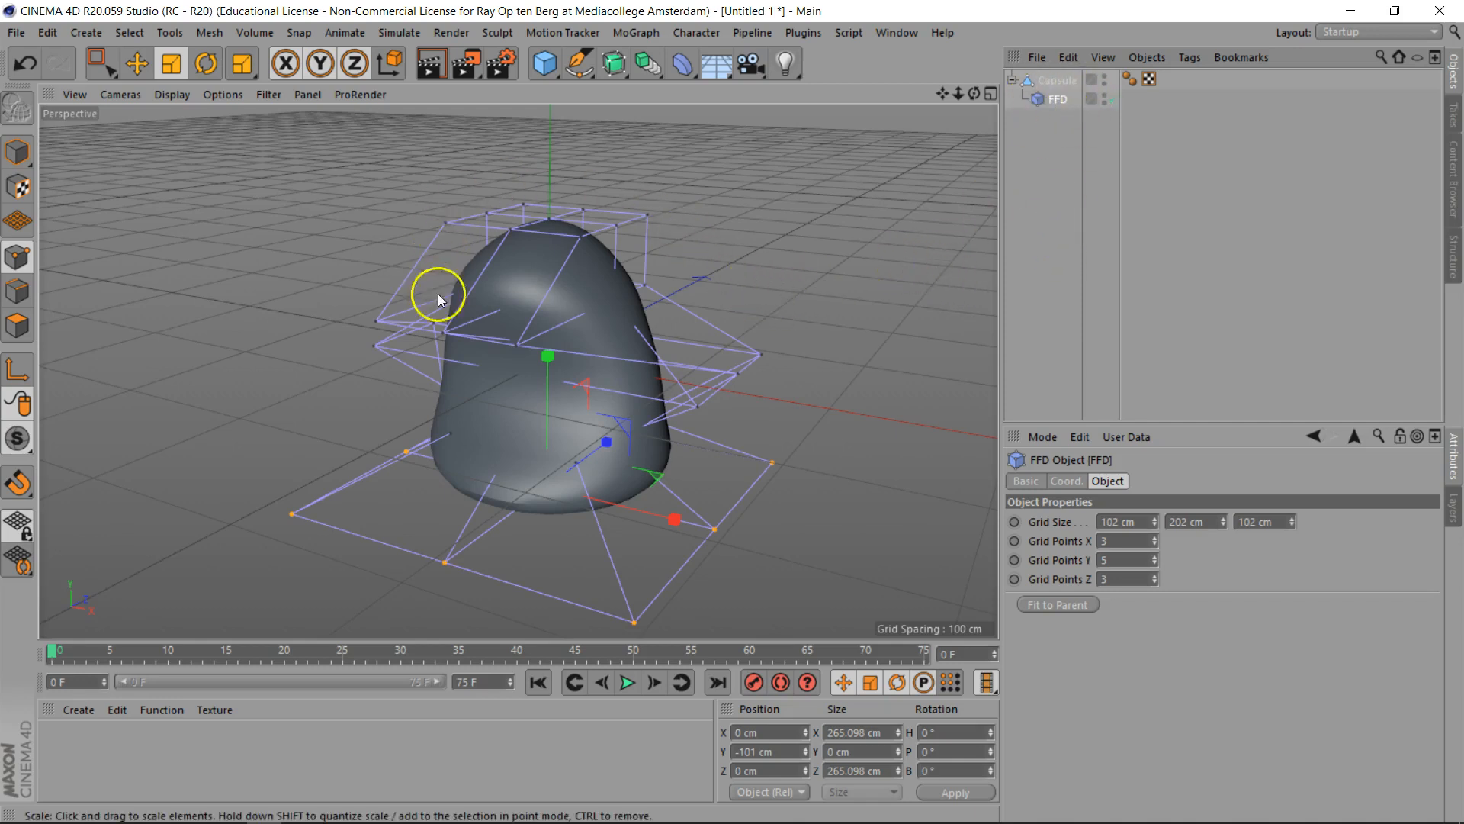
left_click(1057, 79)
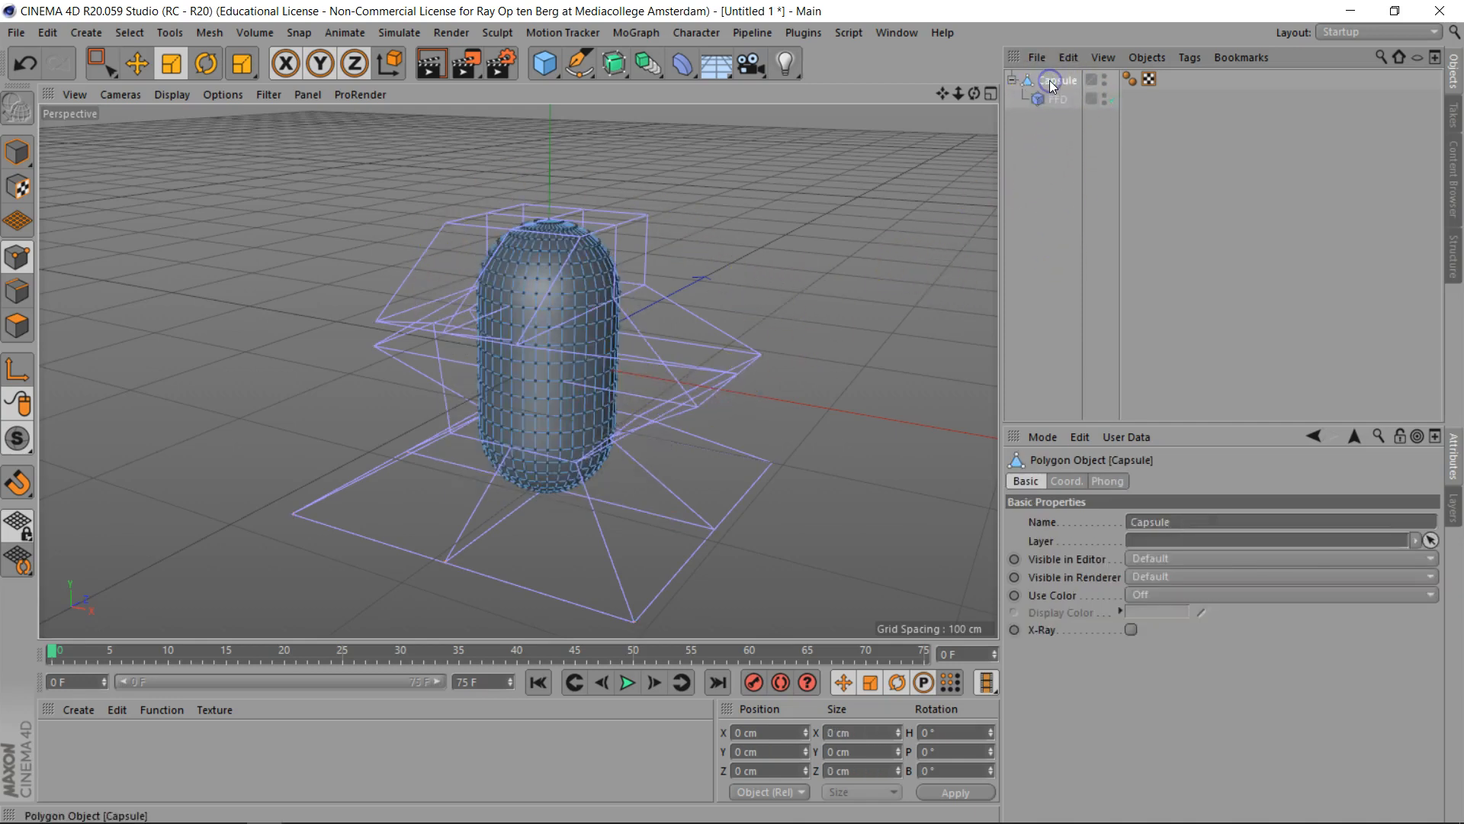
left_click(204, 65)
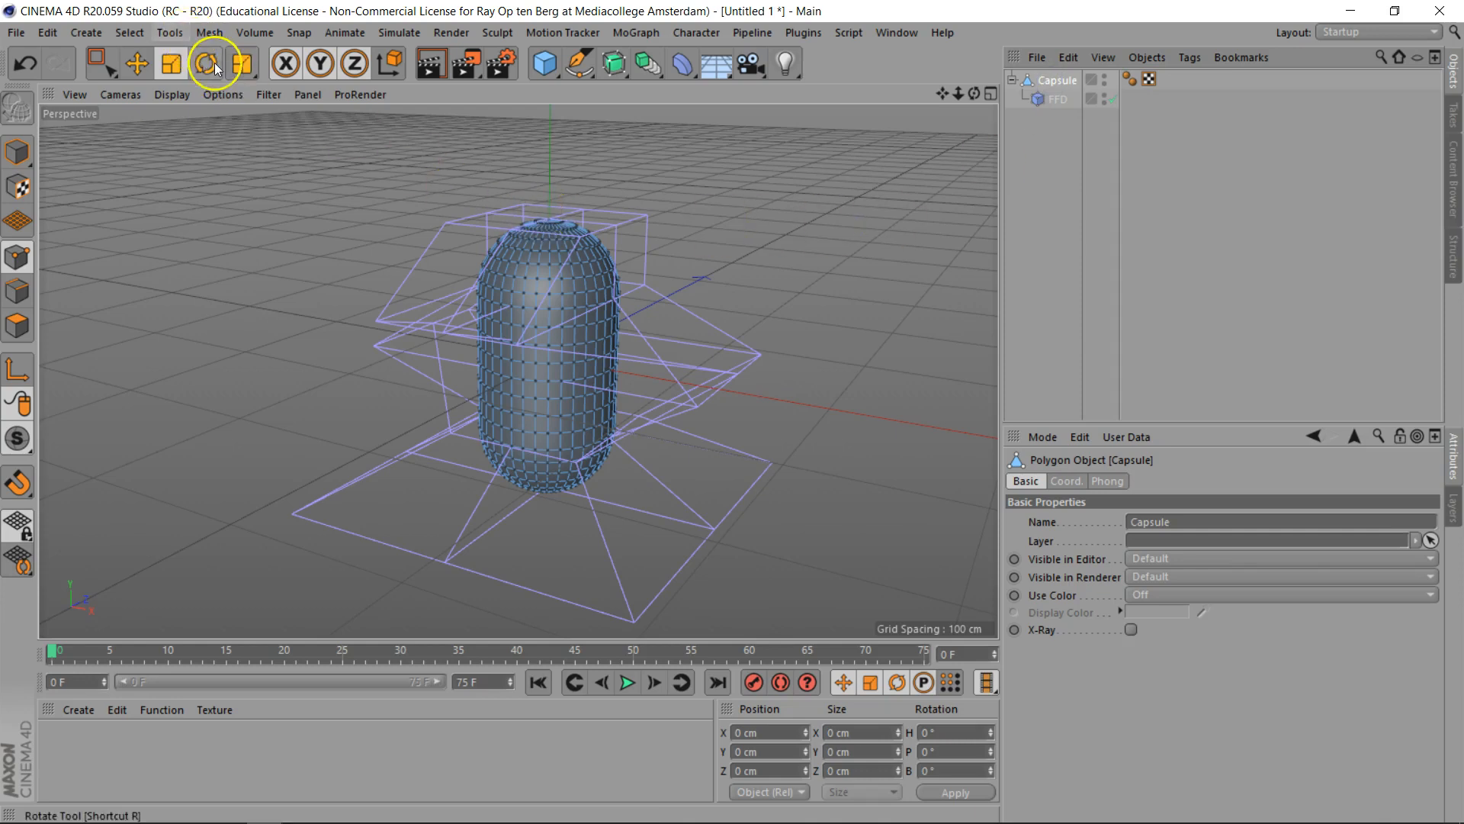
left_click(209, 32)
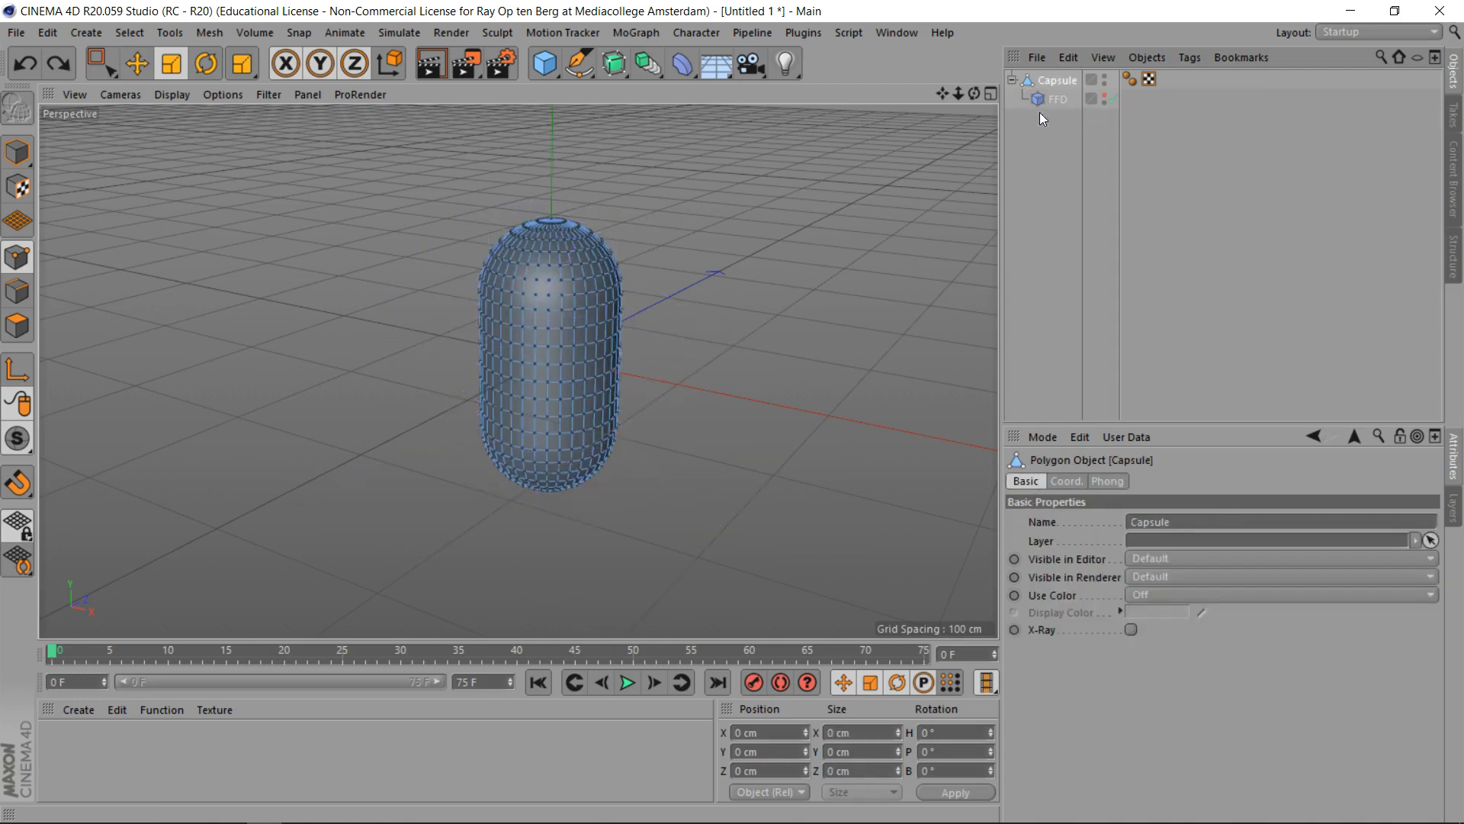
Step: Restore the parametric capsule, re-enable the FFD cage and switch on Point Level Animation recording
left_click(1055, 80)
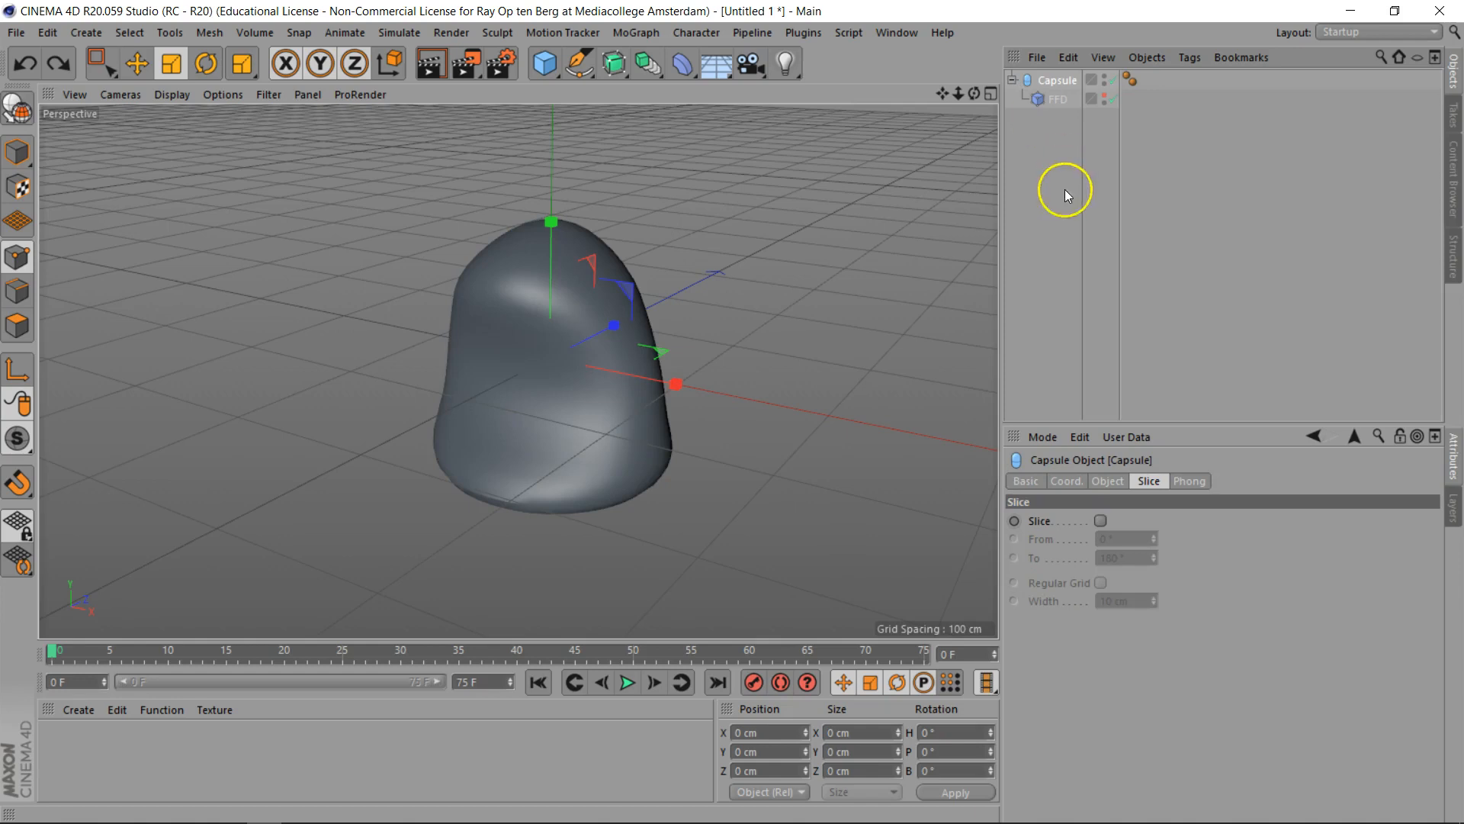
left_click(1058, 99)
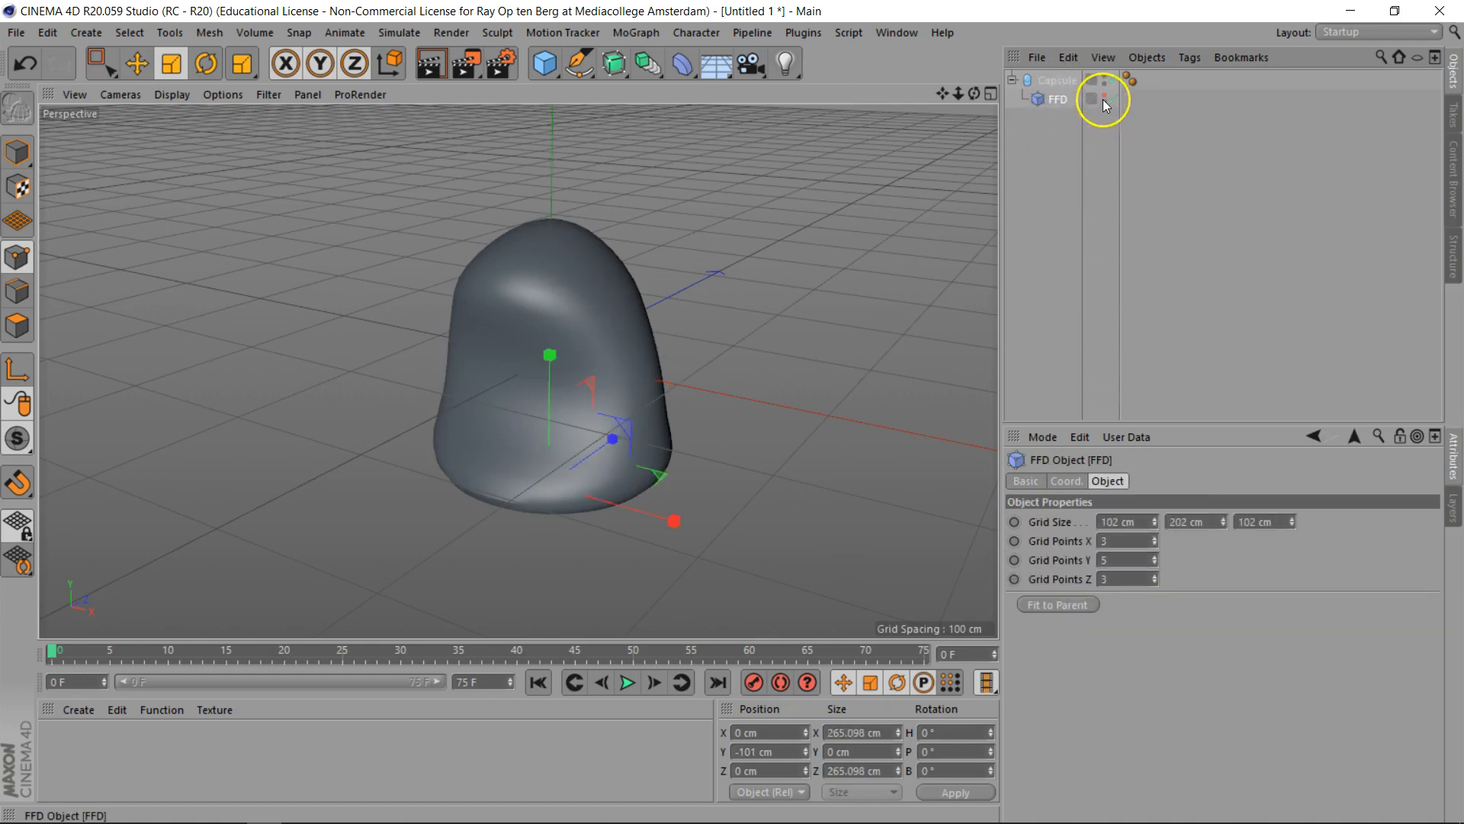
left_click(1106, 105)
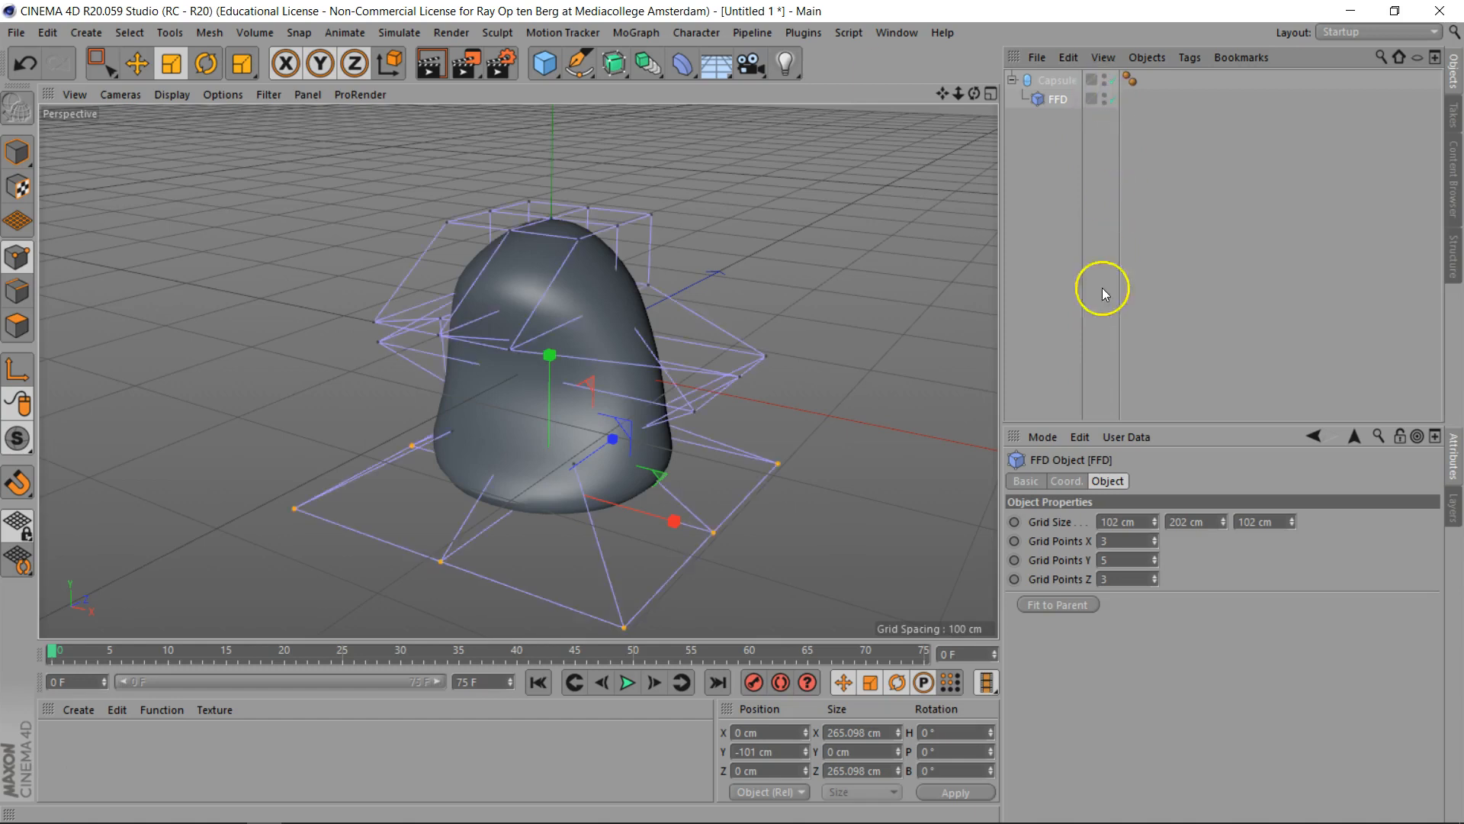
mouse_move(842, 684)
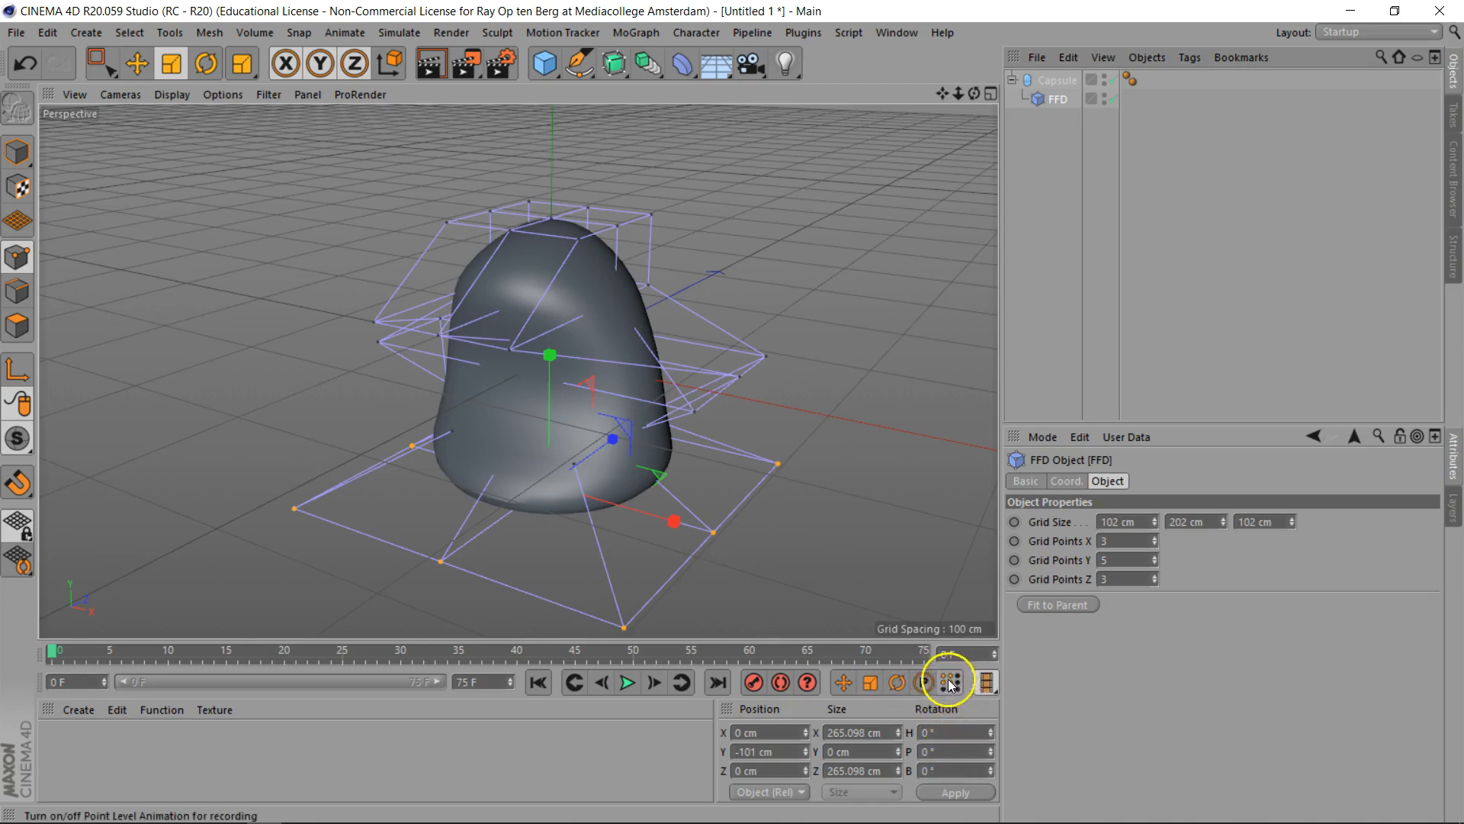
left_click(946, 682)
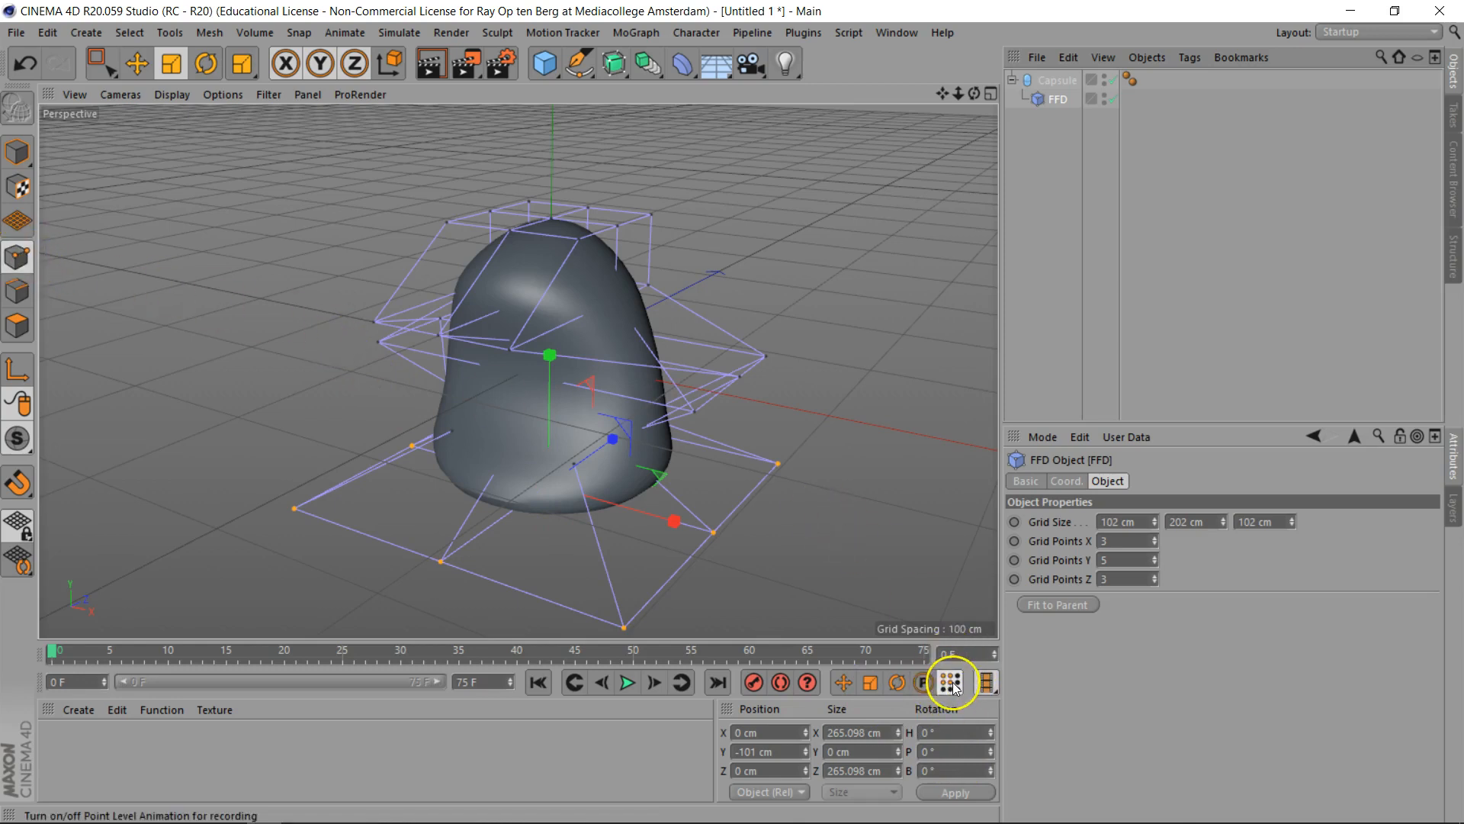
left_click(950, 682)
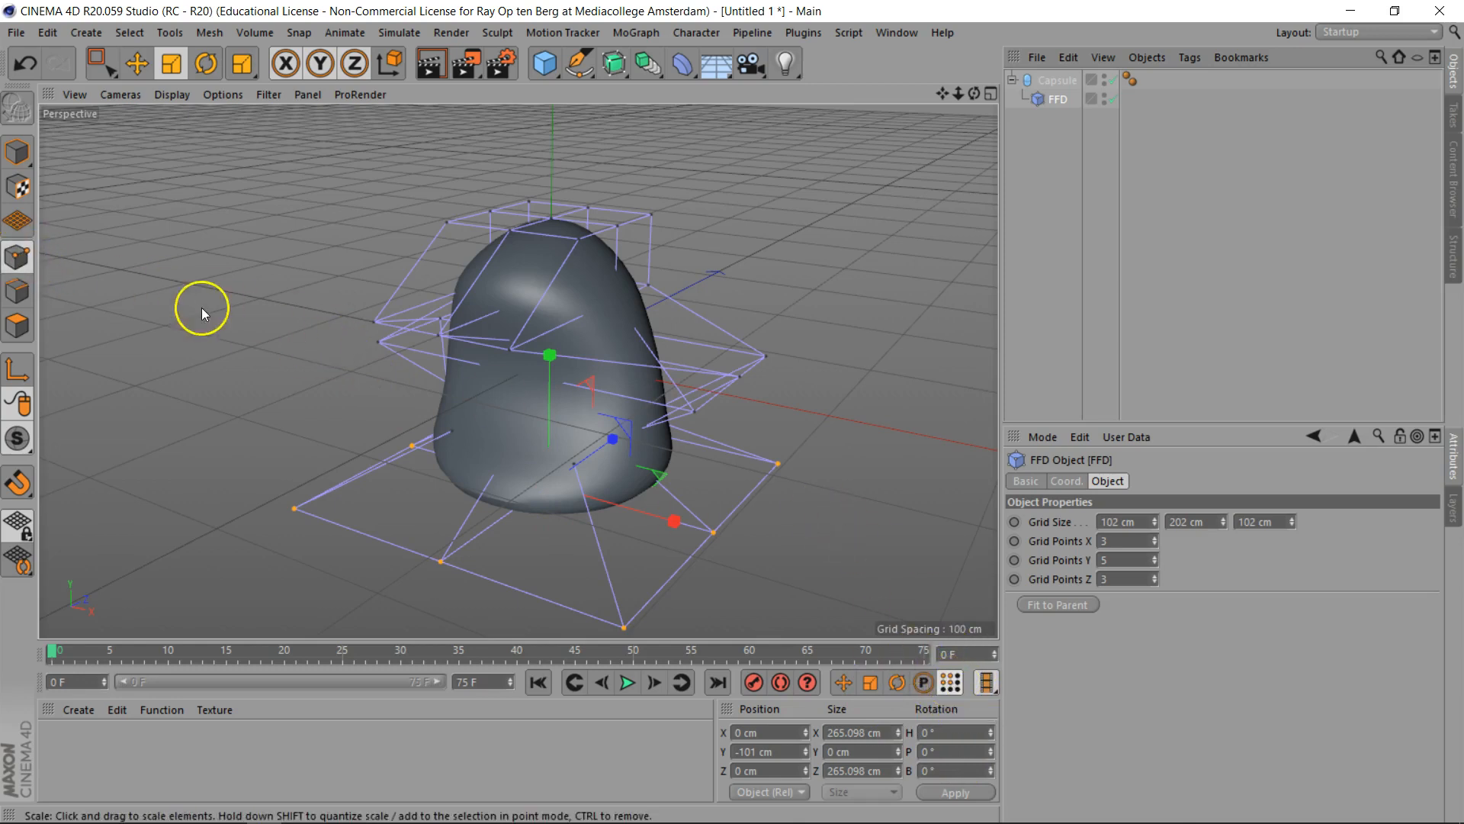
mouse_move(457, 425)
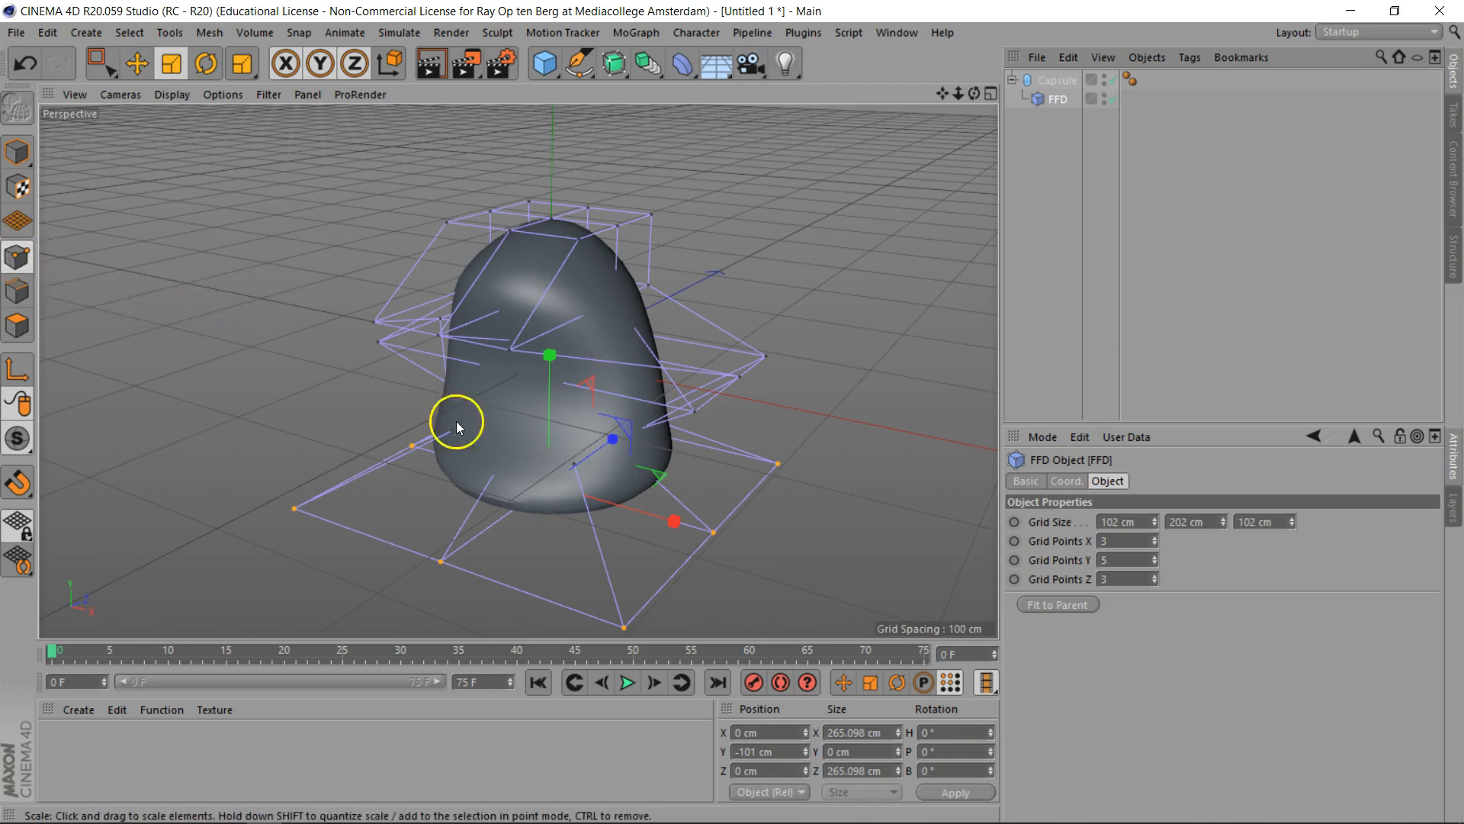
mouse_move(789, 548)
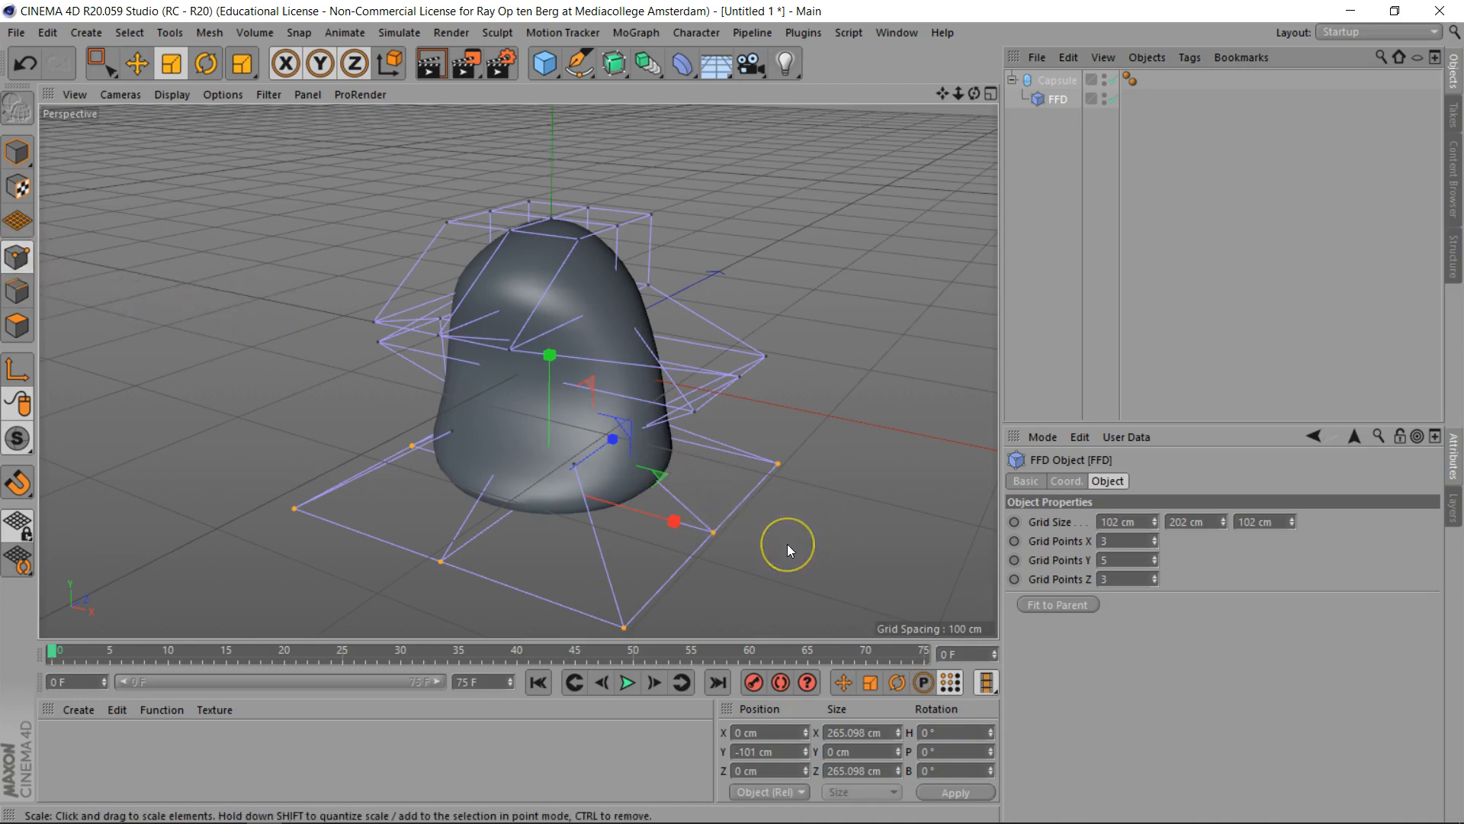
mouse_move(1024, 207)
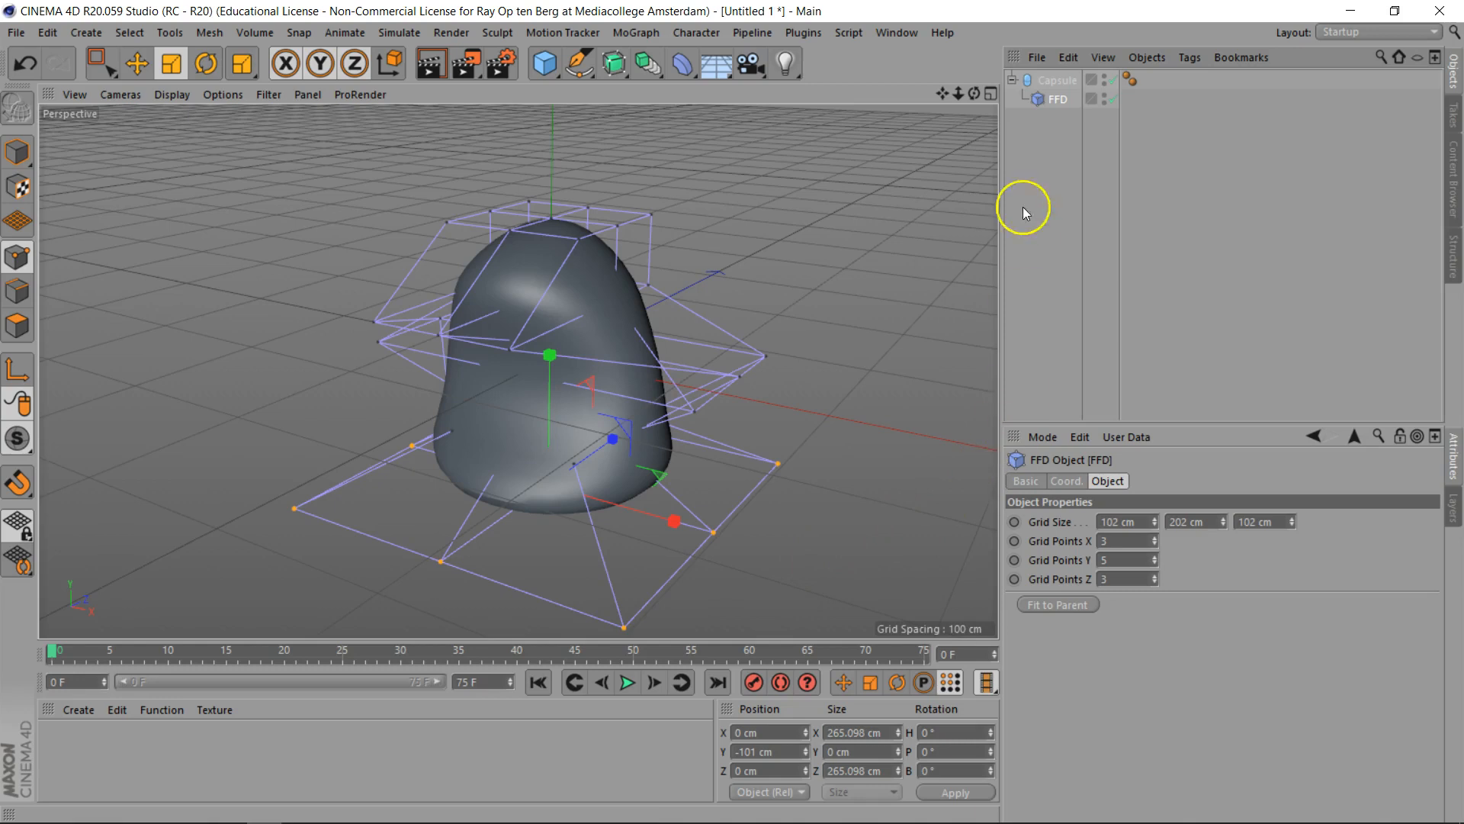
mouse_move(1054, 79)
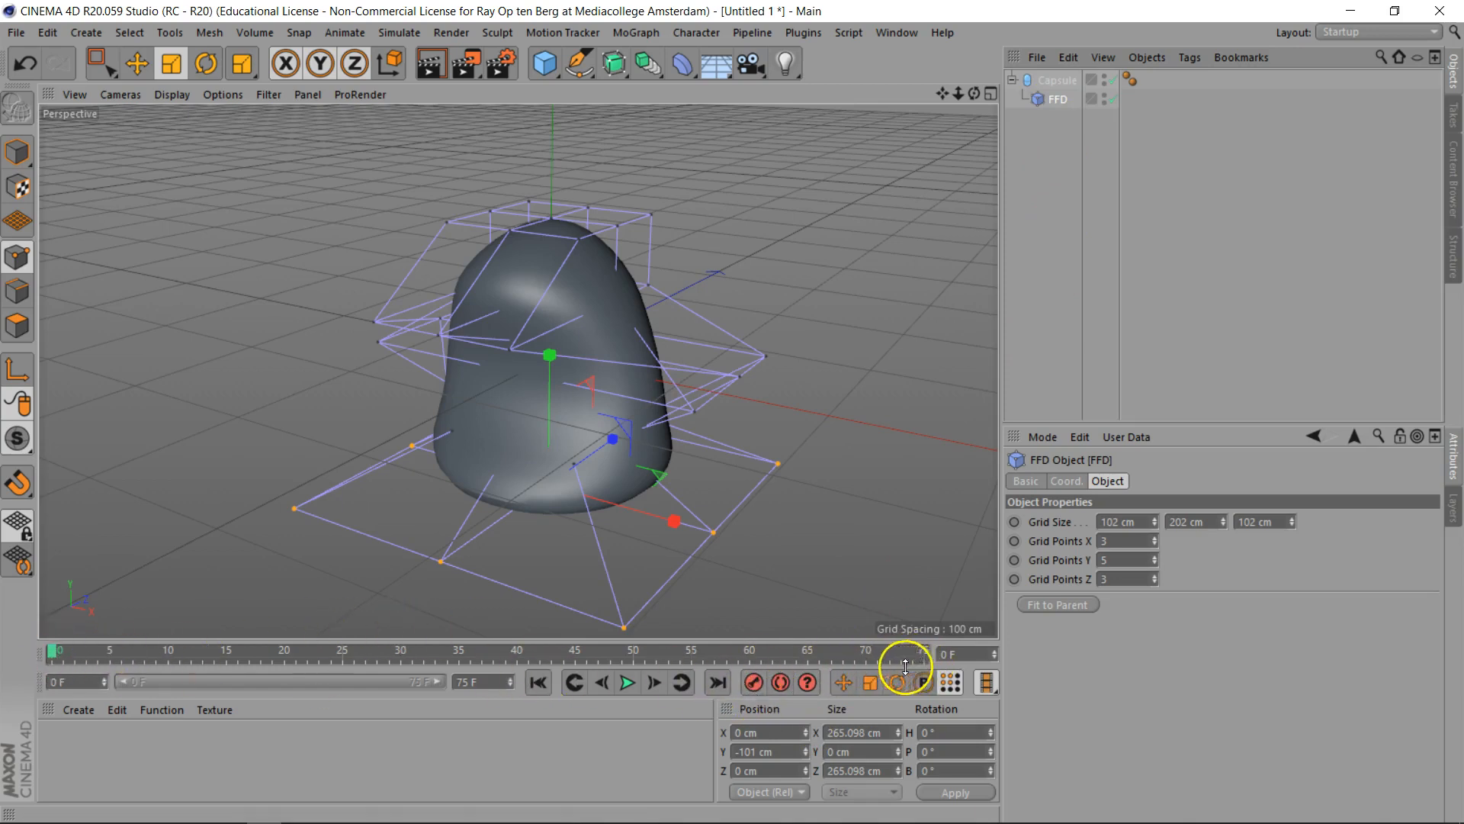
mouse_move(752, 683)
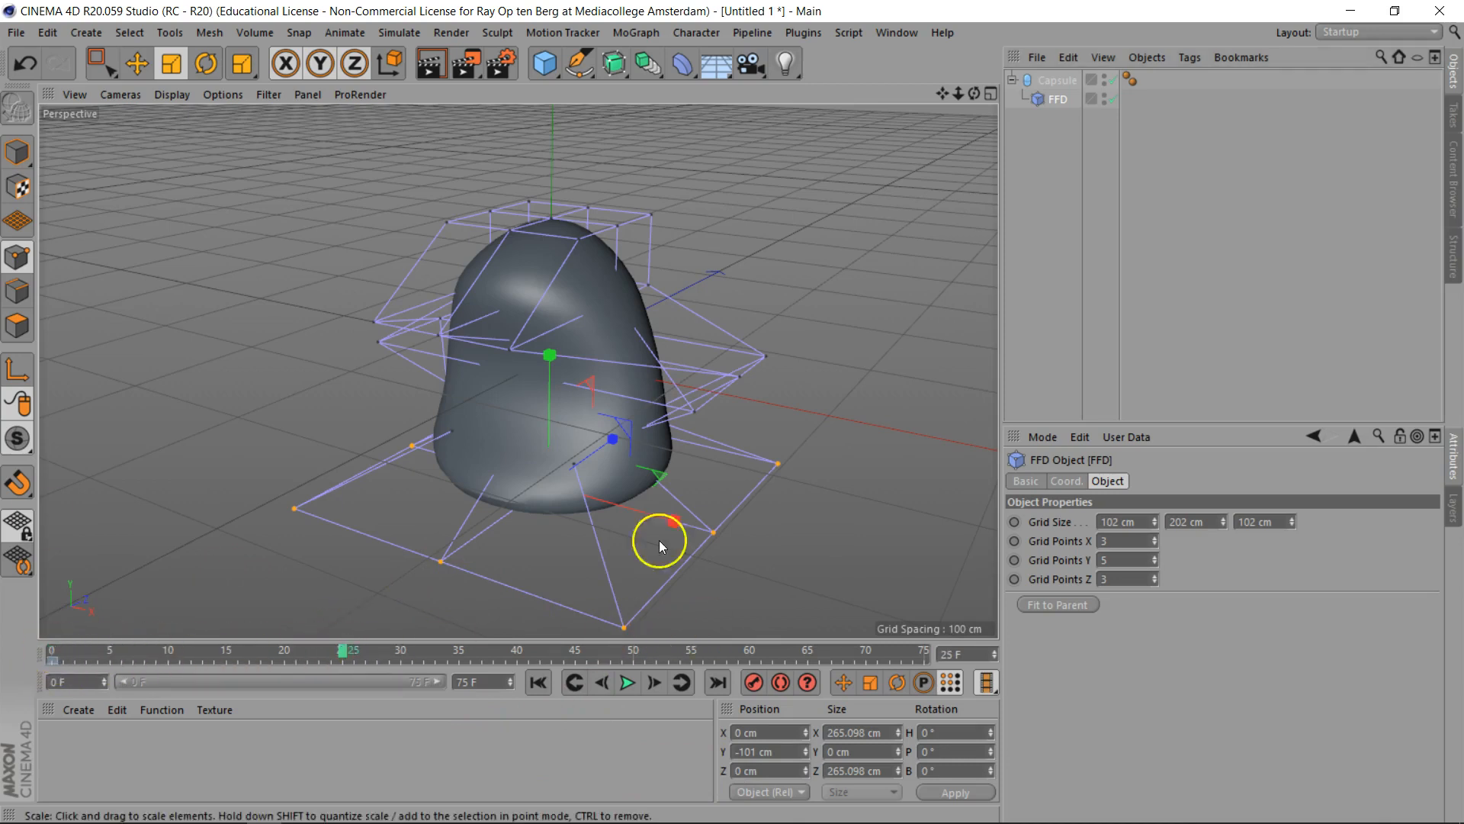
mouse_move(569, 371)
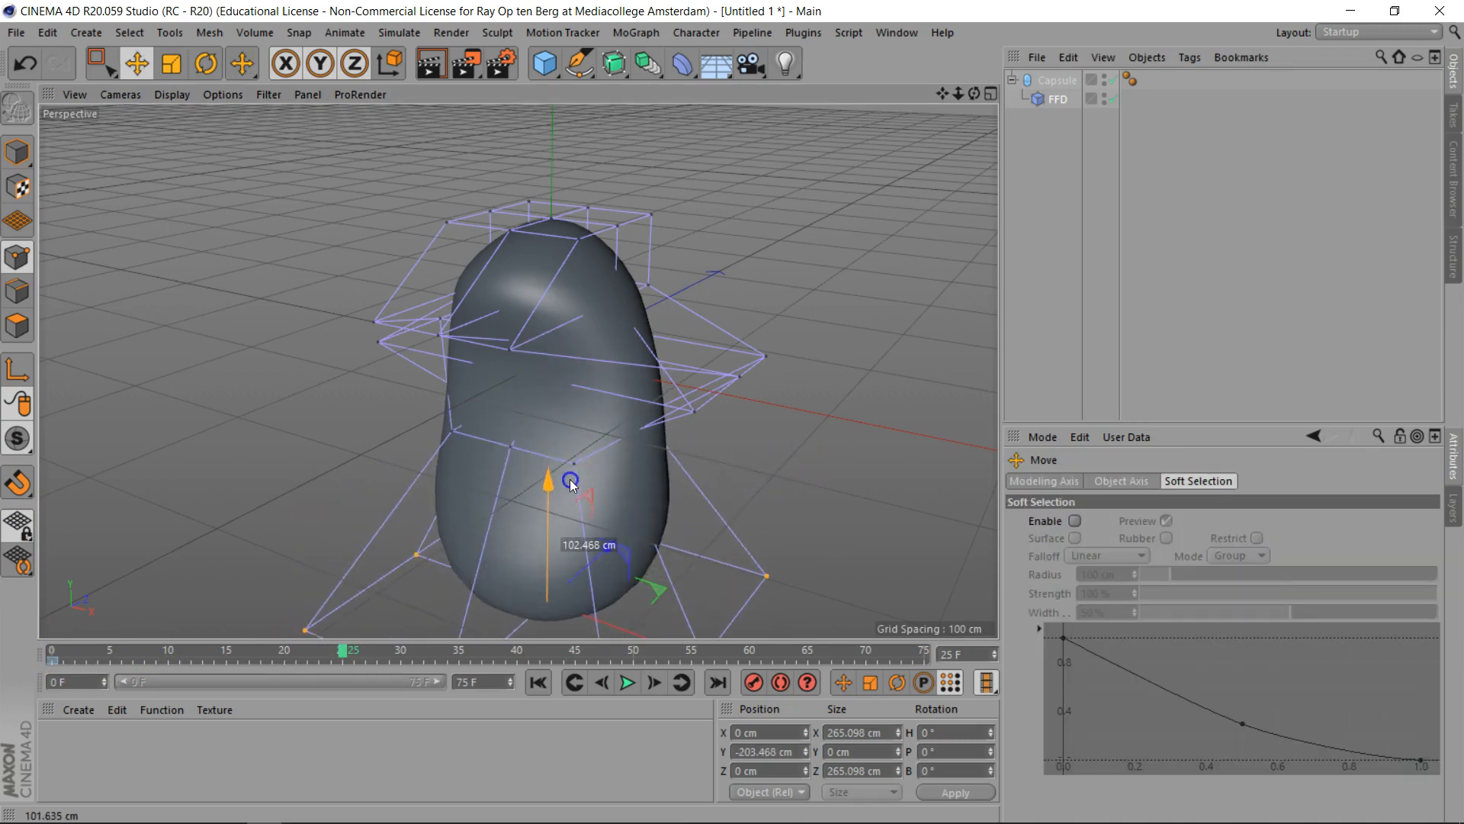
Step: At frame 50, box-select the top cage row and pull it down to squash the capsule
left_click(101, 63)
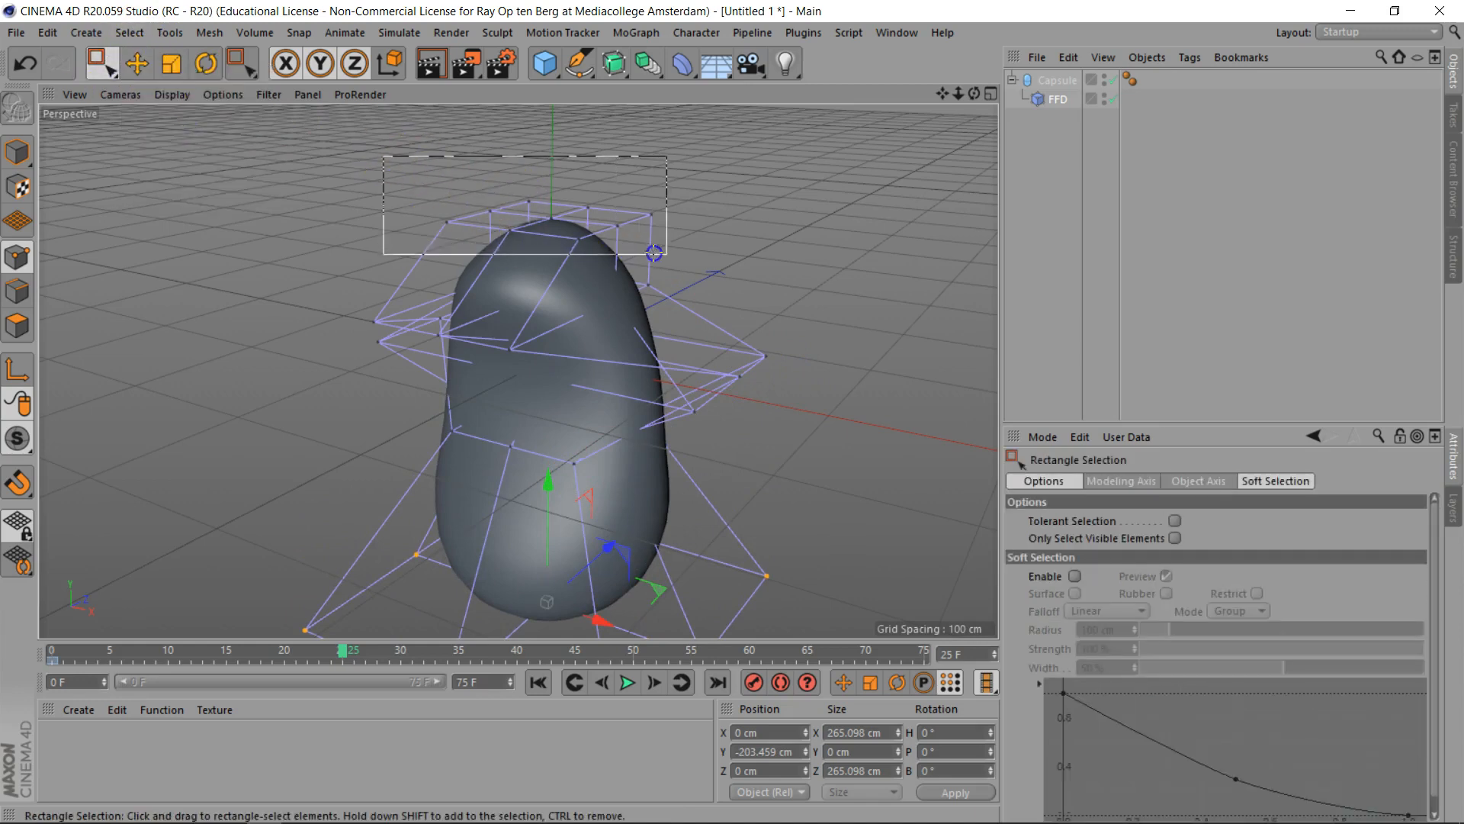
left_click_drag(655, 252, 554, 122)
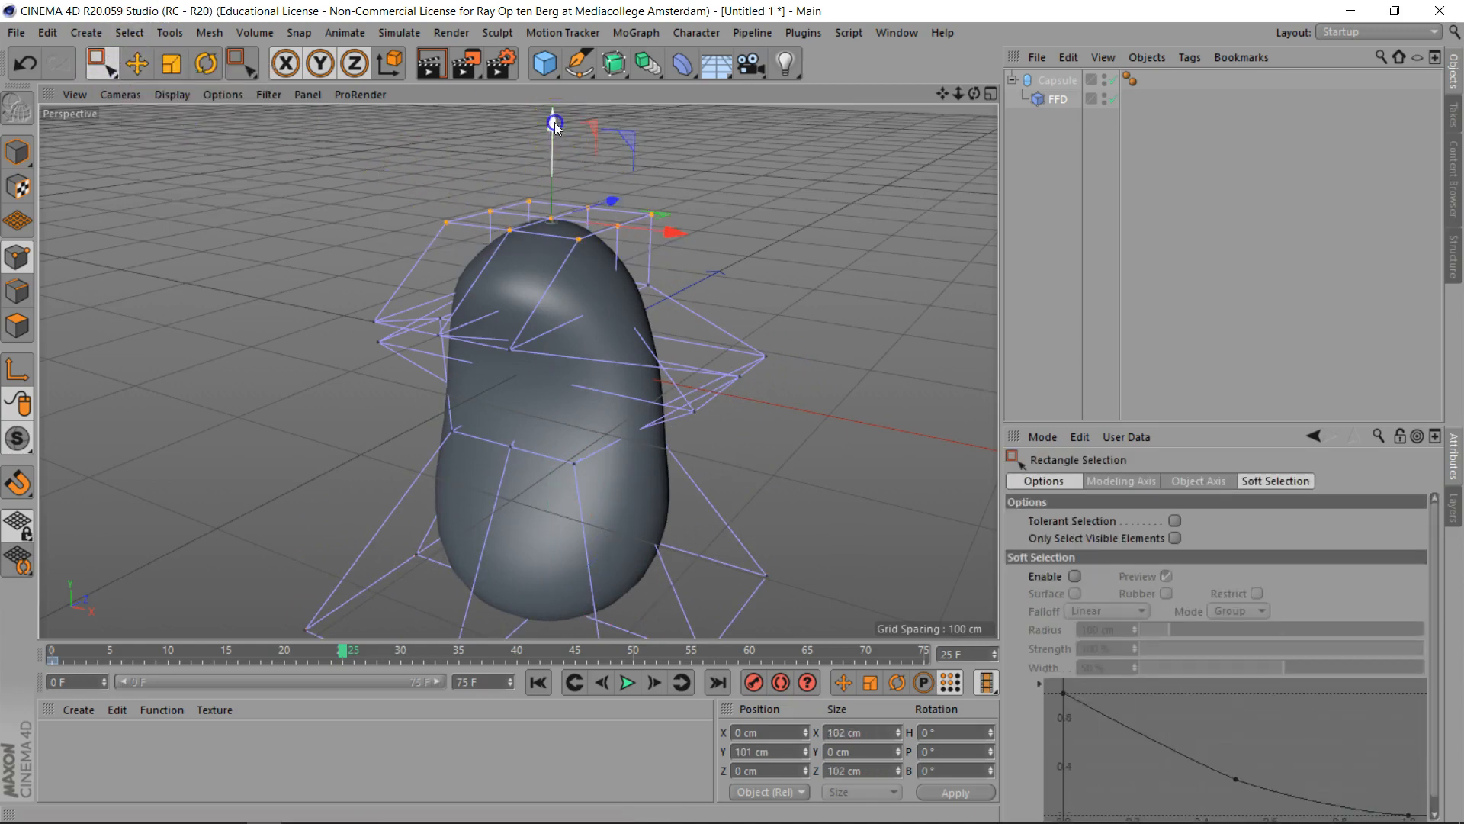
left_click_drag(556, 122, 488, 189)
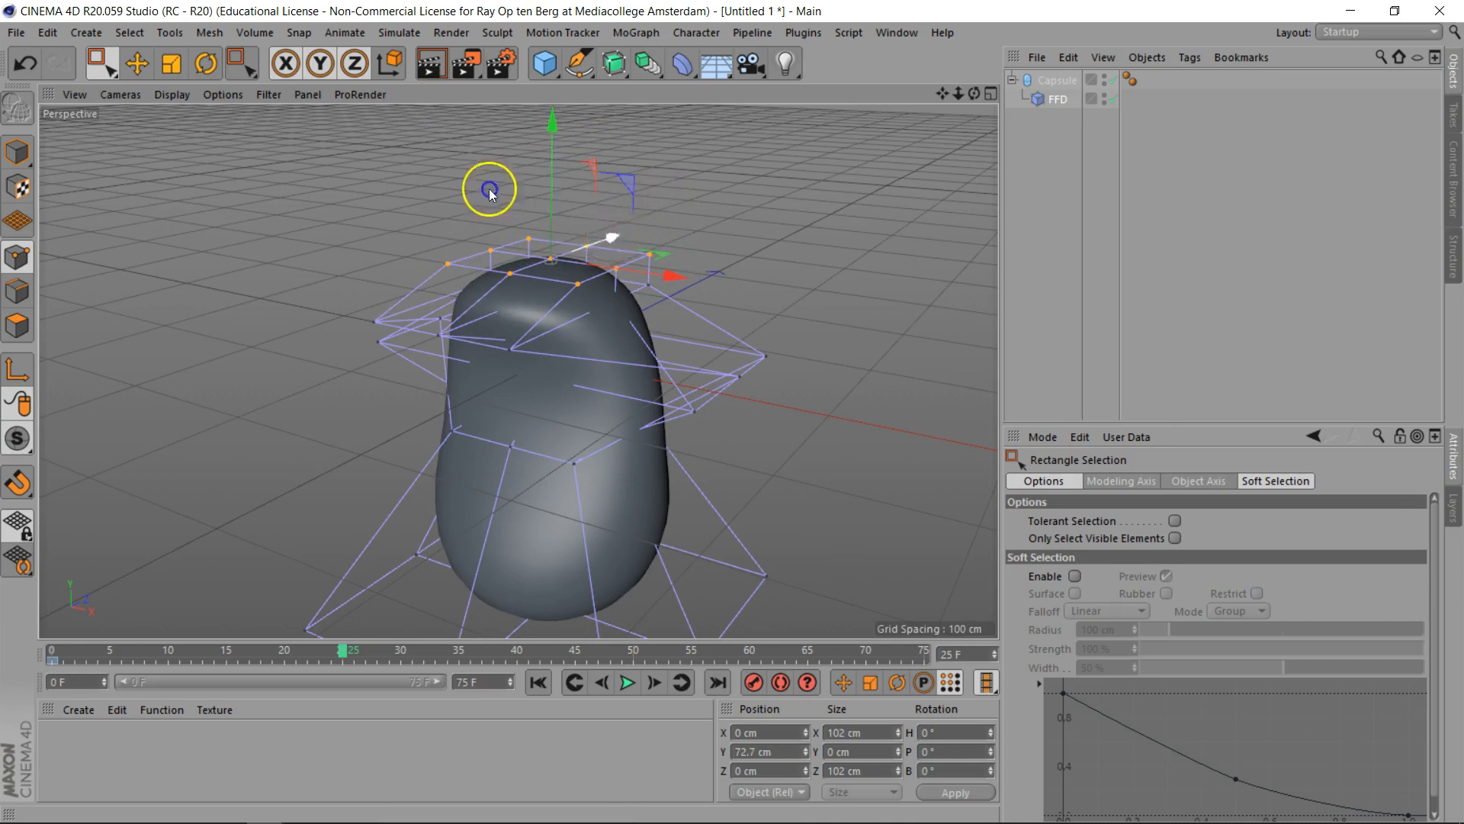
left_click_drag(489, 189, 691, 197)
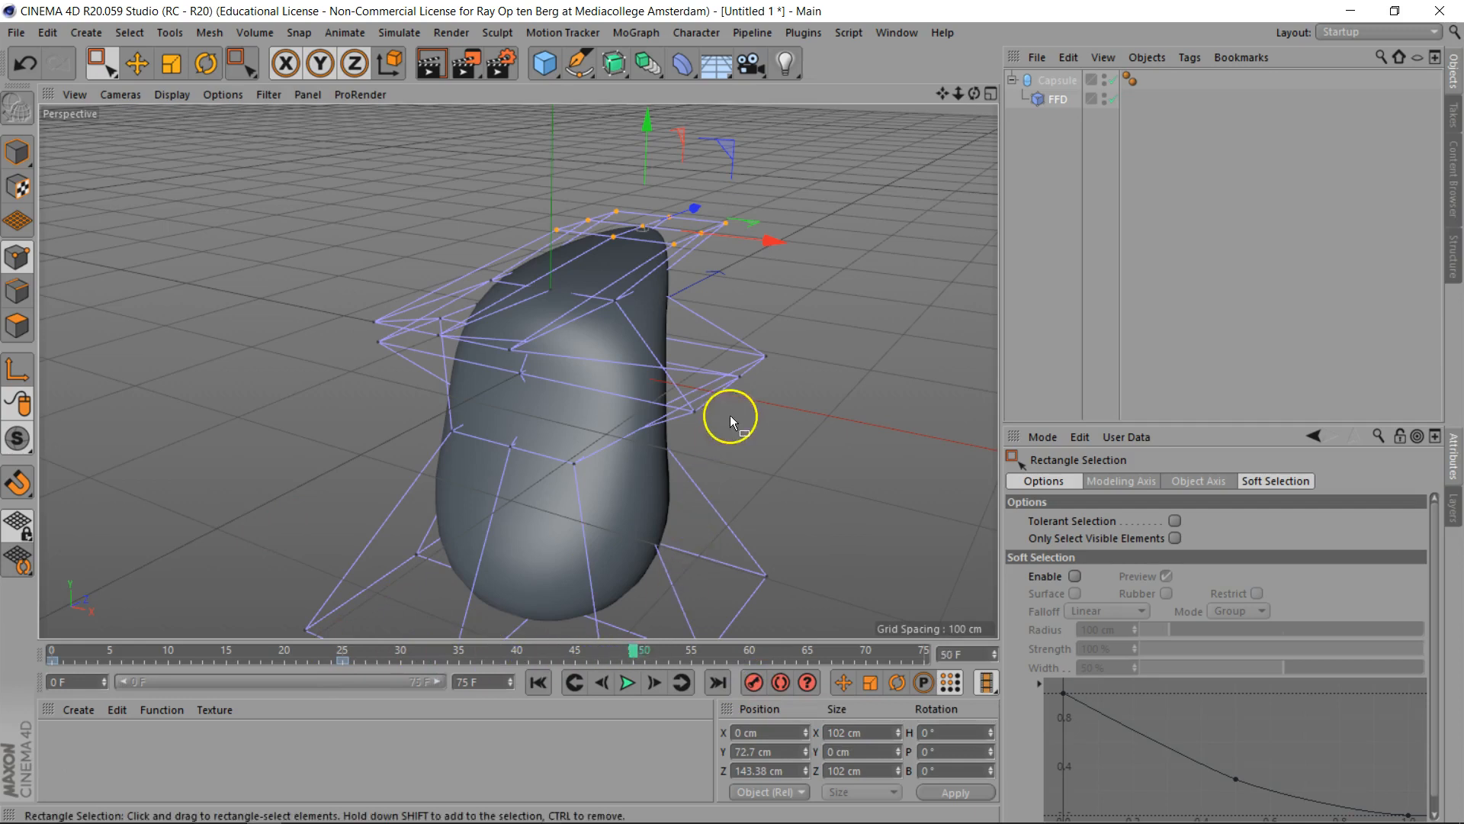
mouse_move(661, 392)
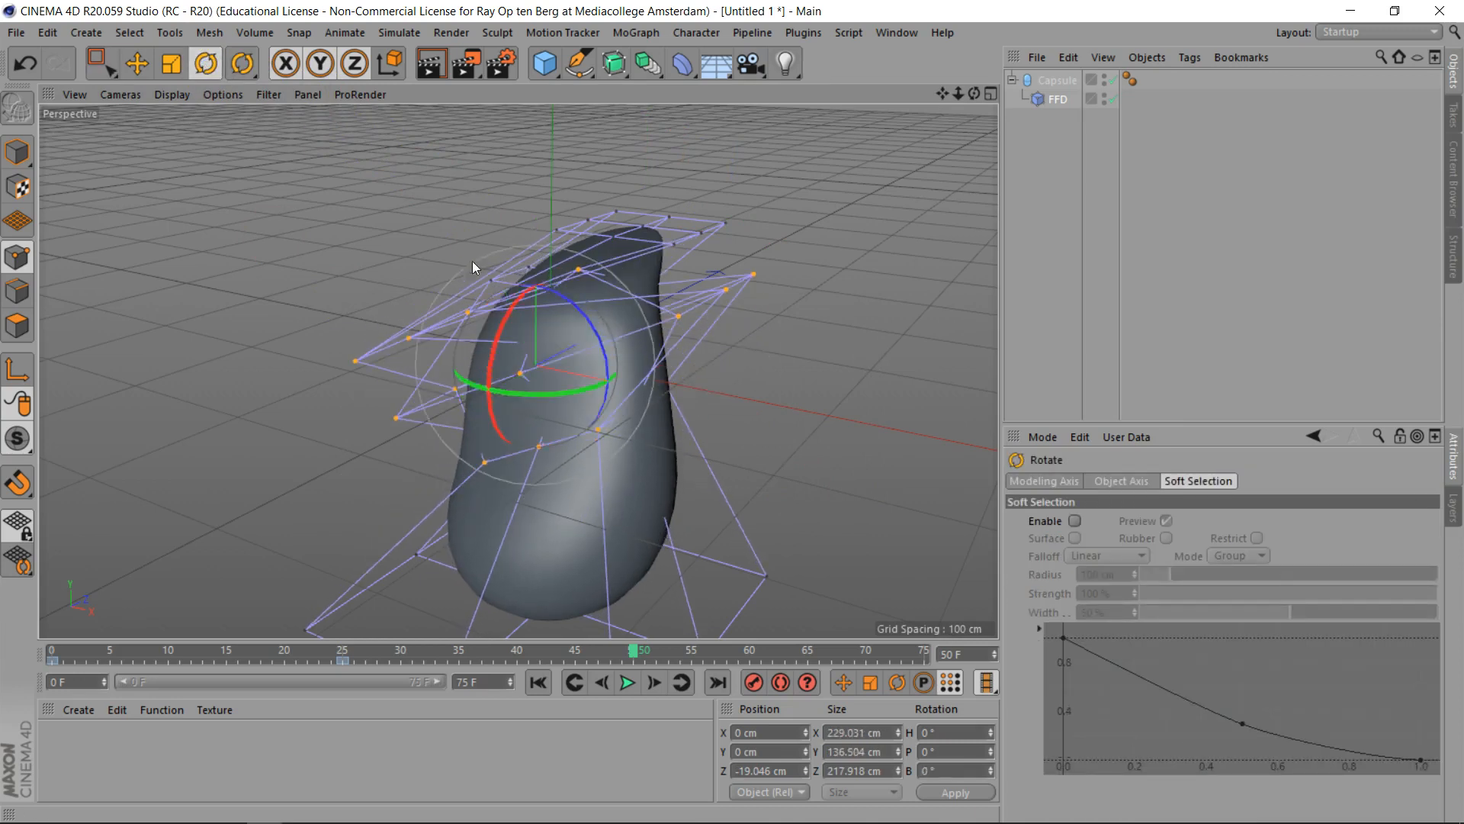
Step: Tilt the upper cage points and shift the top row over so the capsule leans into a bent blob
left_click_drag(485, 299, 514, 374)
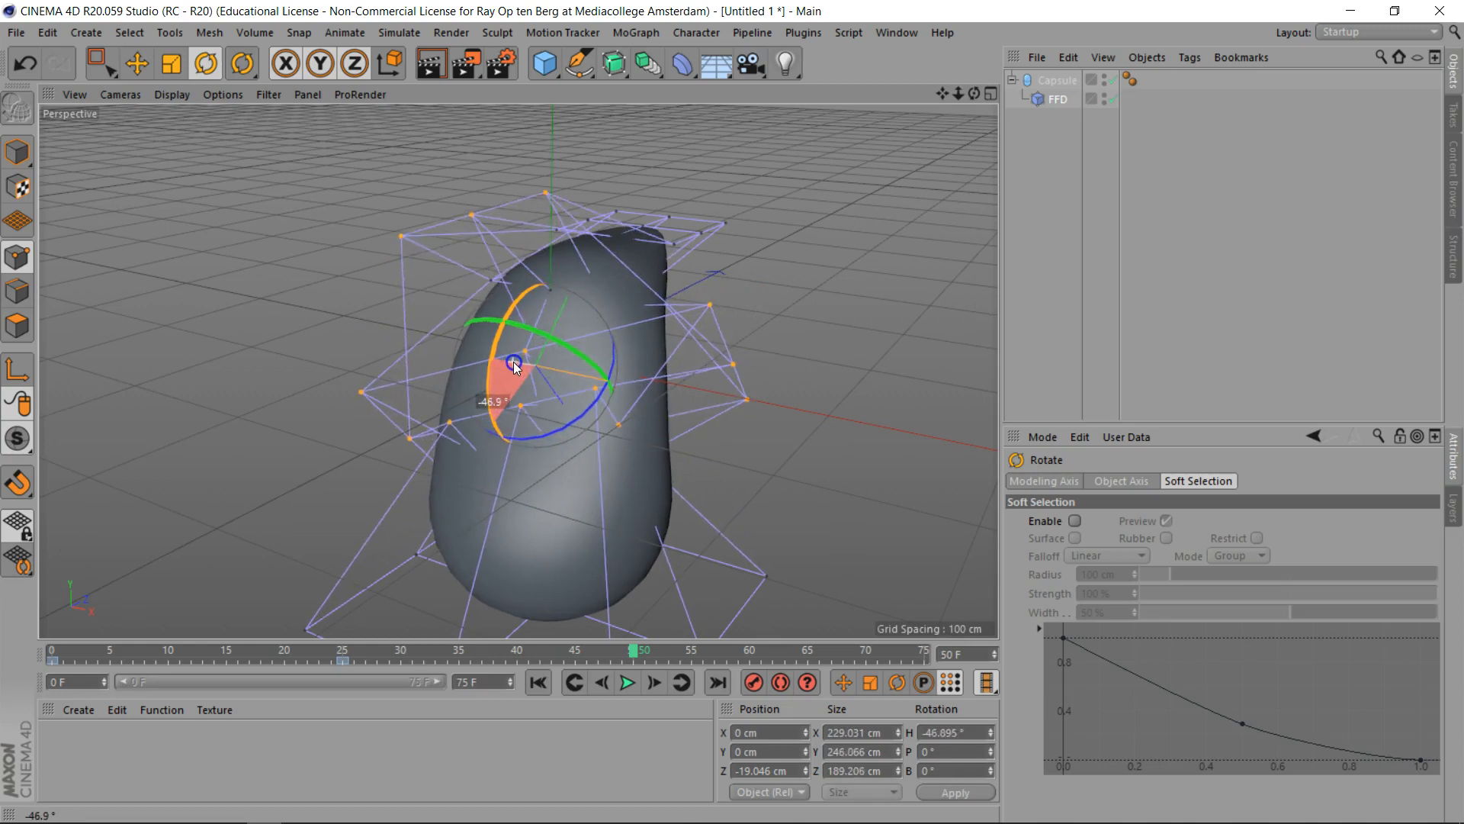
left_click_drag(514, 364, 509, 390)
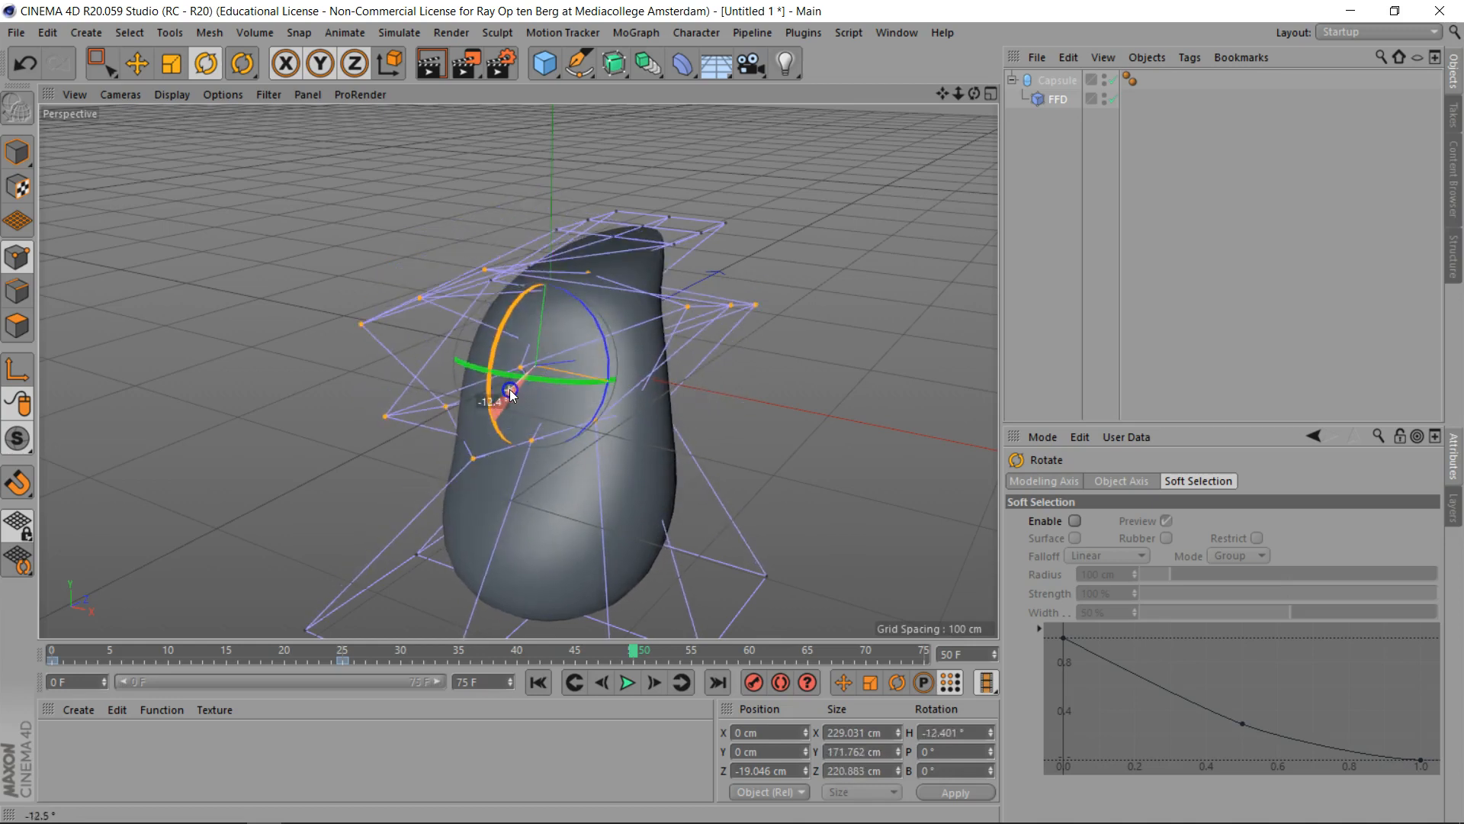
left_click_drag(510, 390, 233, 192)
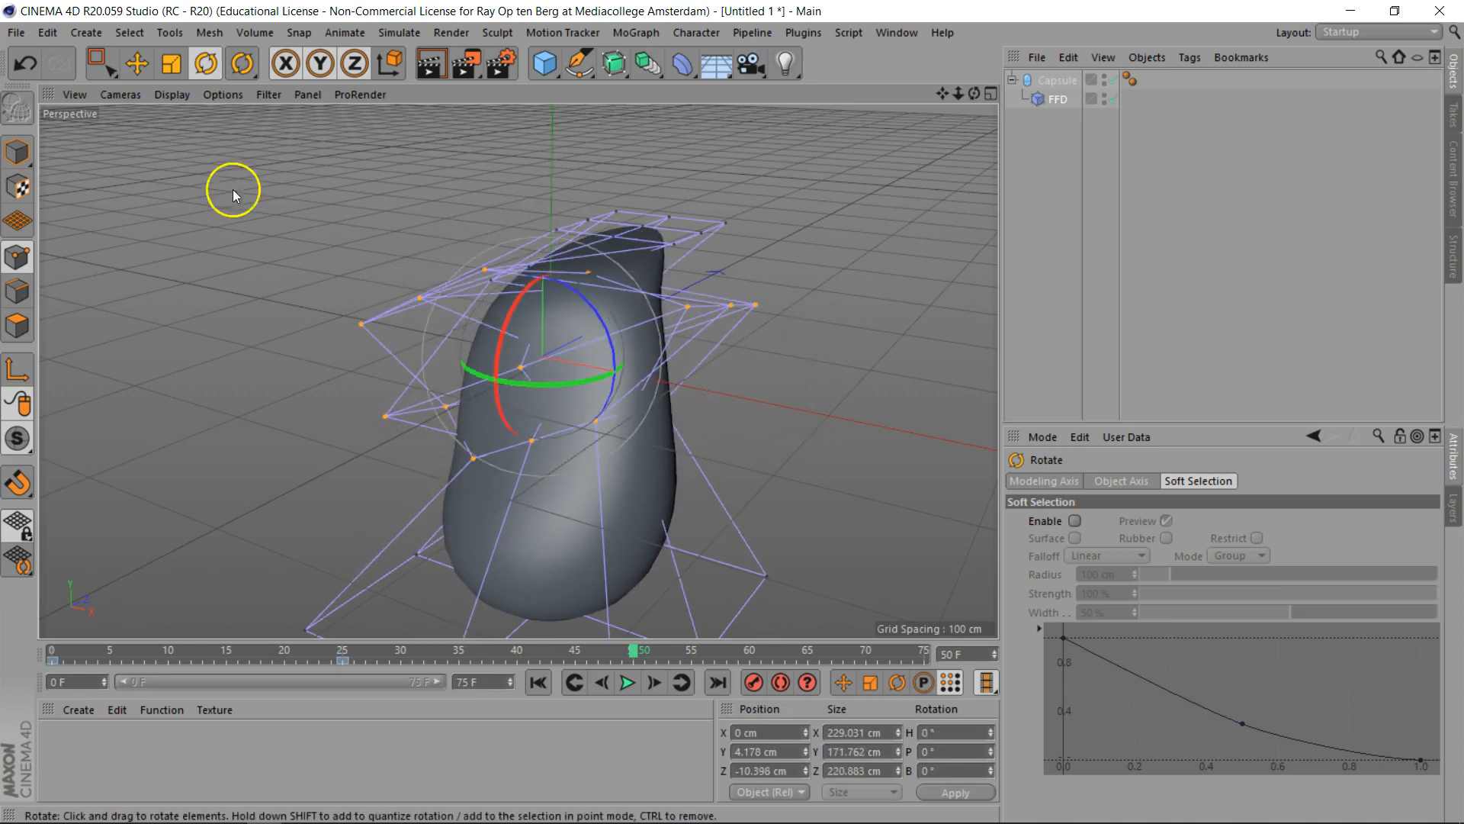
left_click(98, 62)
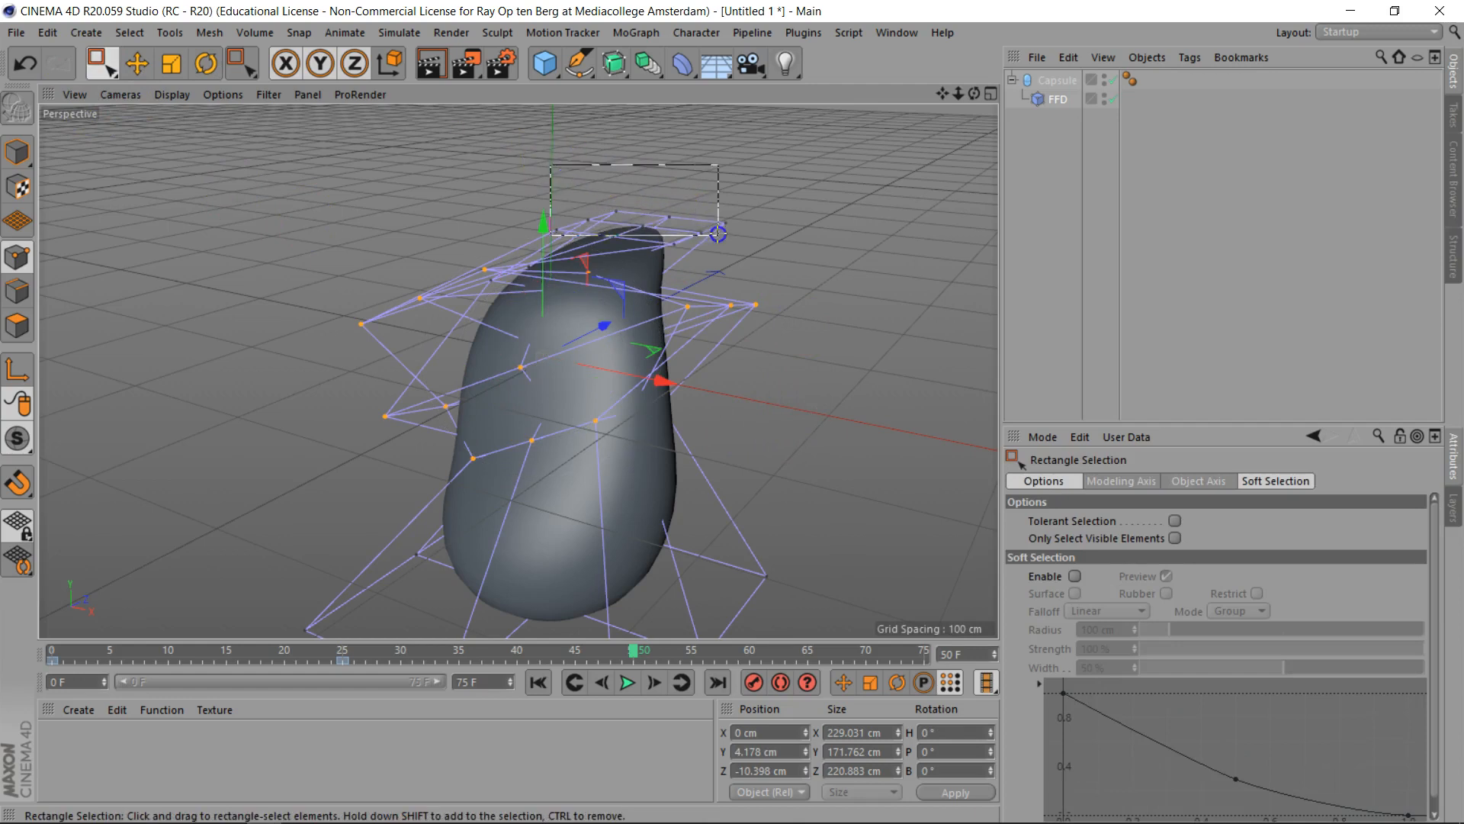
left_click_drag(717, 231, 634, 223)
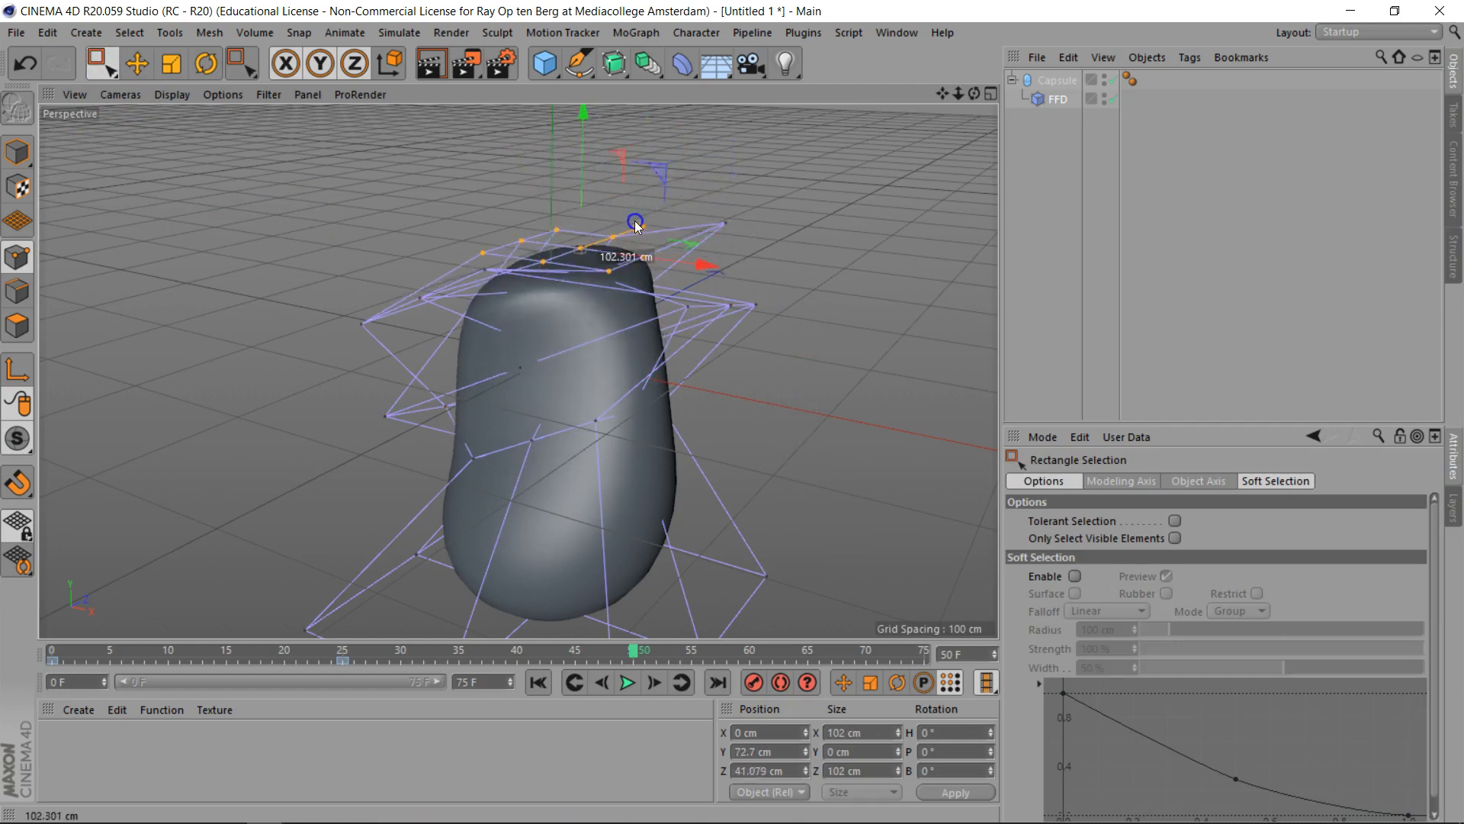
left_click_drag(635, 224, 572, 126)
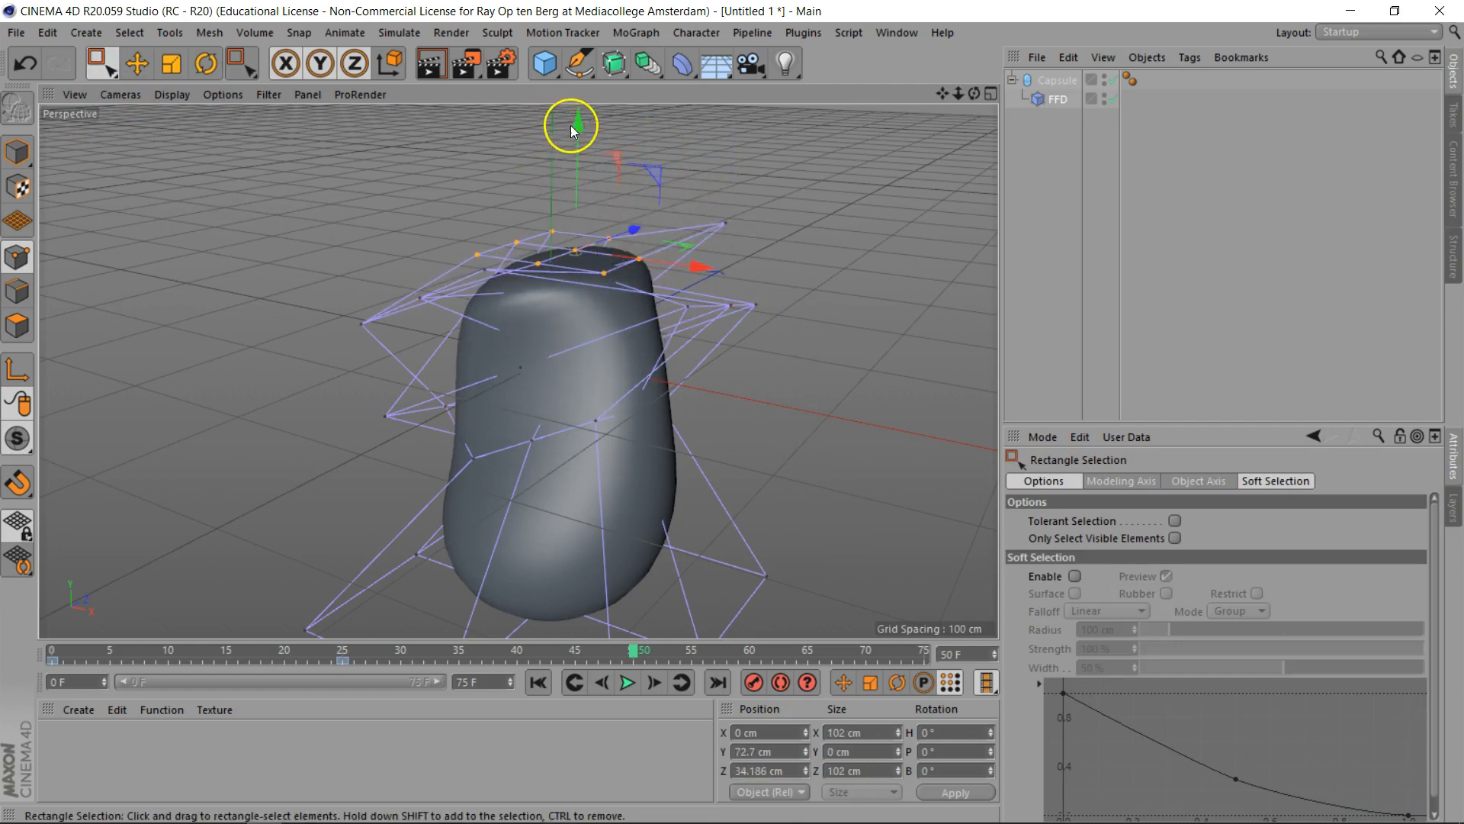
left_click_drag(572, 131, 964, 131)
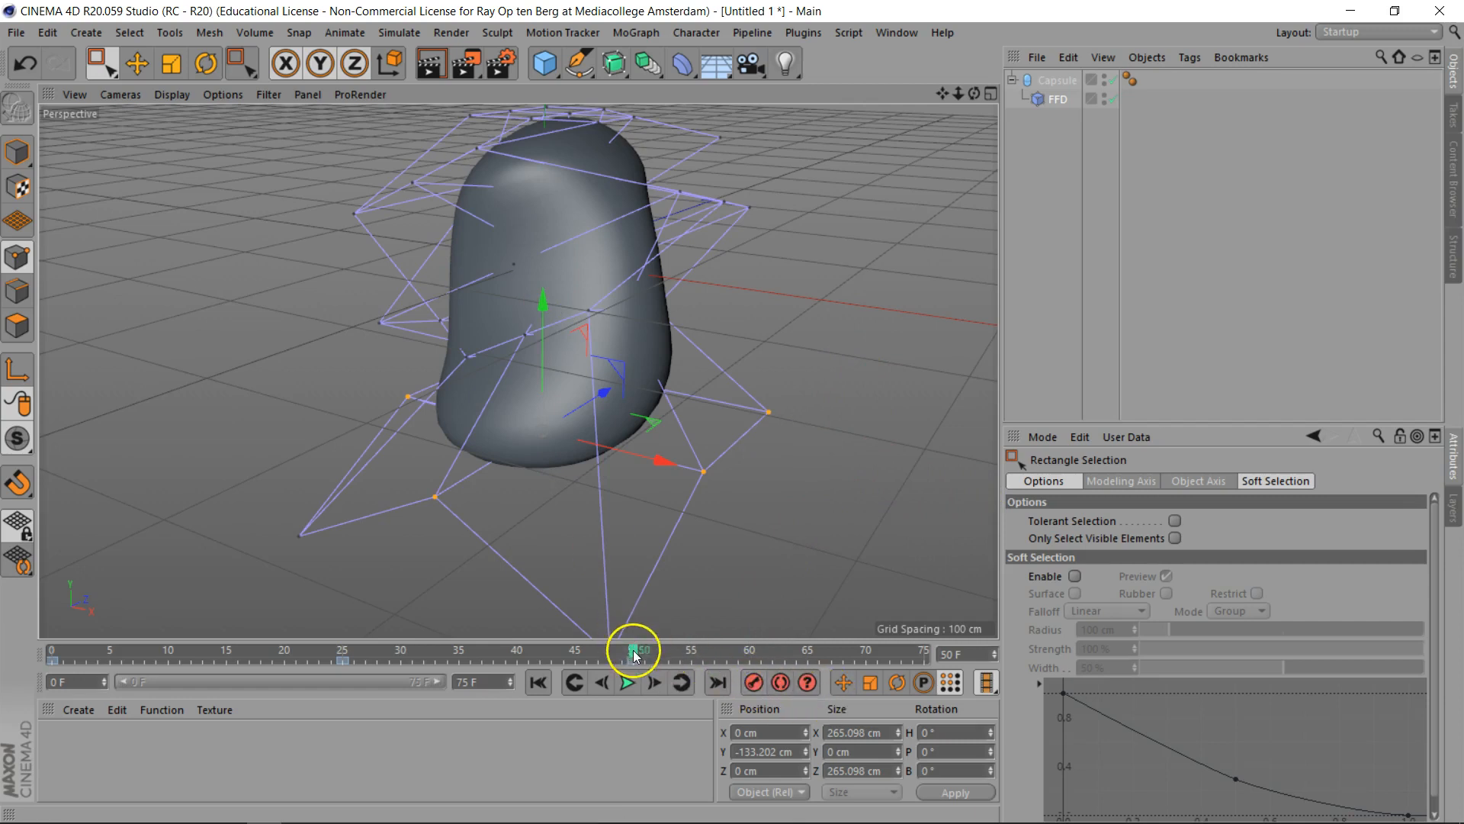
Step: Copy the frame-0 PLA key to frame 75 so the morph loops
left_click(52, 652)
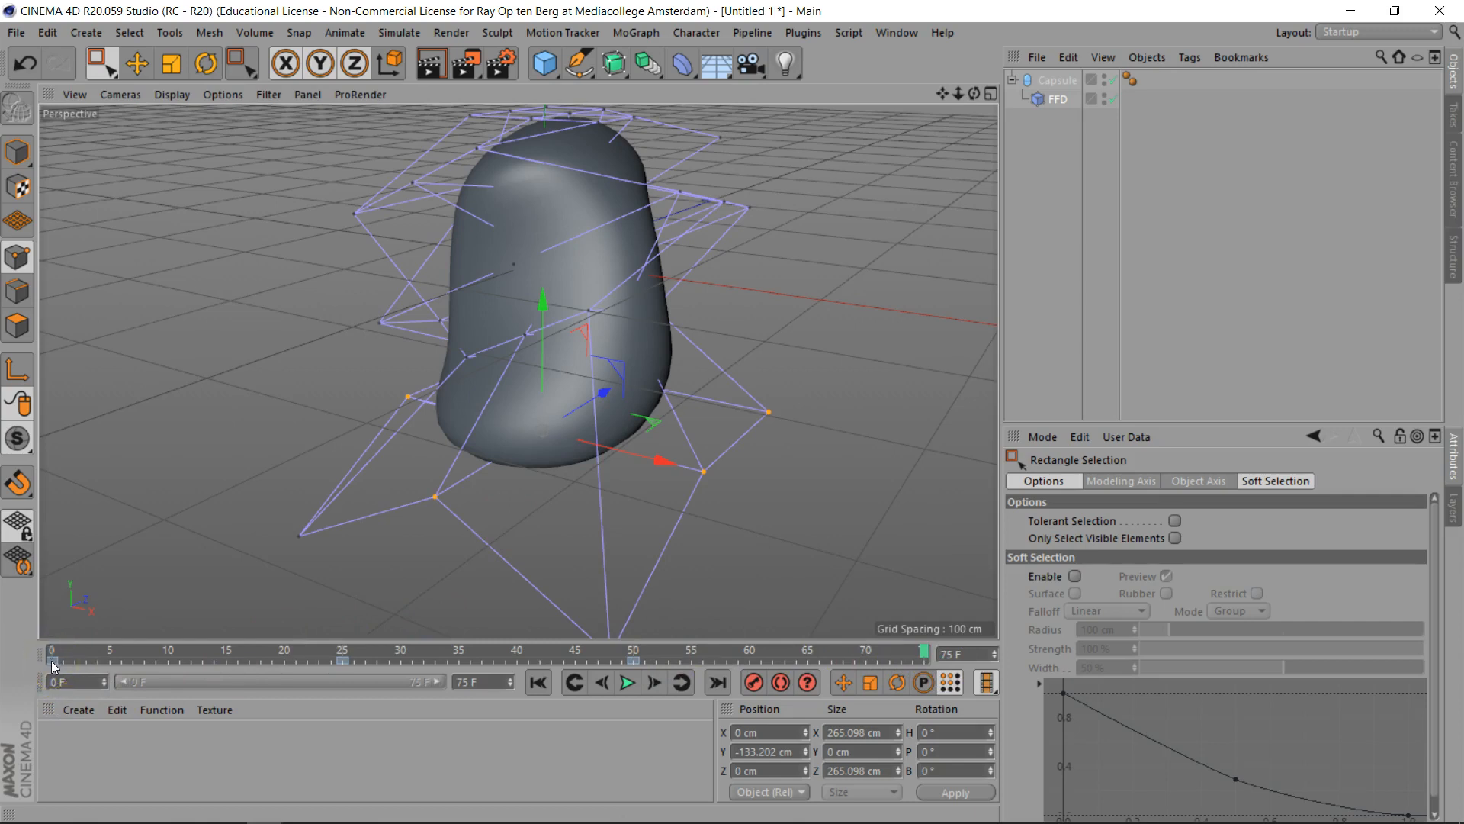
left_click(50, 651)
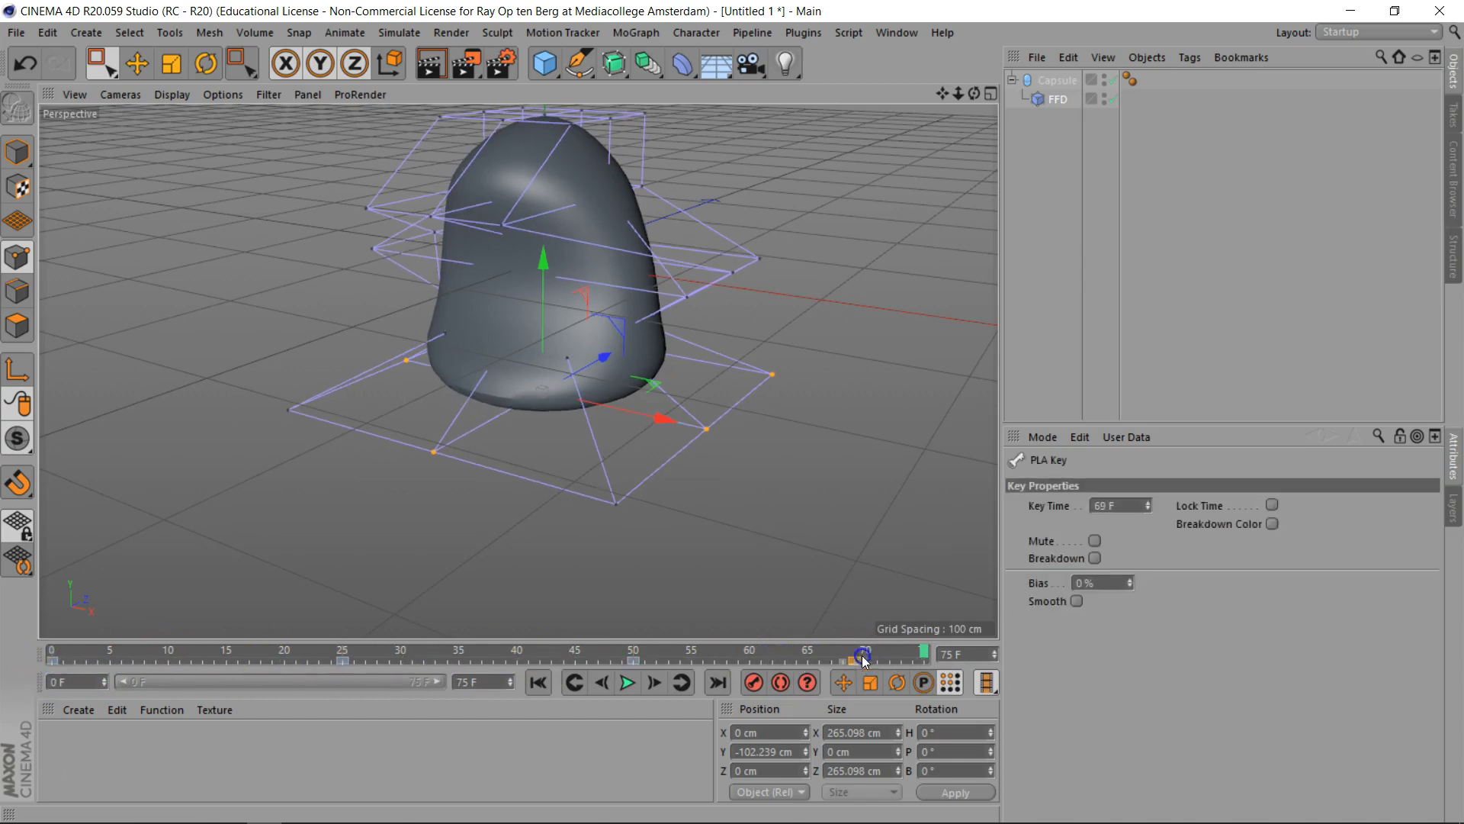
left_click_drag(863, 652, 924, 651)
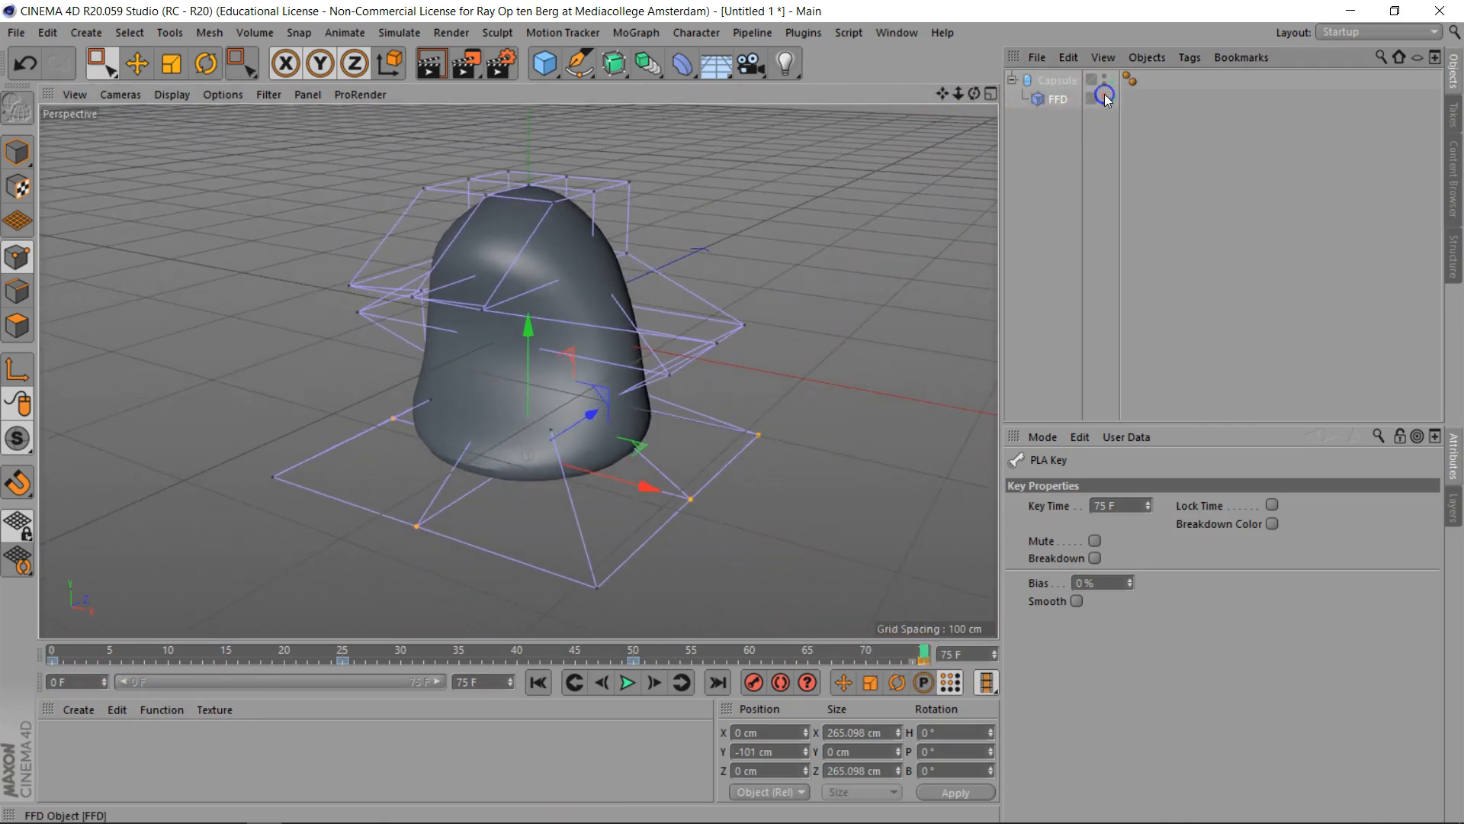
Step: Hide the FFD cage, rewind to the start and play the looping capsule morph
left_click(539, 680)
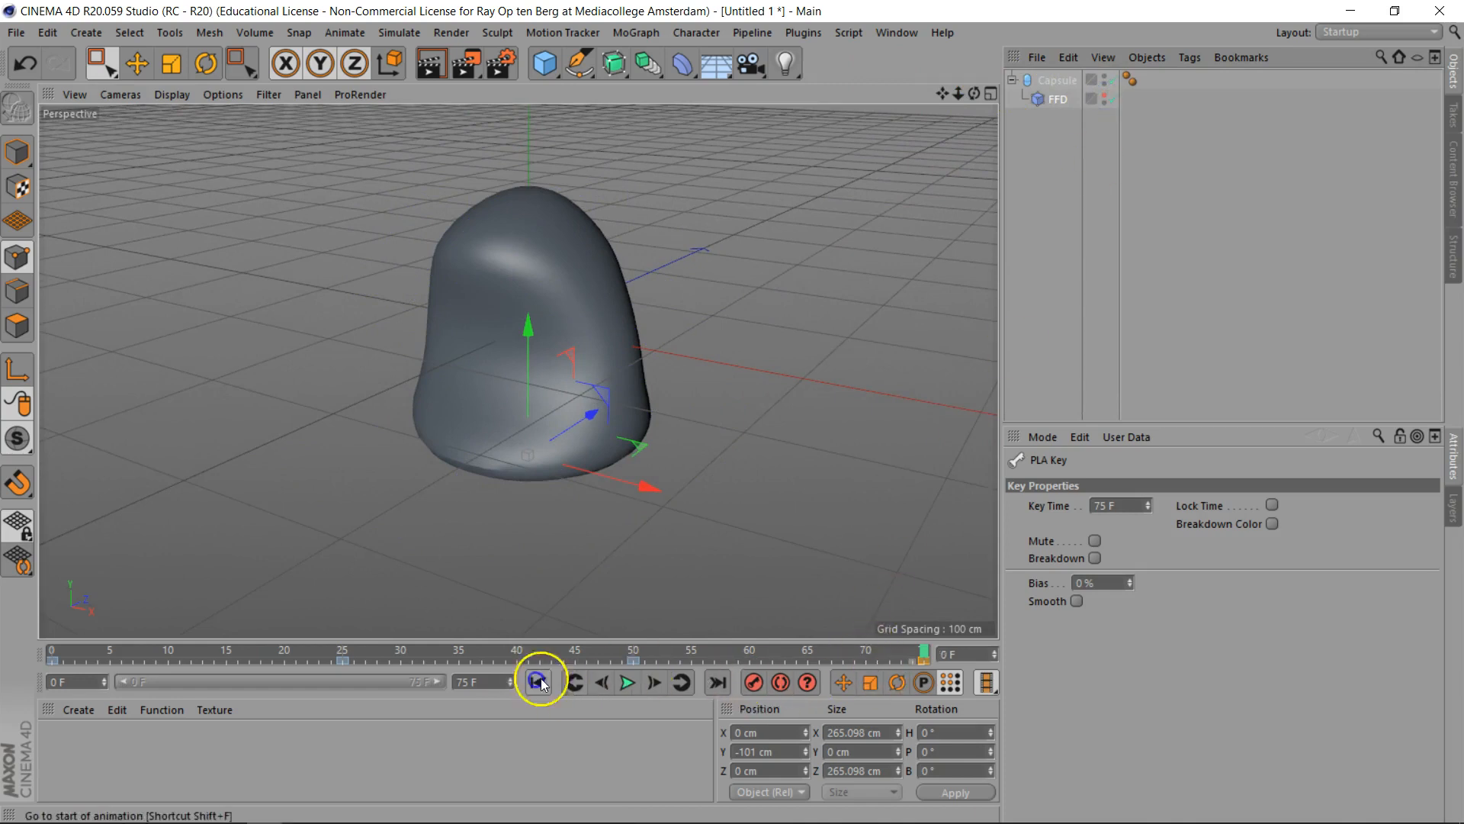
left_click(627, 682)
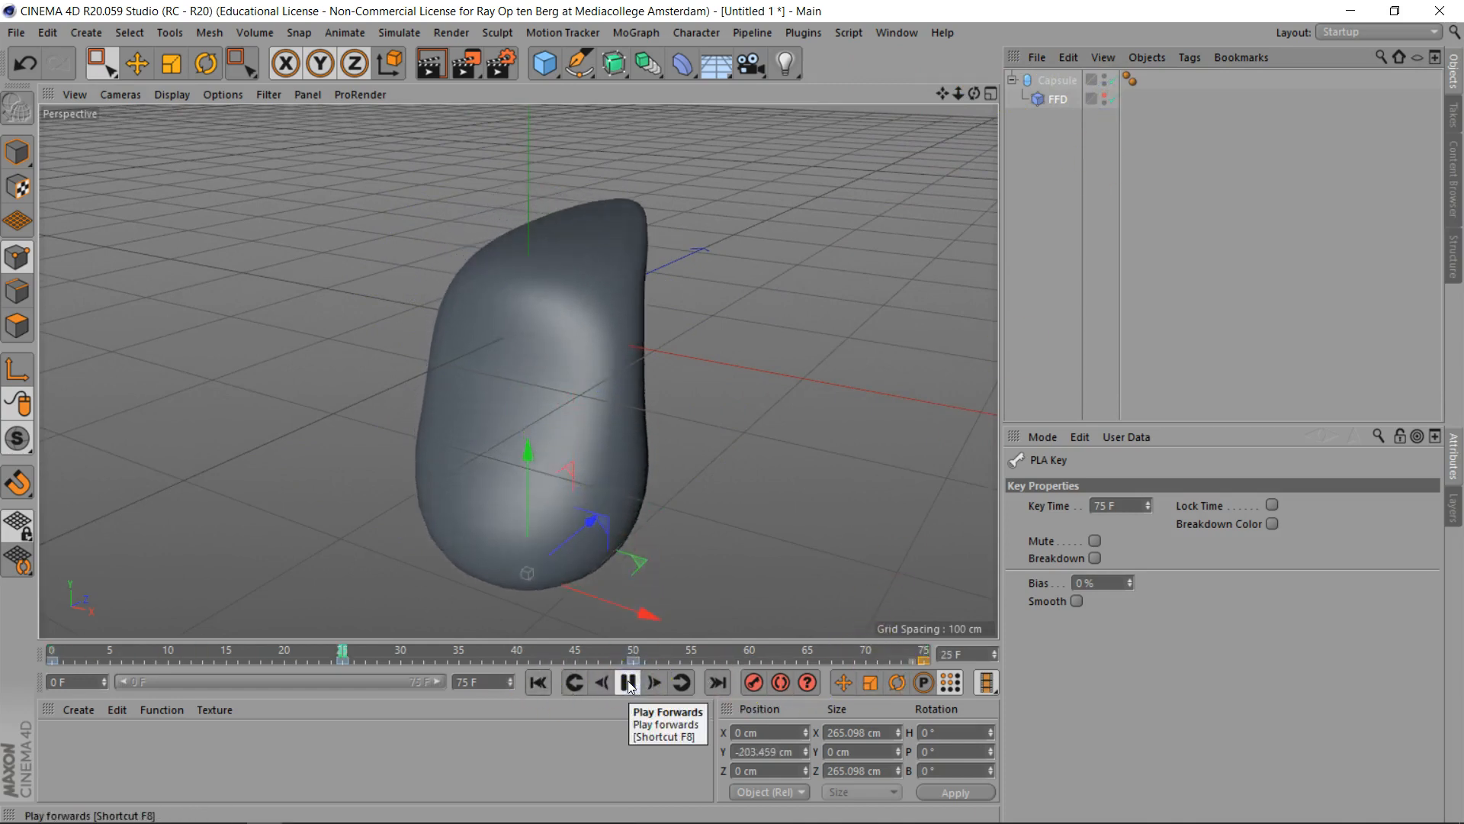
left_click(627, 683)
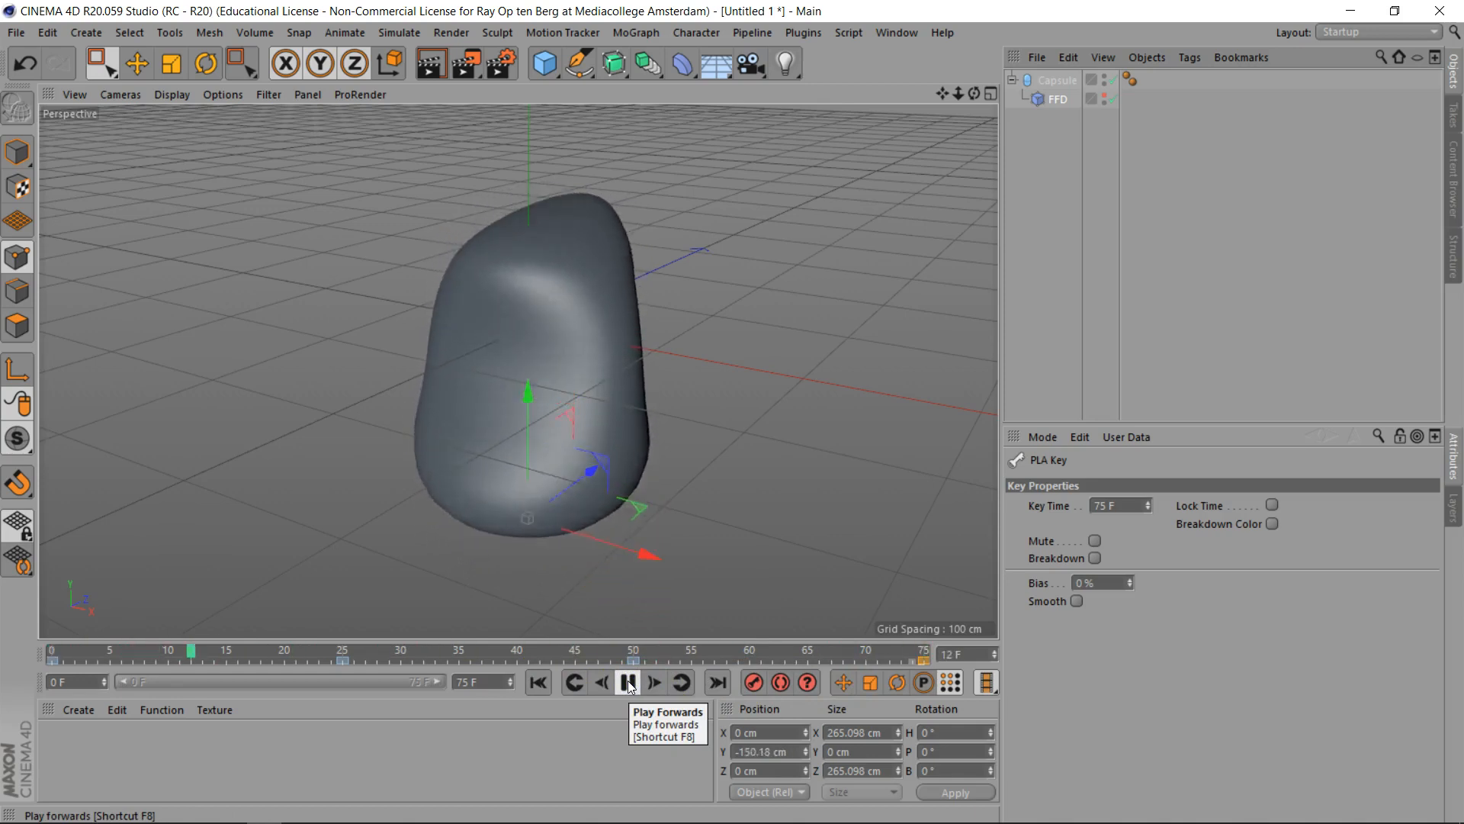
left_click(627, 684)
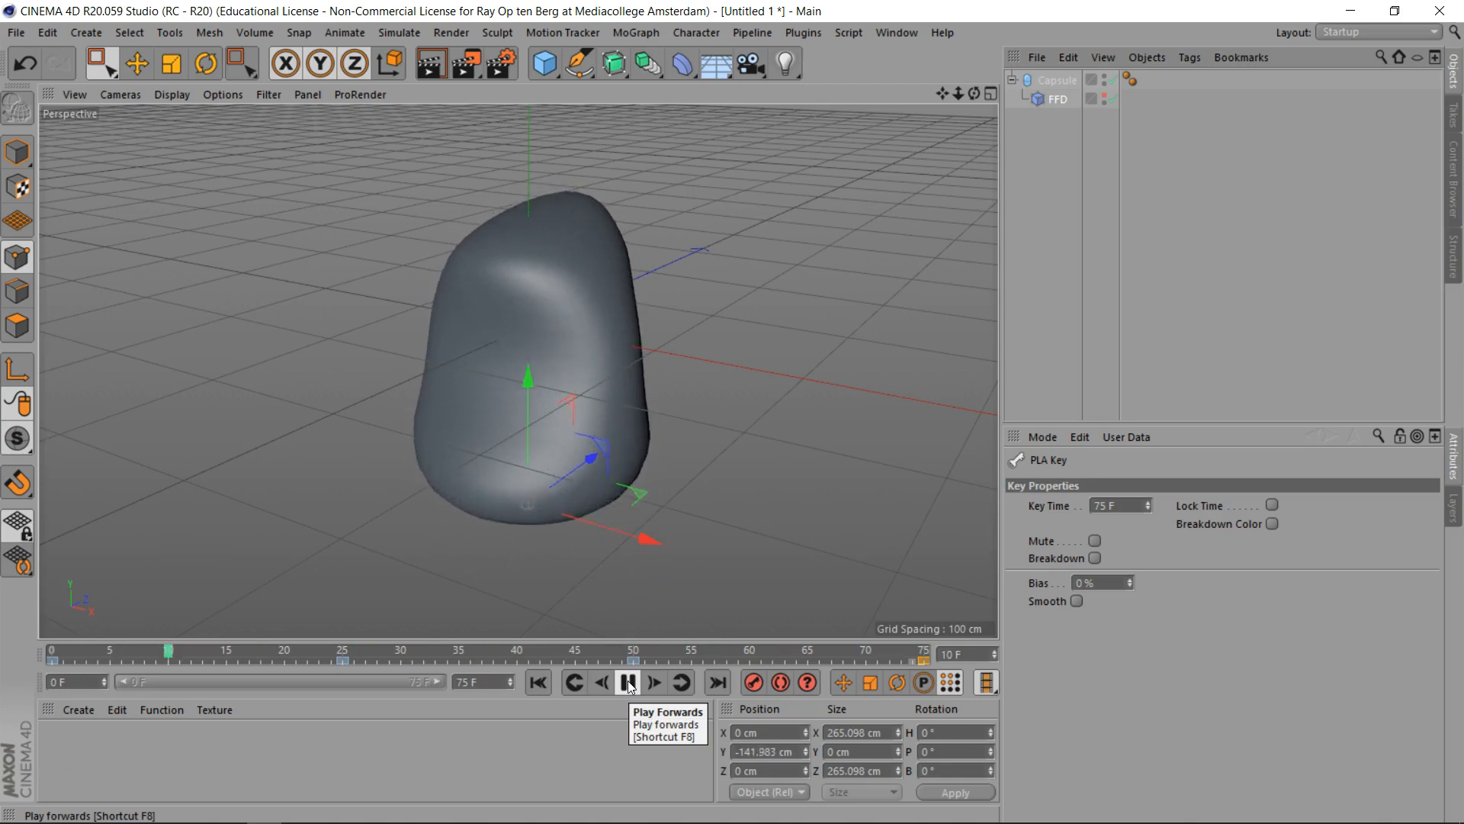
left_click(627, 684)
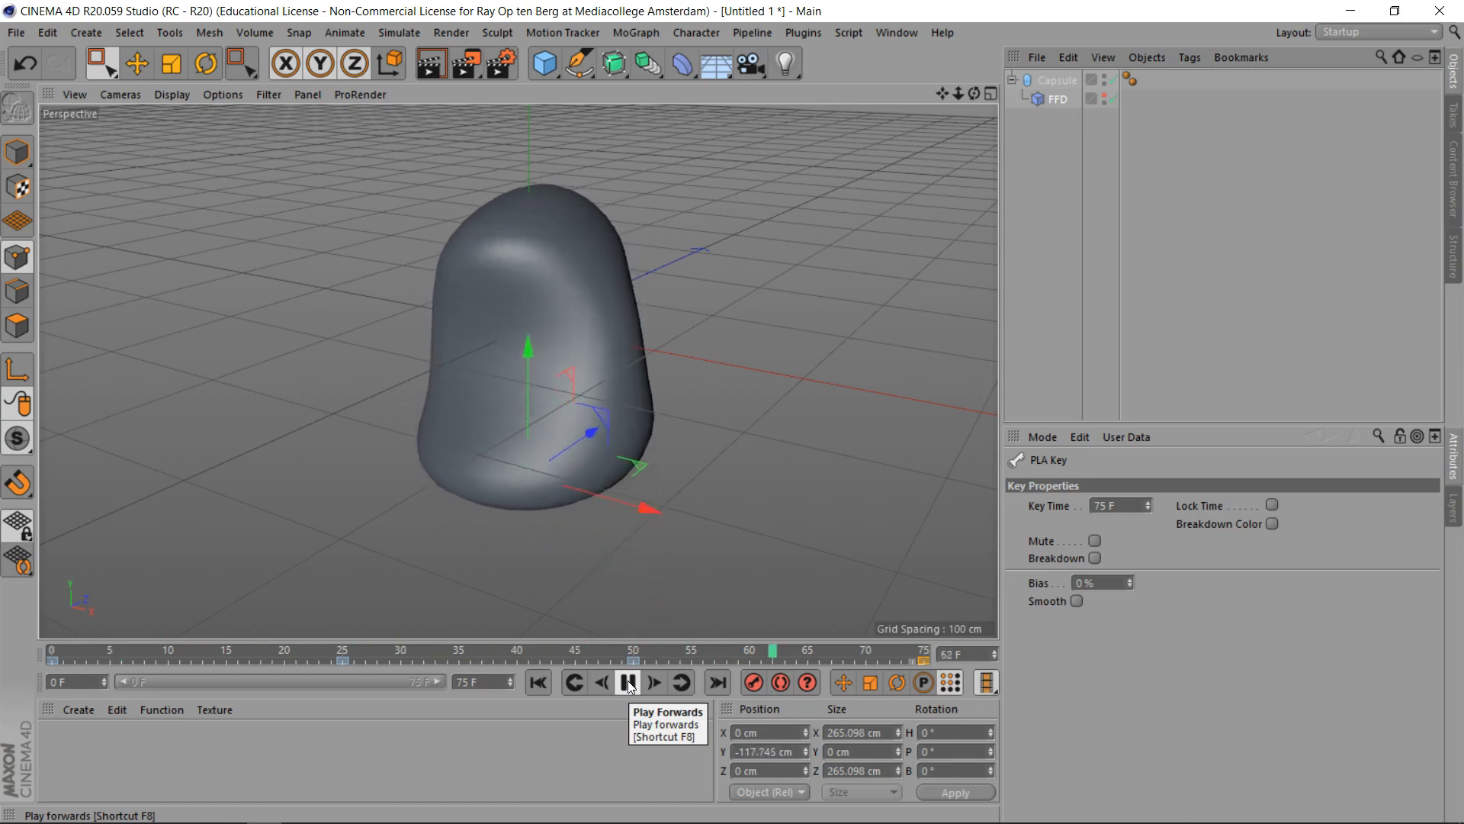